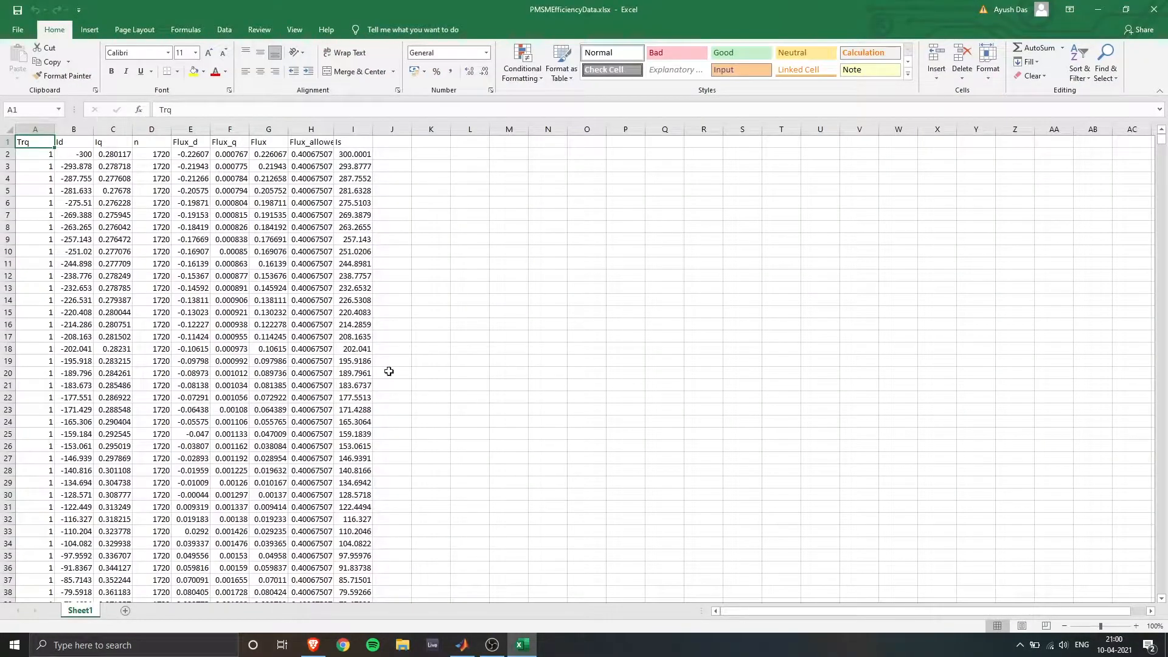
Step: Import PMSMEfficiencyData.xlsx into the project and view its 30472 records in the Data Editor
scroll(down, 3)
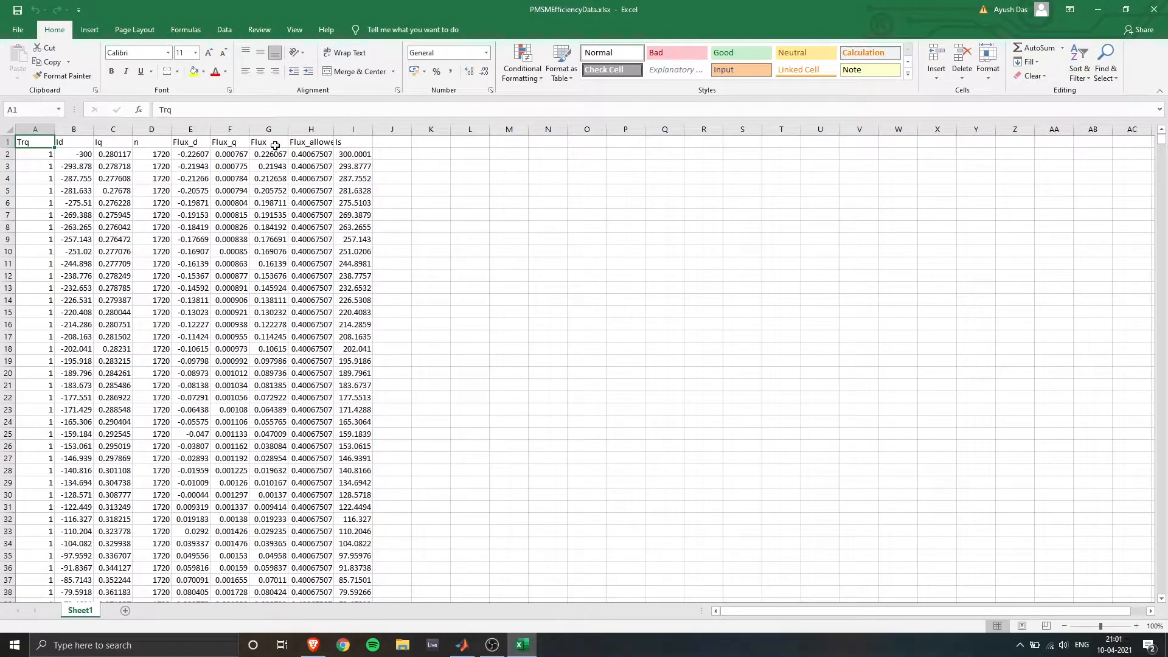
mouse_move(843, 195)
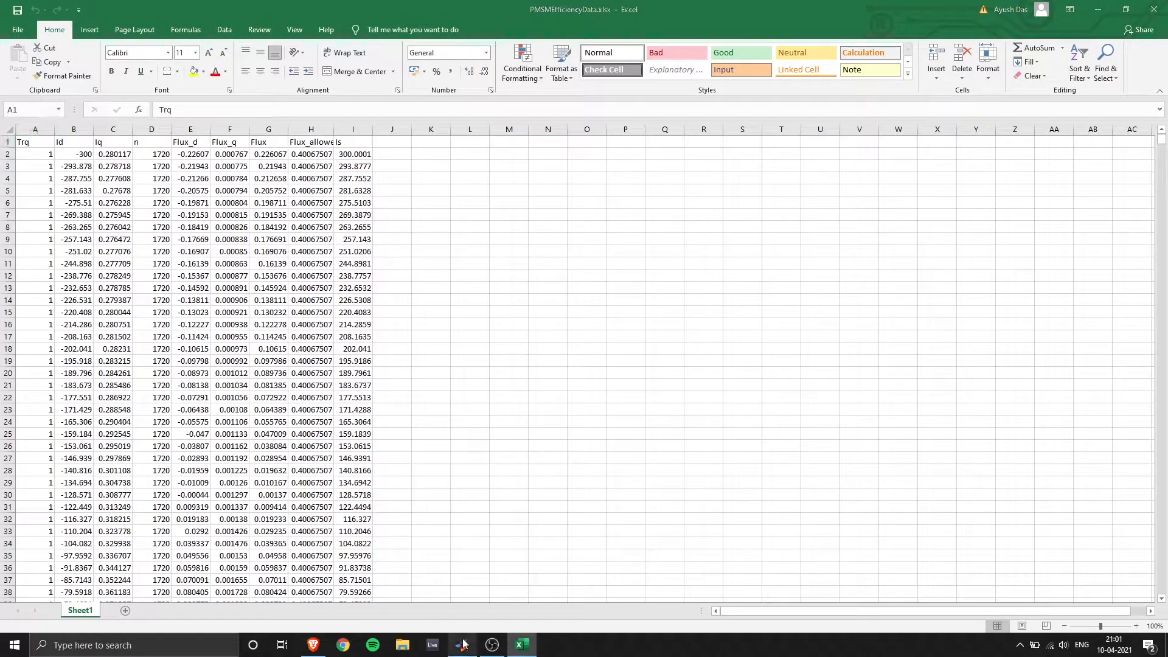
click(460, 645)
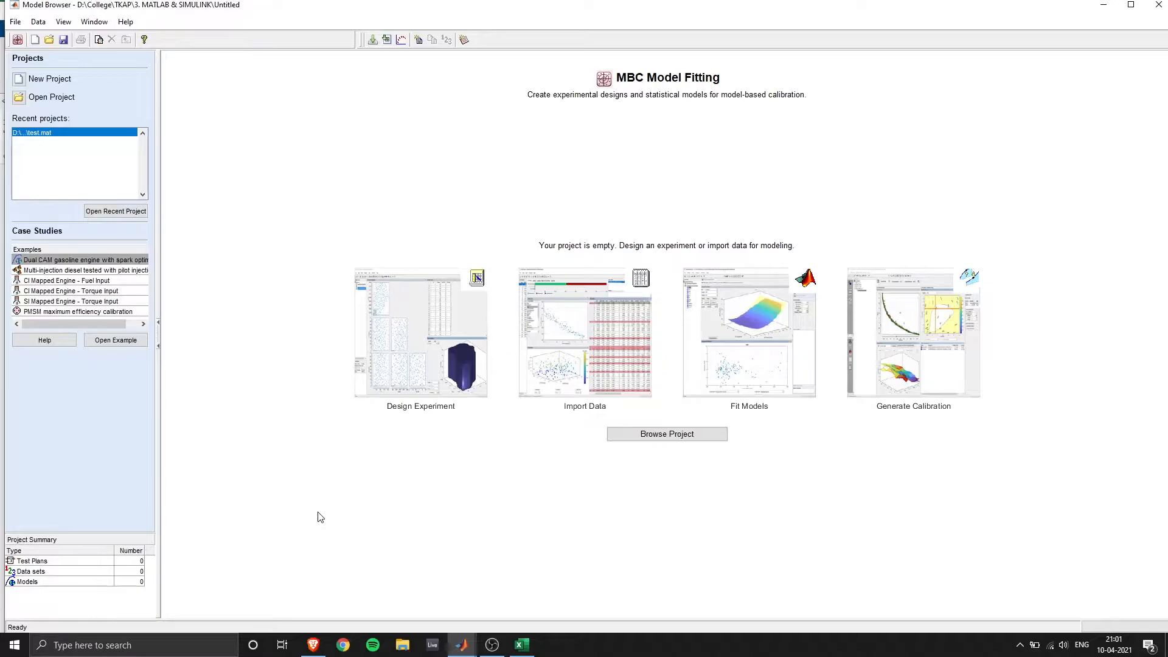
click(585, 332)
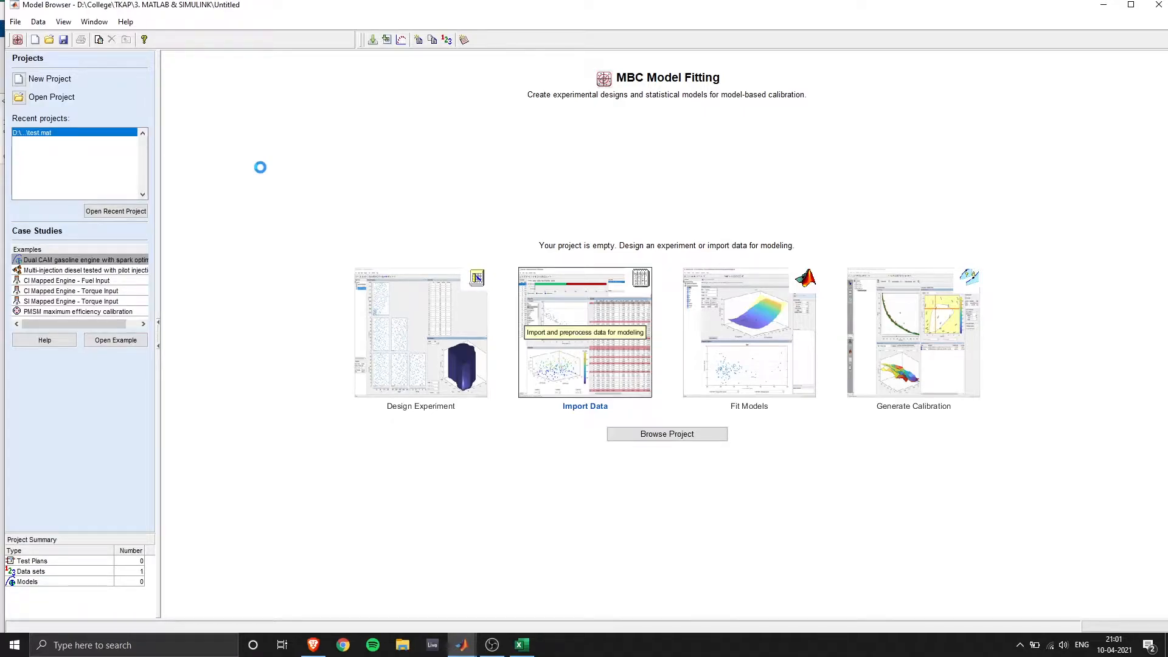
click(585, 331)
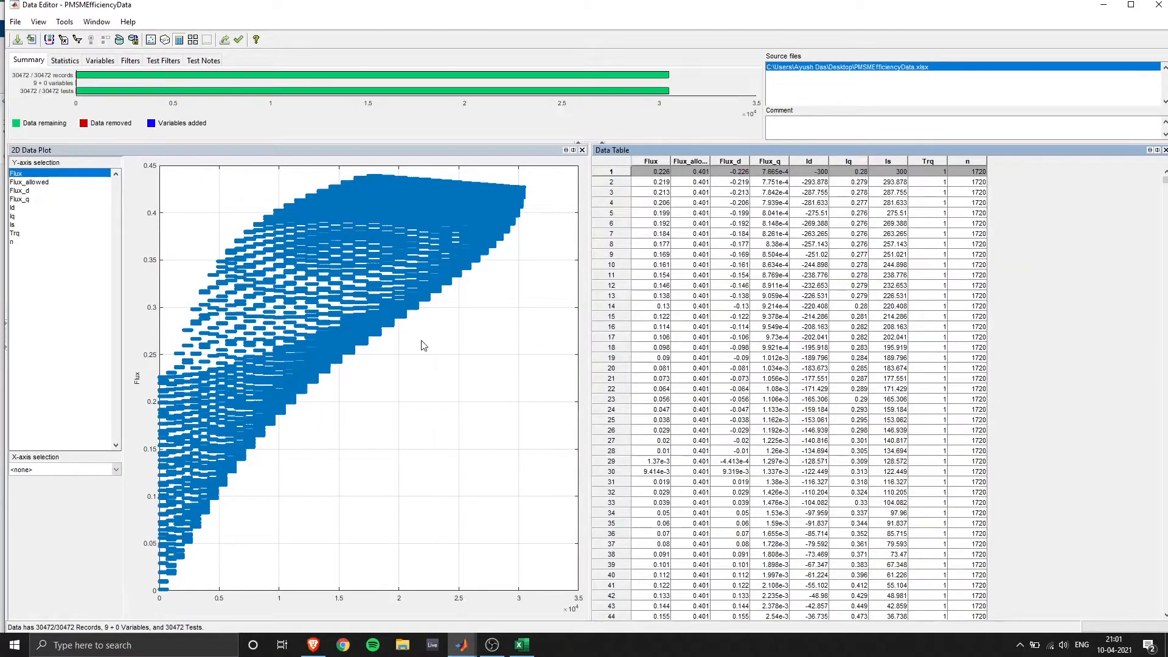
Step: Add a data filter keeping records where Is<=300
click(130, 61)
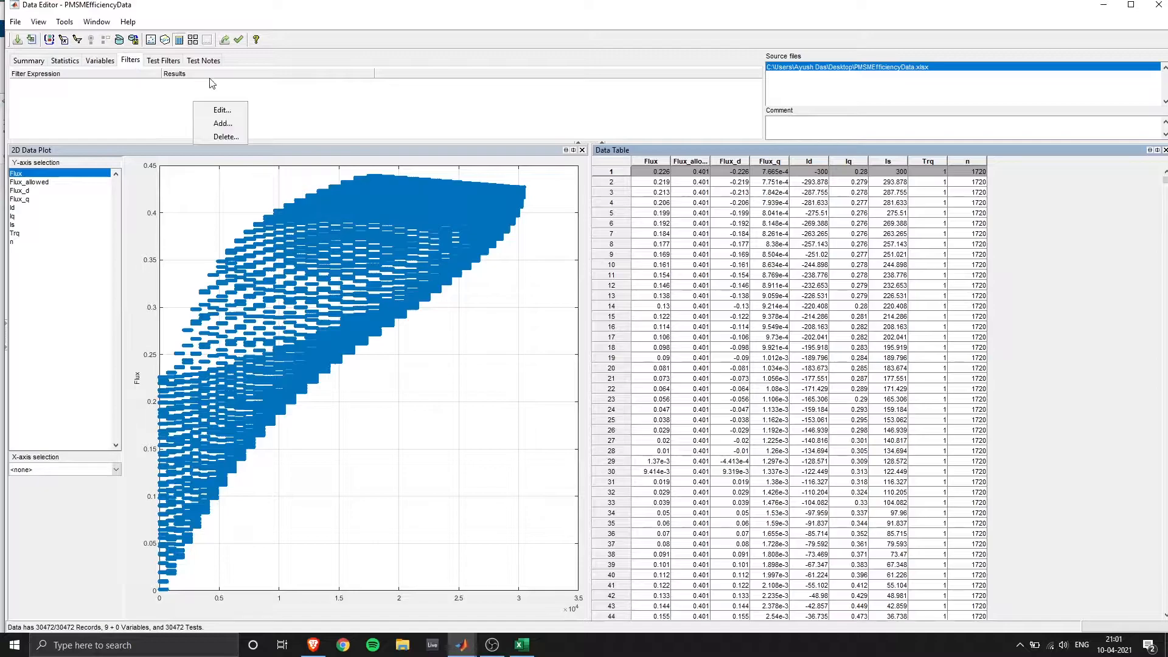
click(222, 122)
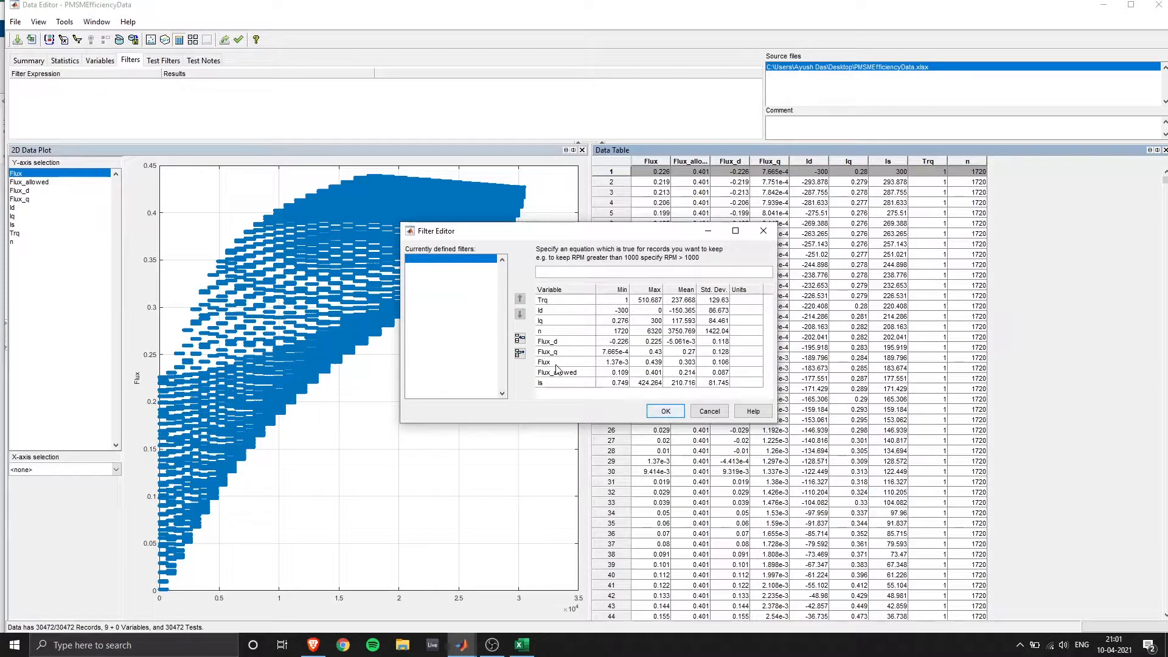
click(539, 382)
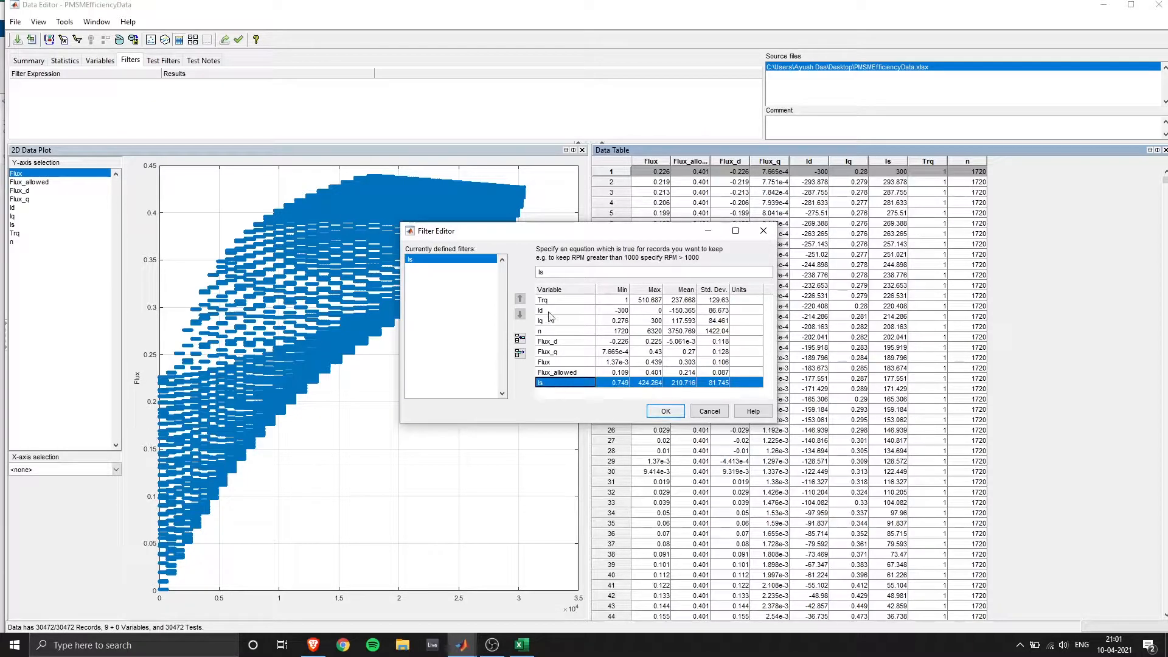
text(<)
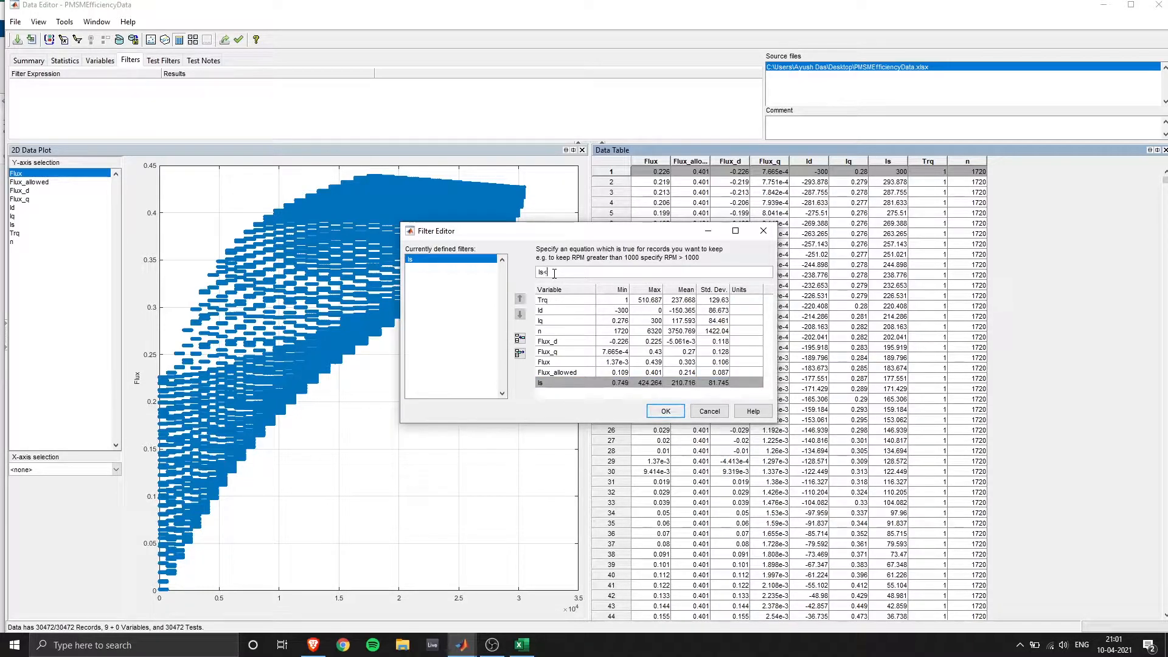
text(=300)
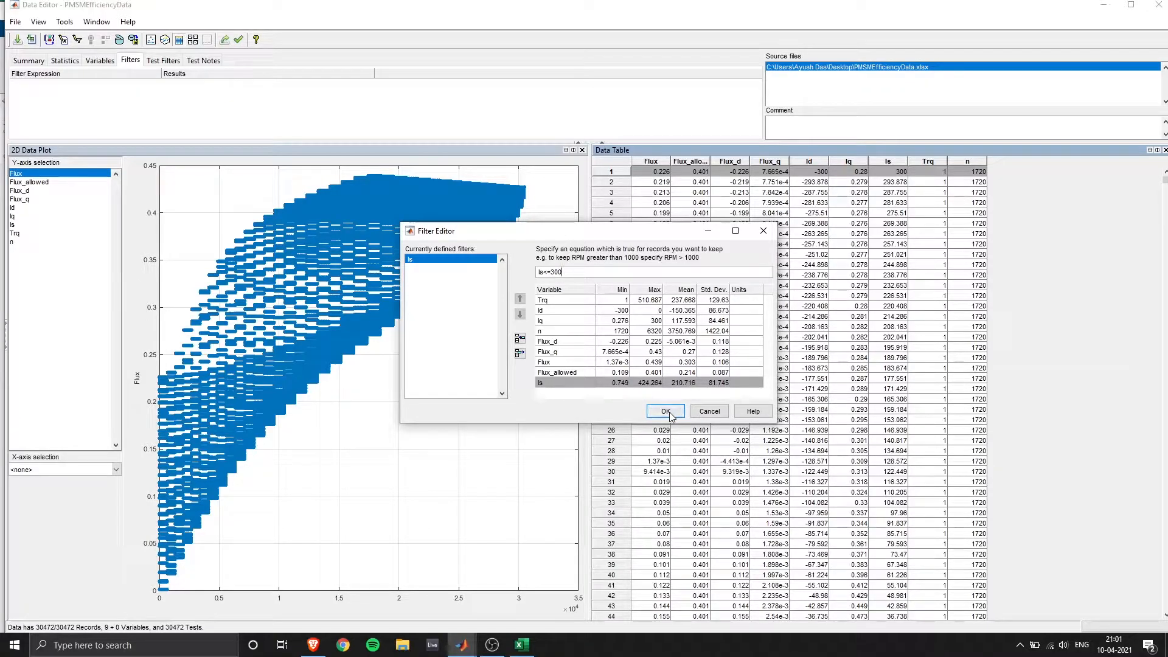
click(664, 411)
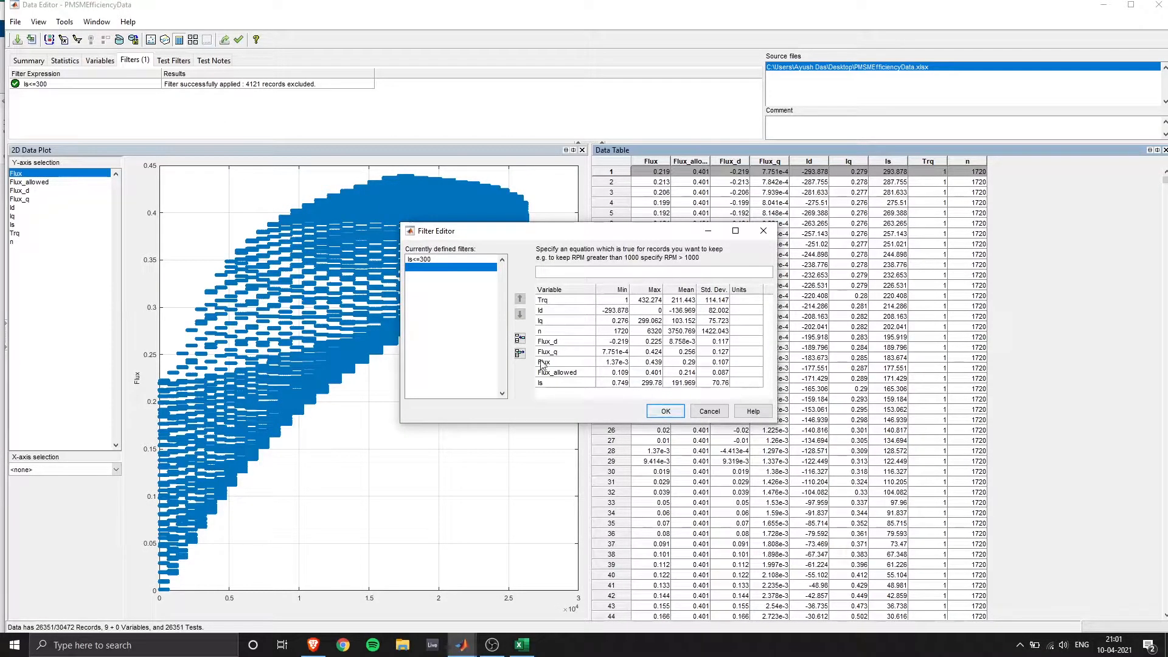
Step: Add a second filter Flux<=Flux_allowed, leaving 7621 of 30472 records
double_click(544, 361)
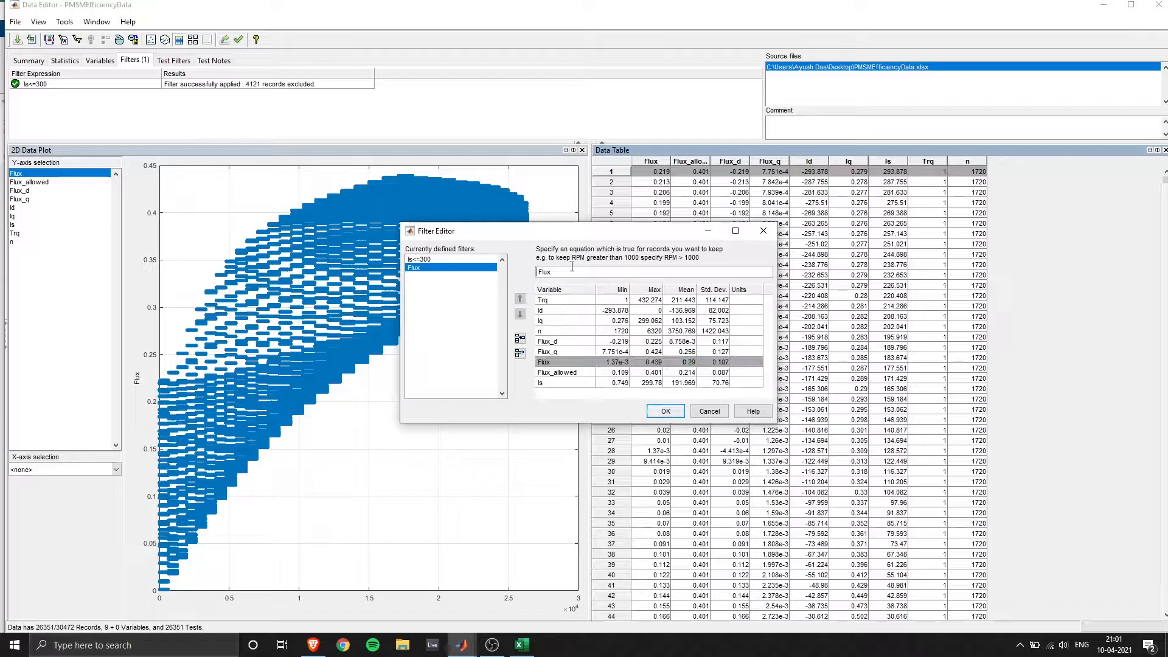
text(<)
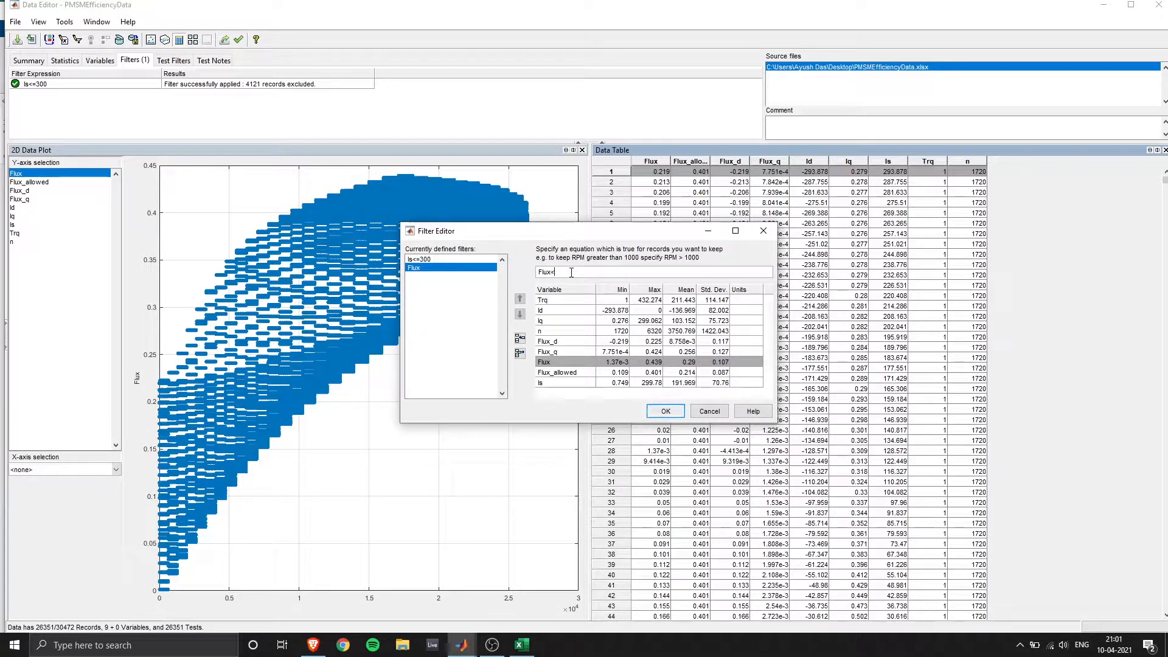
text(=)
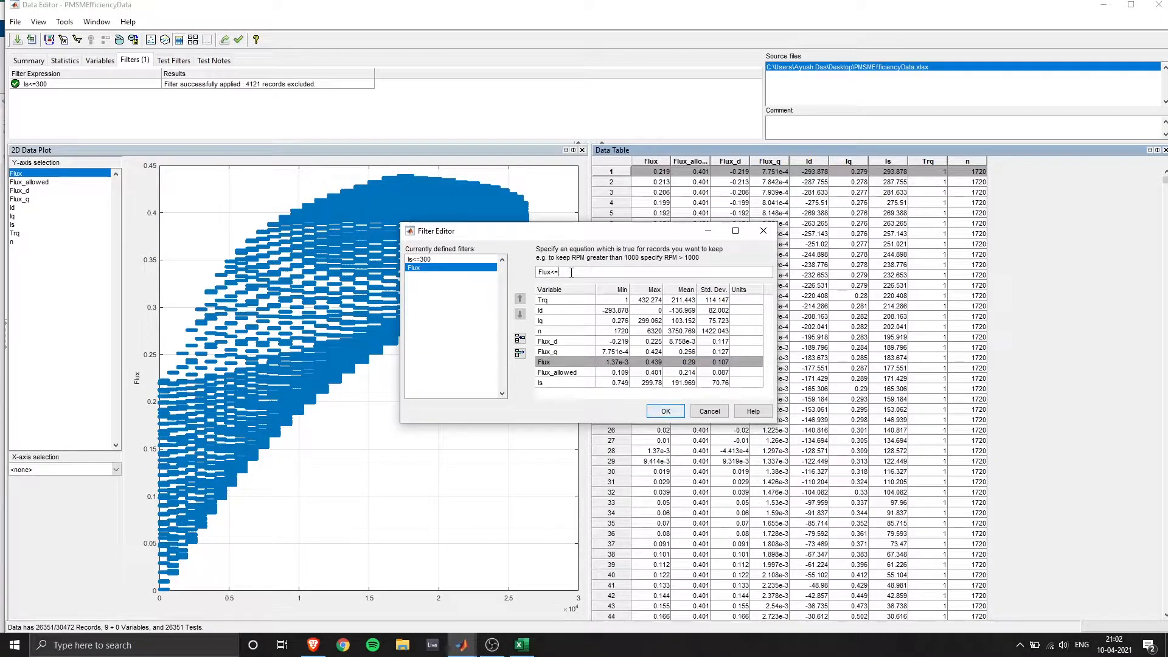
click(554, 372)
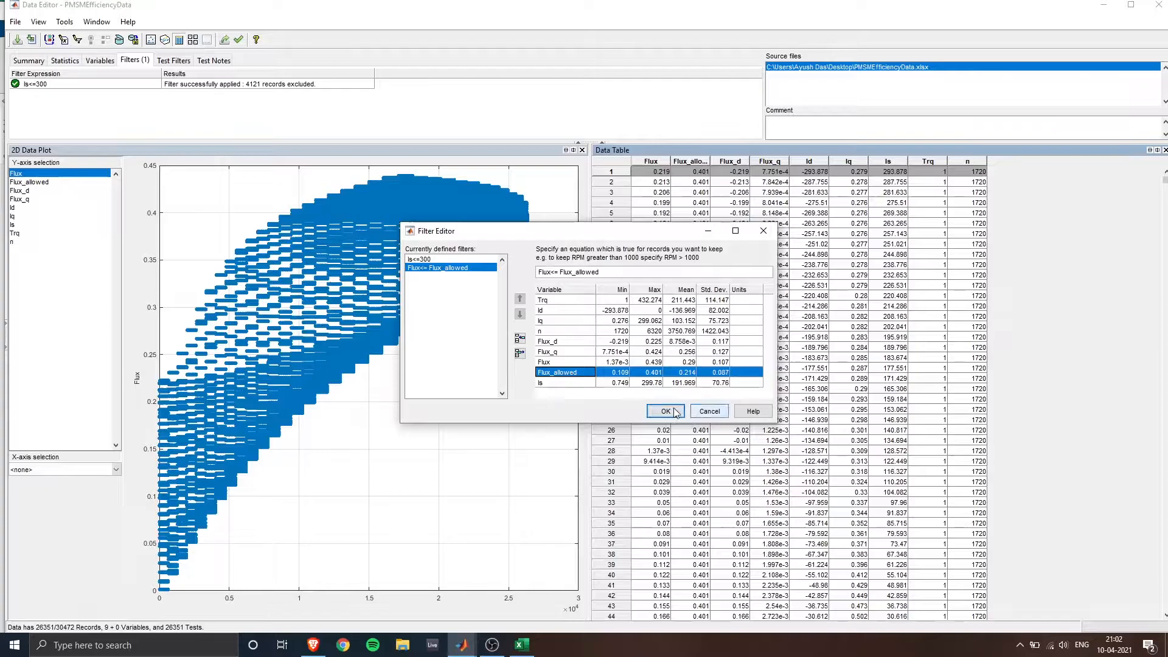
click(665, 409)
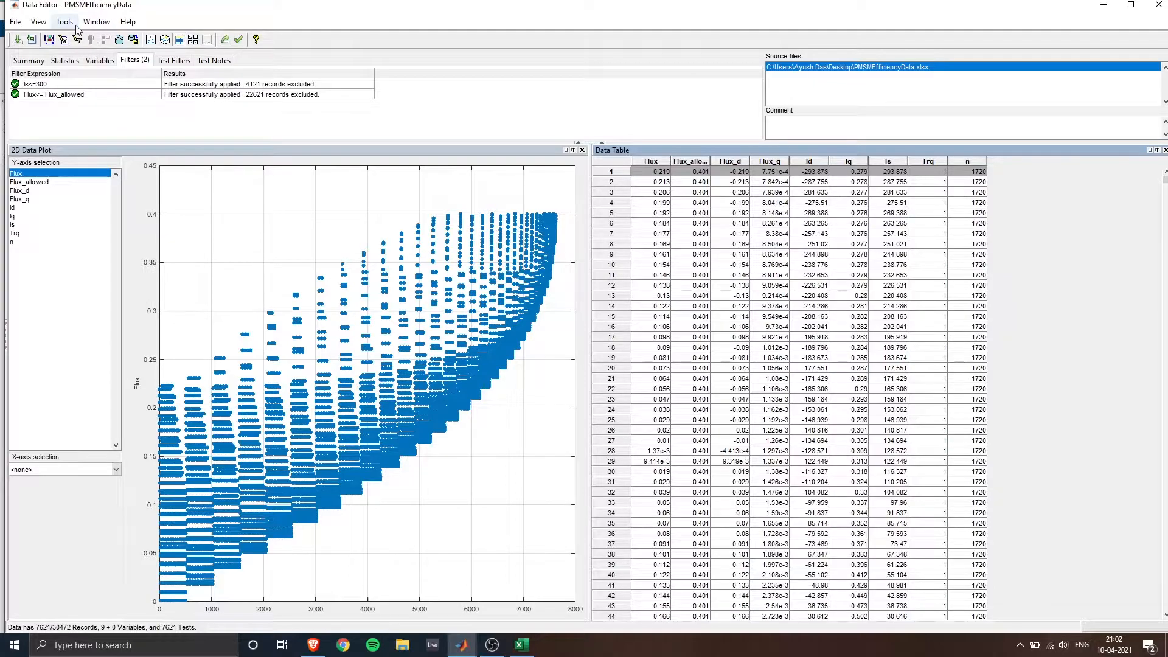
Step: Define test groupings by Trq and n instead of RECORD NO, yielding 214 tests
click(64, 20)
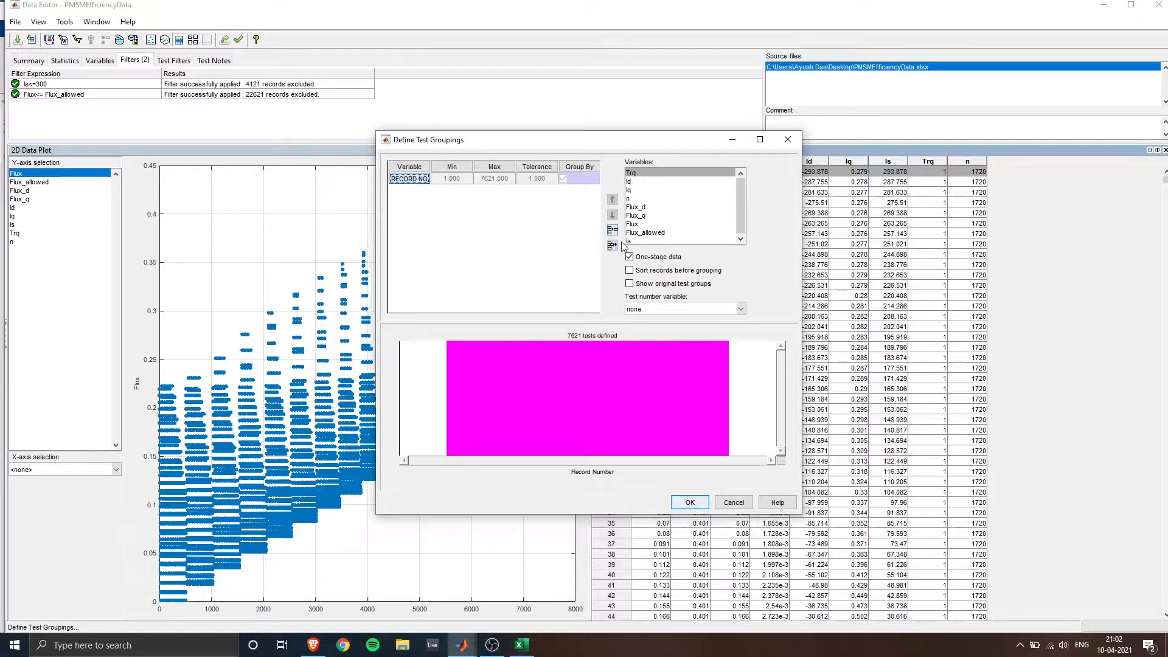
click(612, 245)
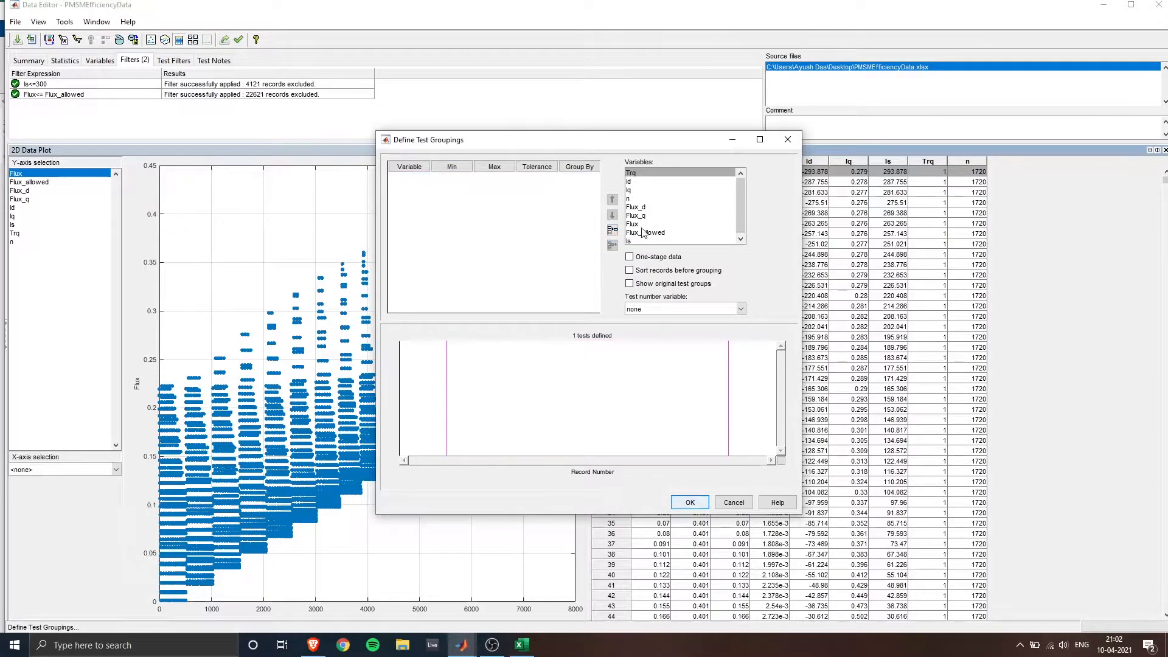
click(641, 241)
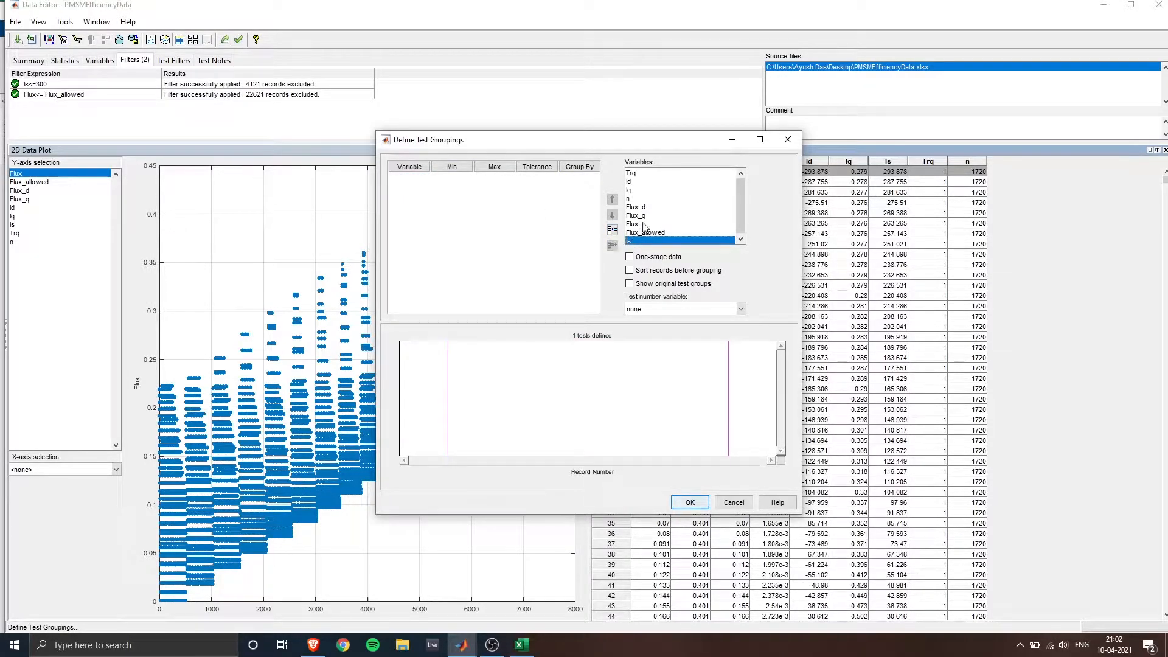
click(631, 171)
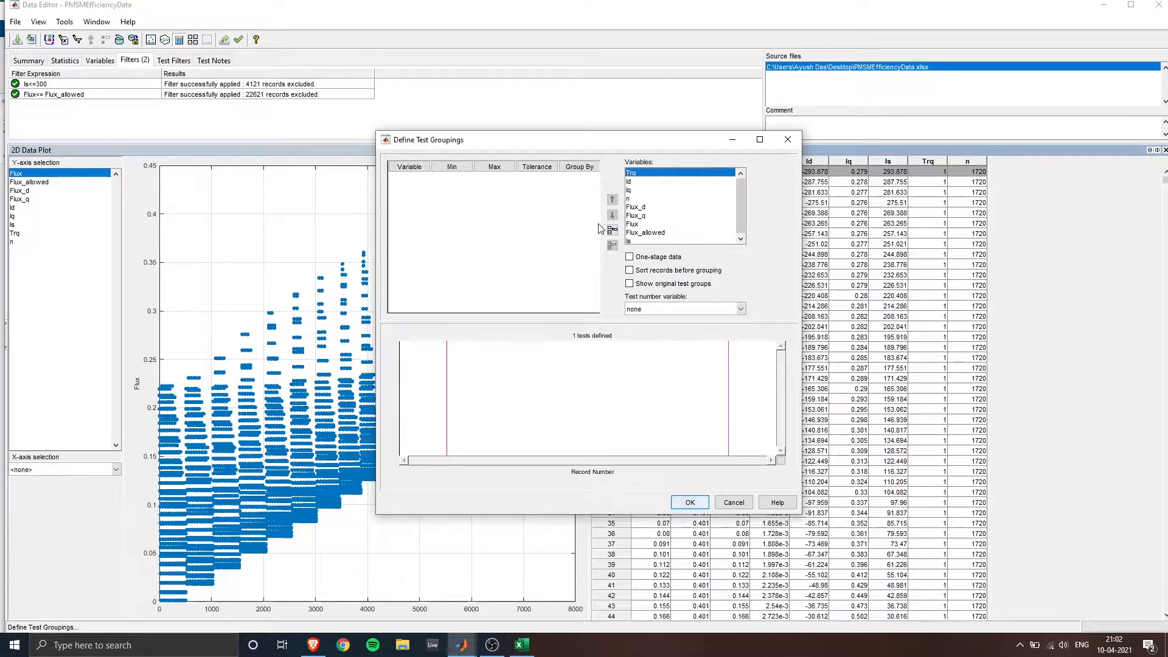
click(612, 229)
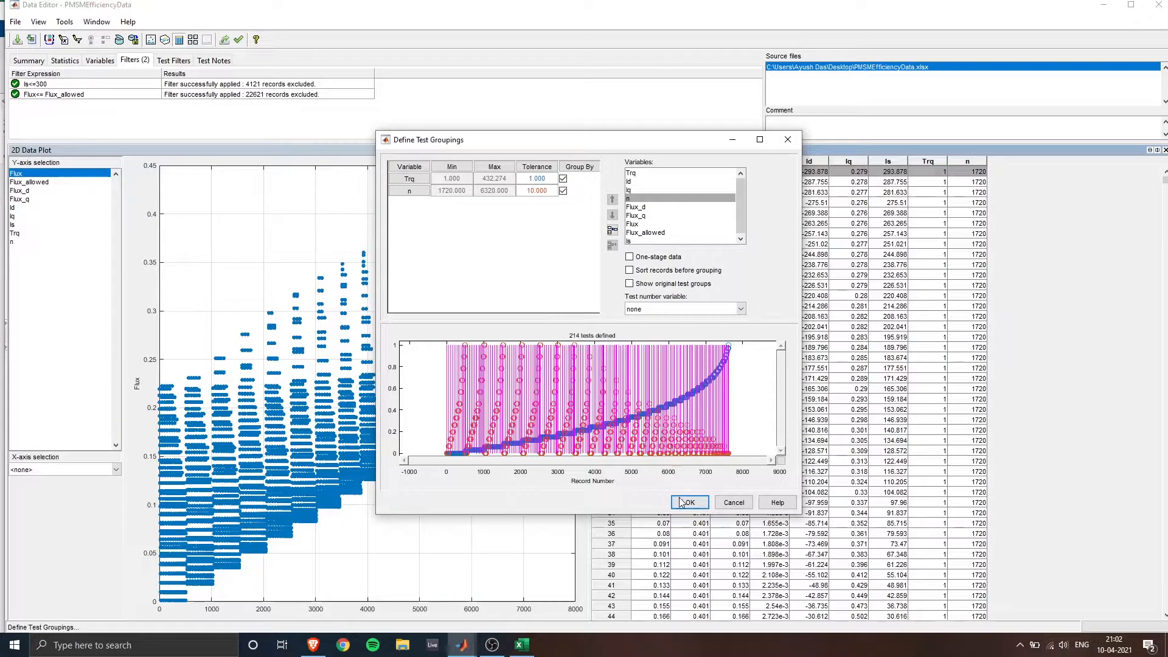
click(686, 501)
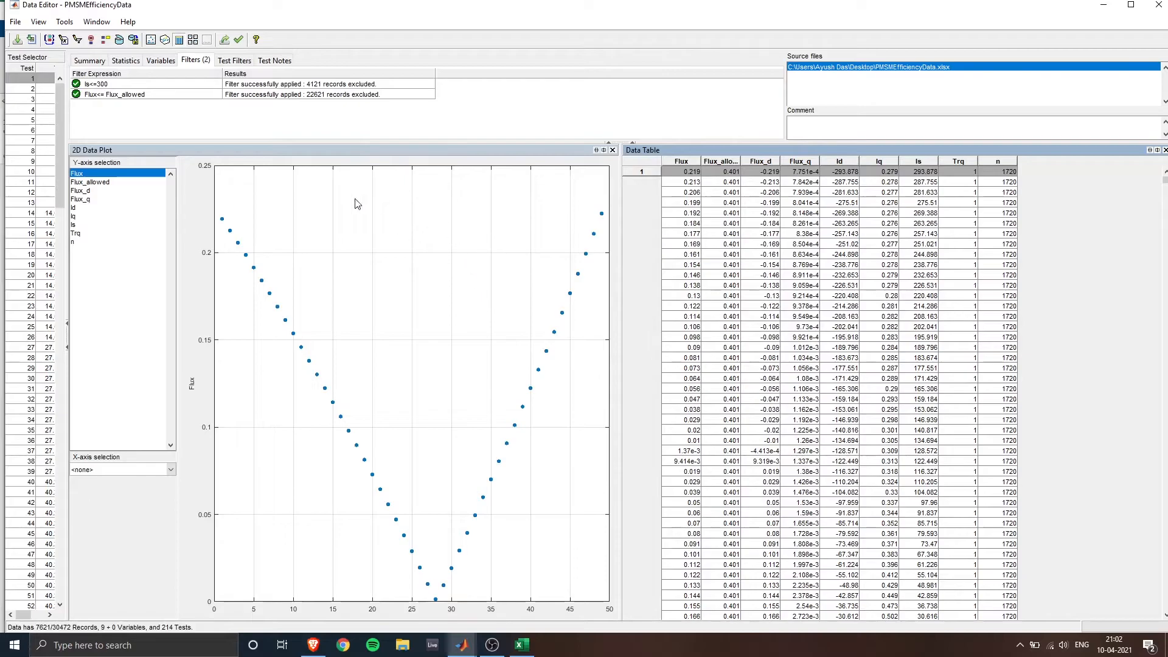
mouse_move(355, 299)
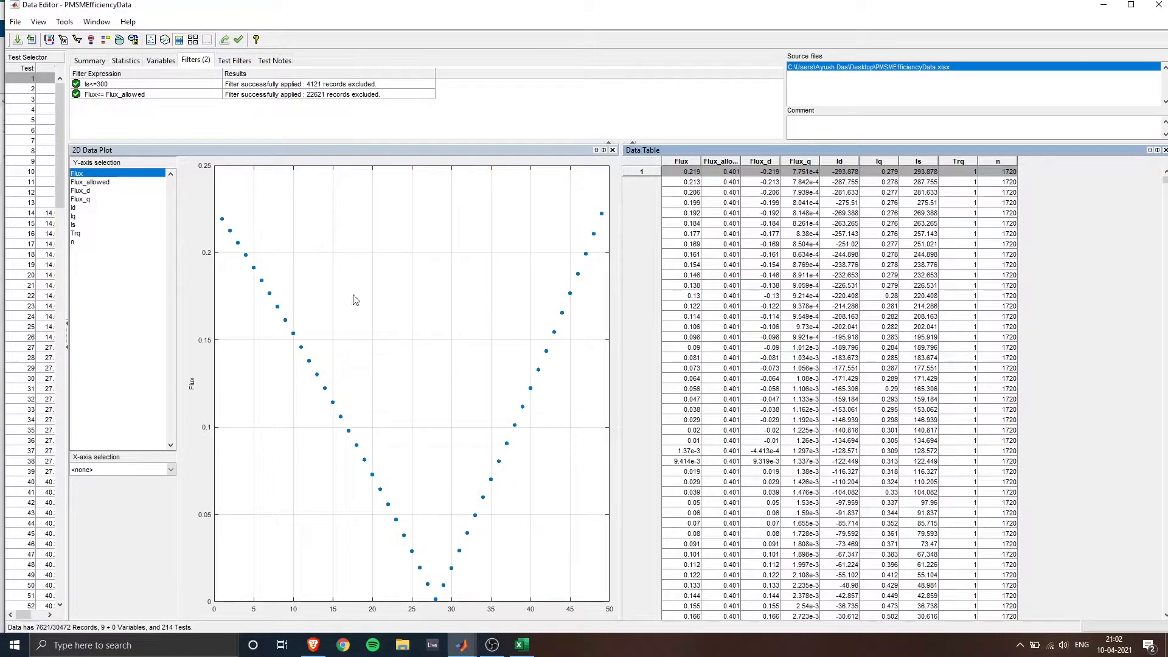
mouse_move(304, 519)
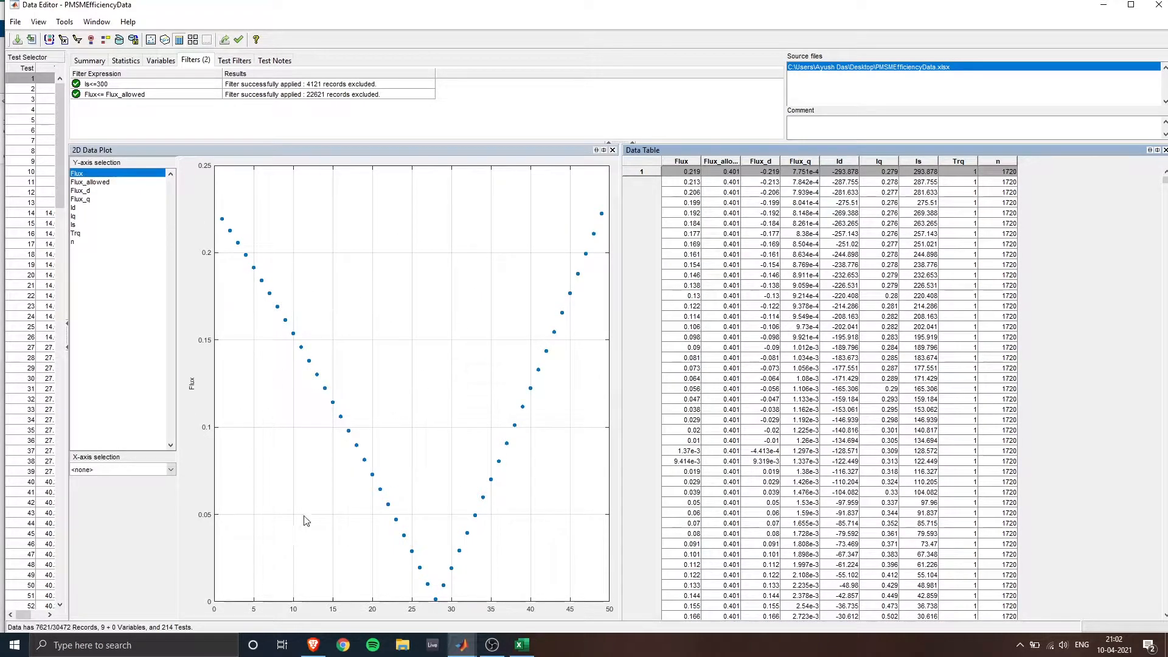
Step: Save the edited data and close the Data Editor
click(14, 21)
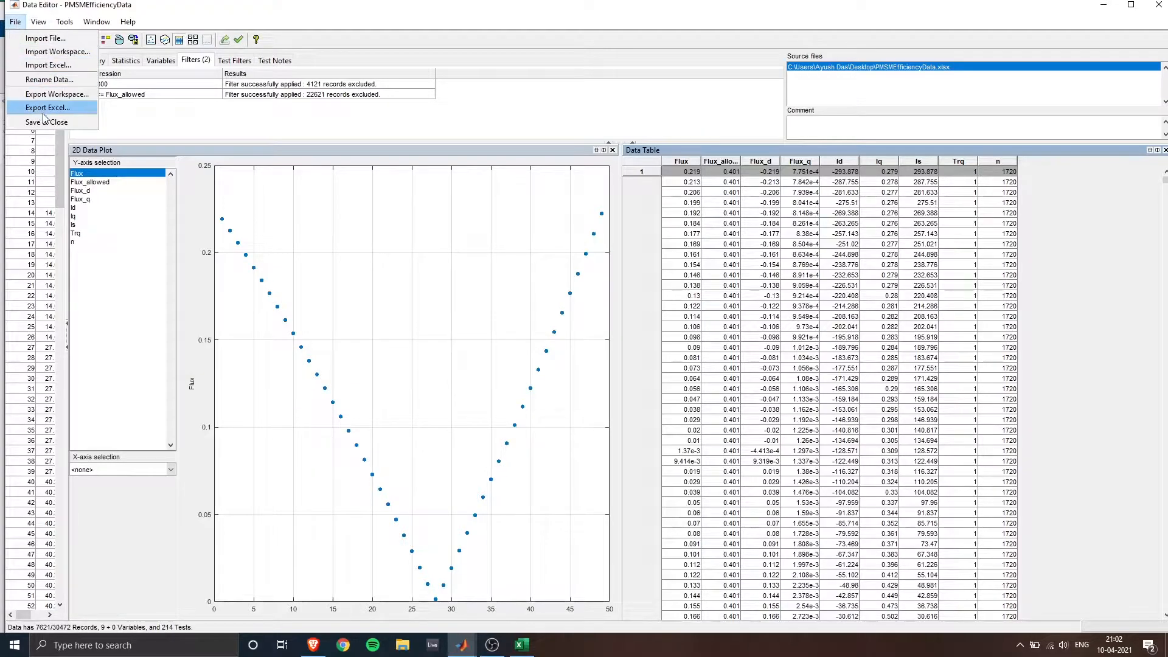
click(47, 122)
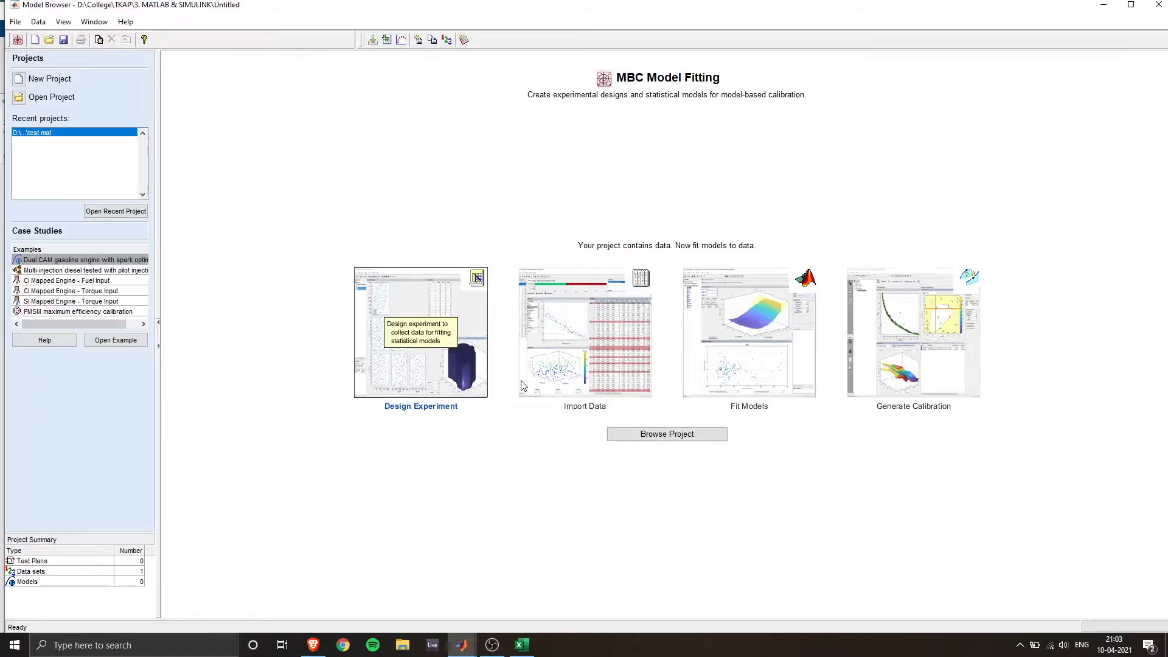
mouse_move(748, 320)
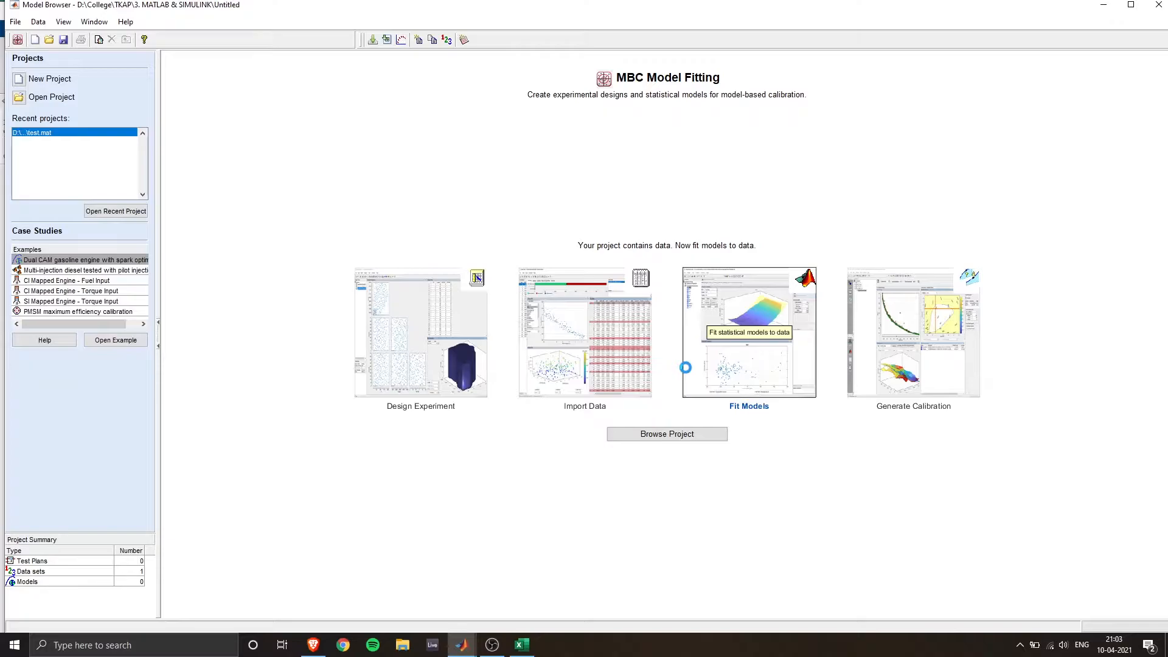
Step: Start a Point-by-Point fit of PMSMEfficiencyData with Iq as the response to model
click(748, 332)
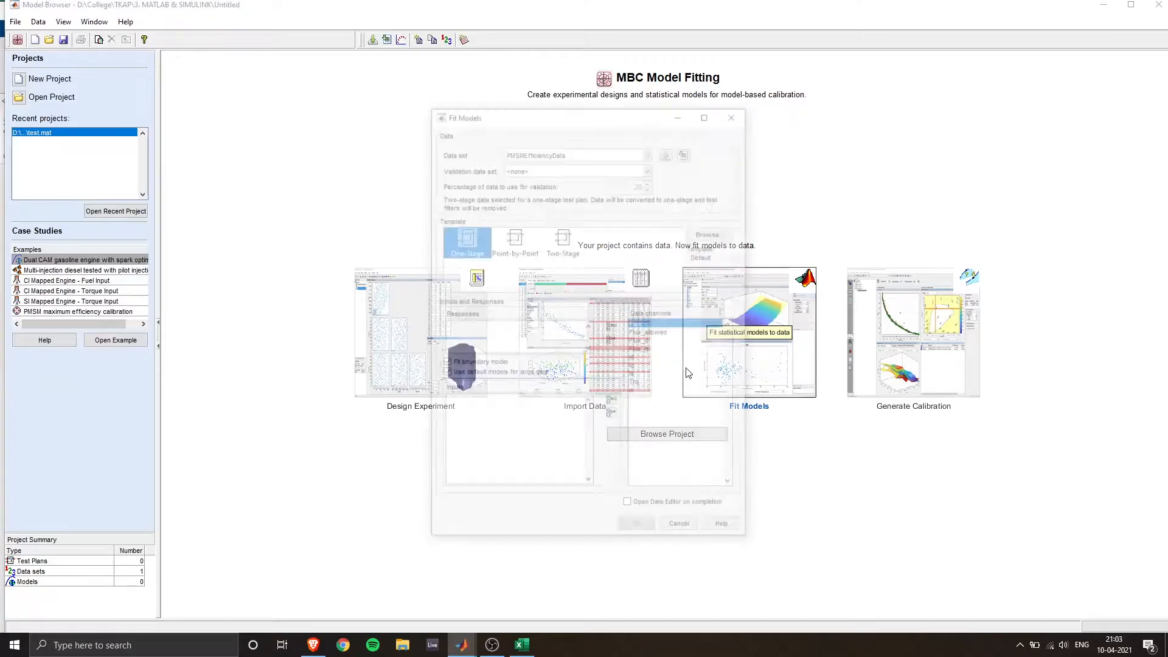
click(512, 238)
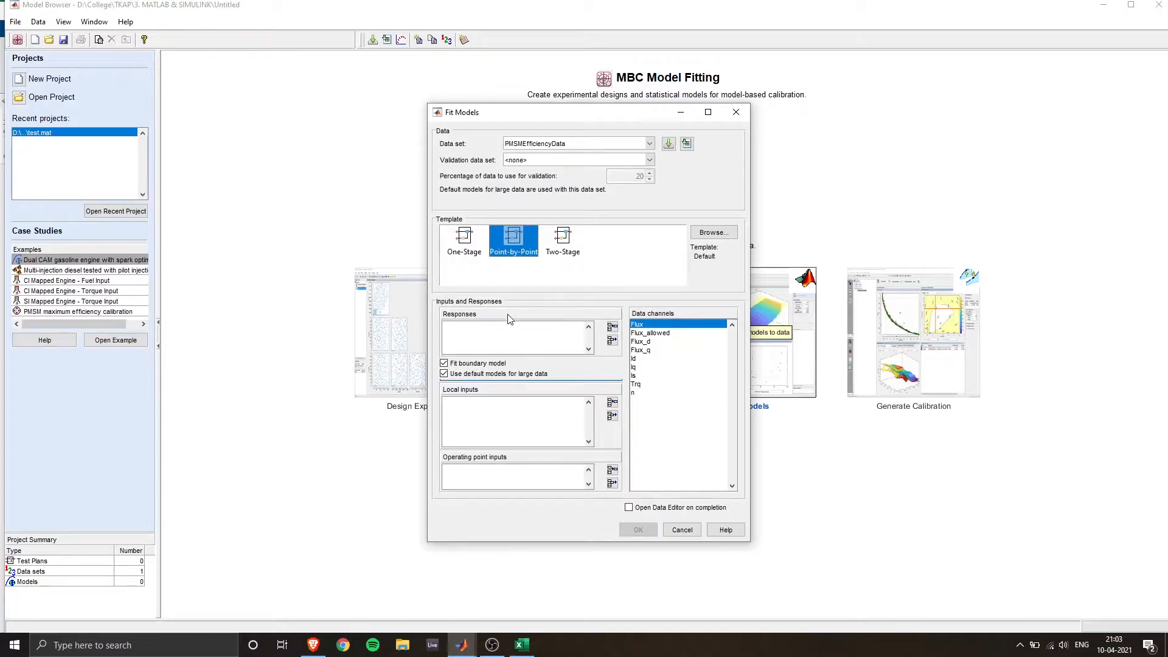
mouse_move(512, 408)
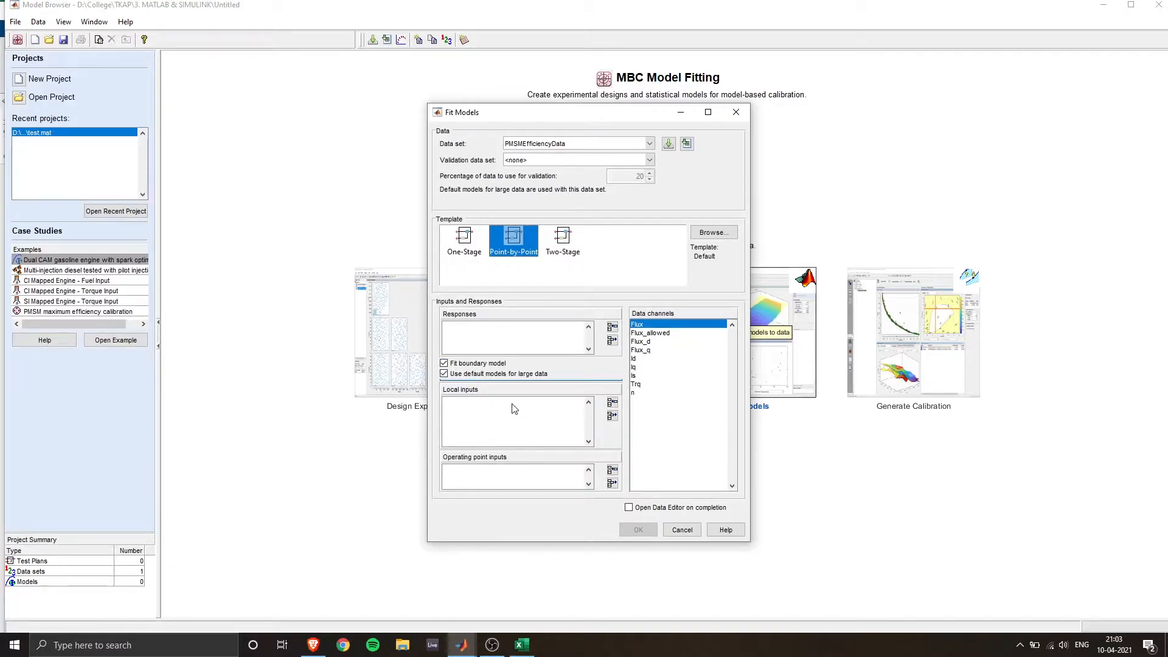
click(443, 373)
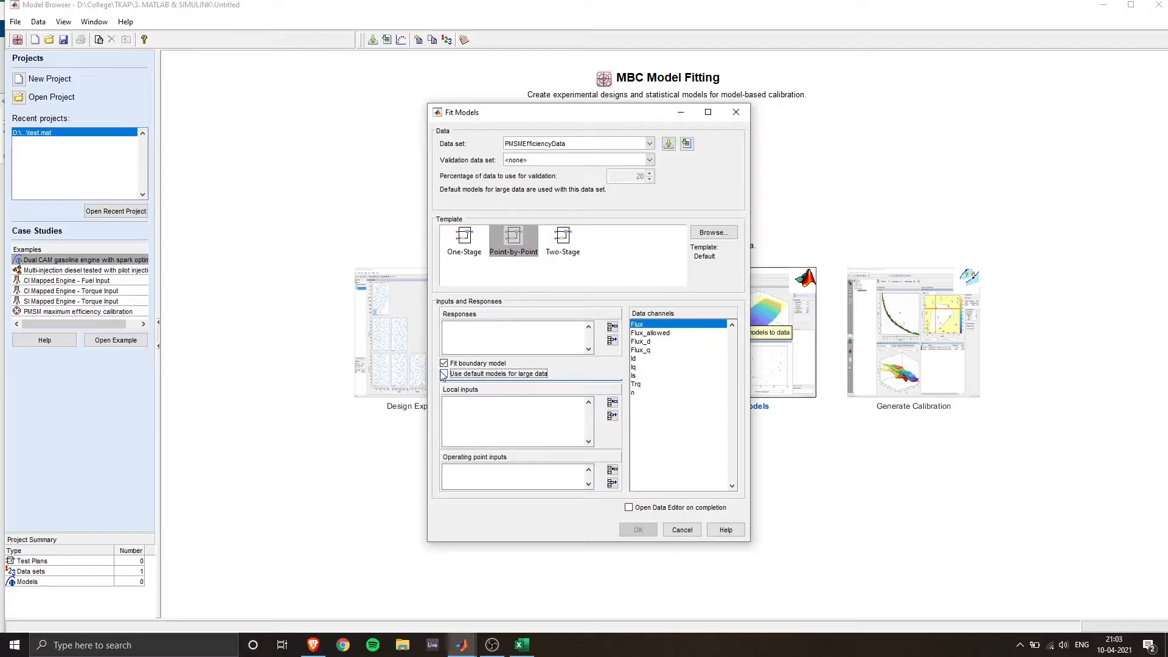
click(444, 374)
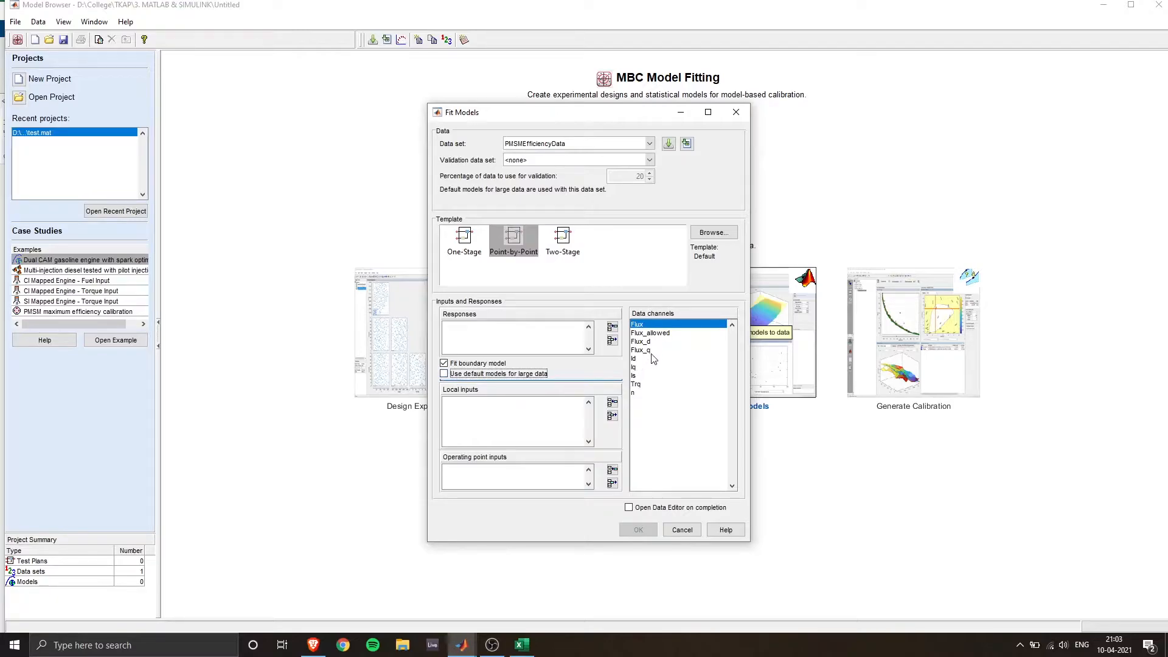
click(634, 366)
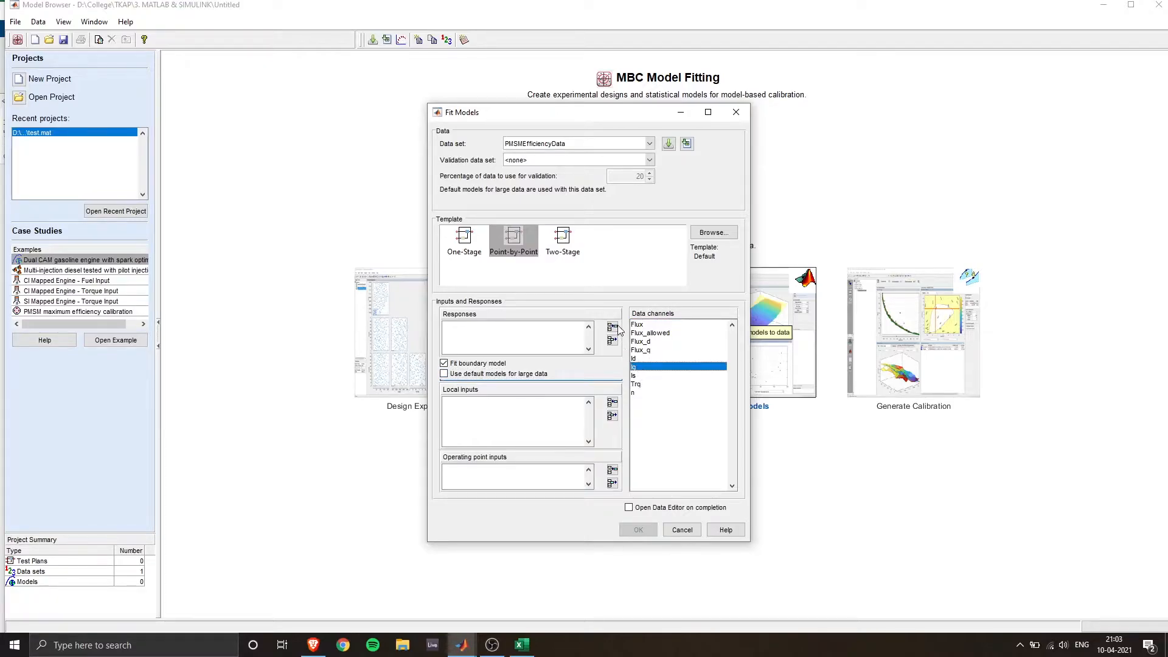
click(611, 326)
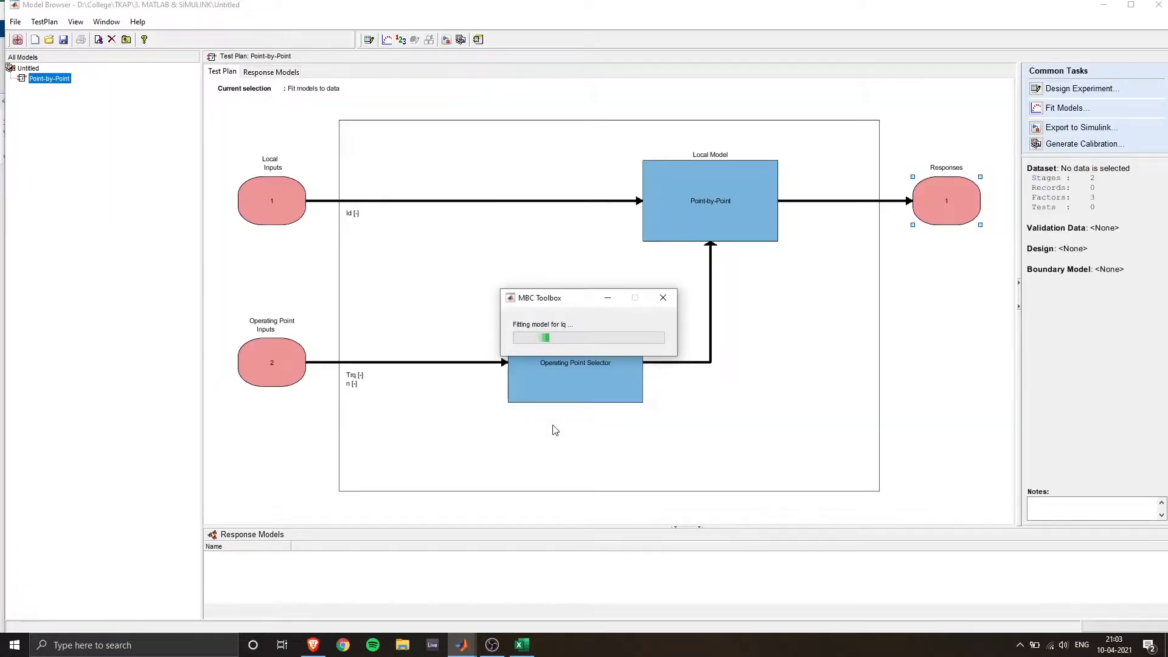
mouse_move(616, 429)
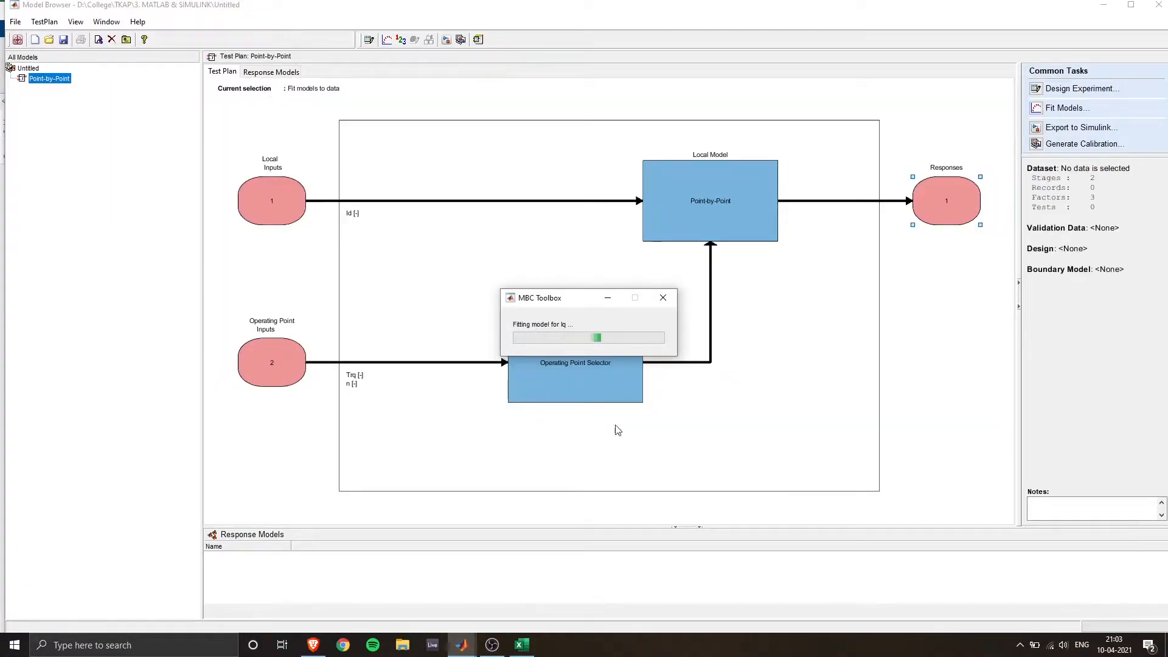
mouse_move(719, 394)
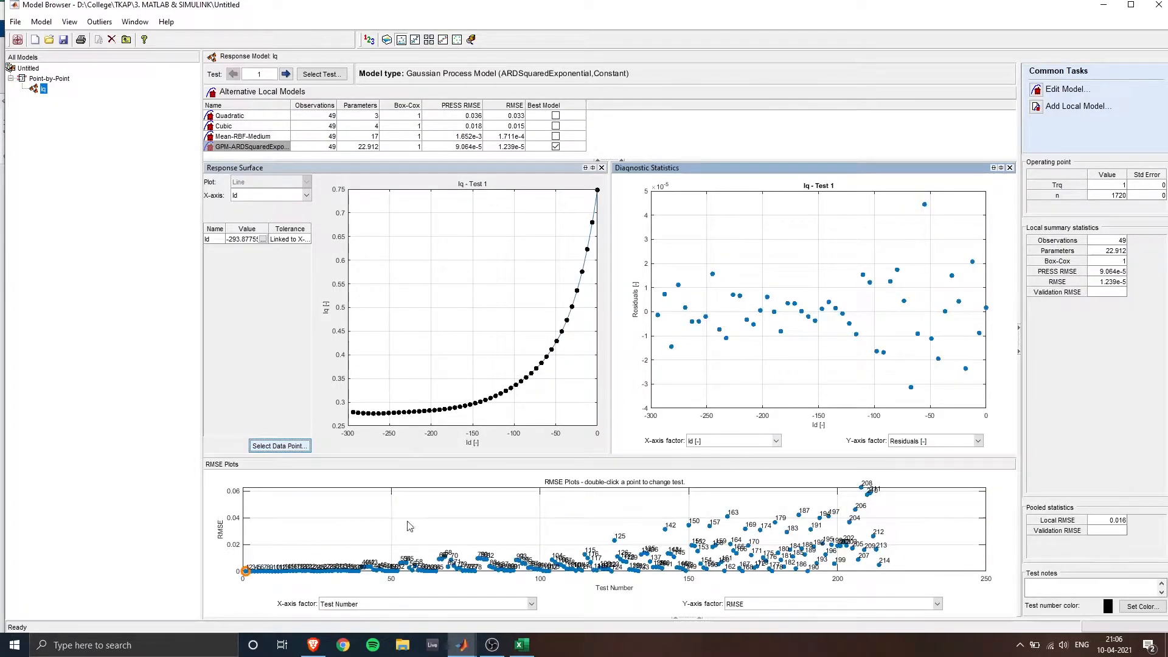
mouse_move(483, 363)
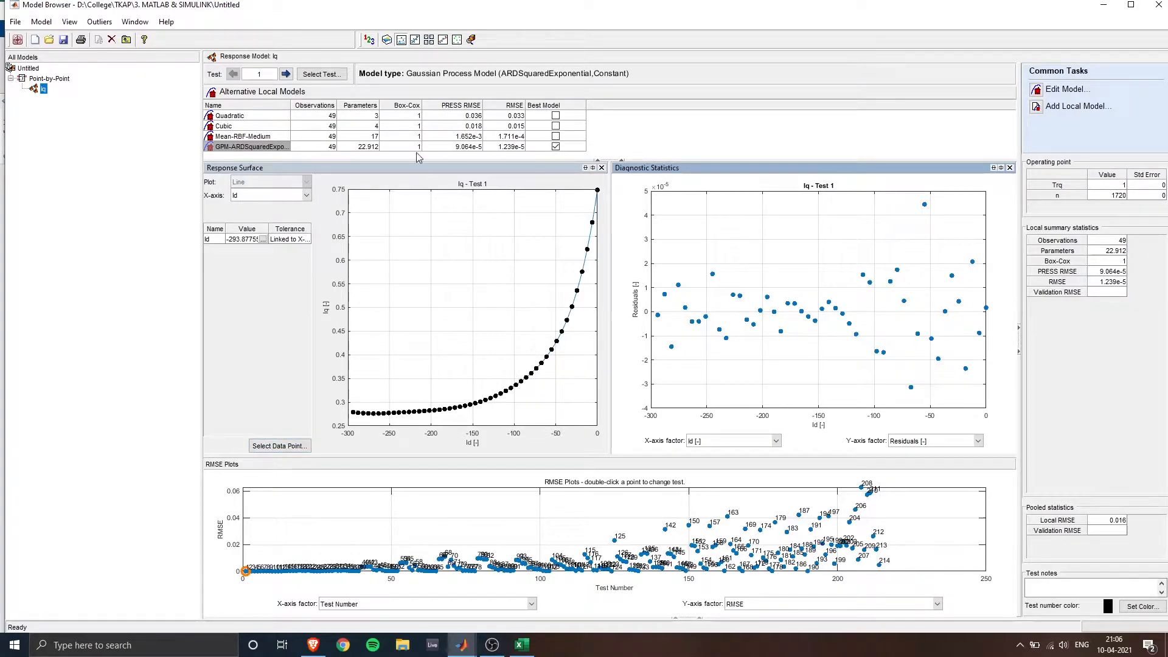
Step: Plot Trq and then n against test number in the RMSE plots
click(304, 195)
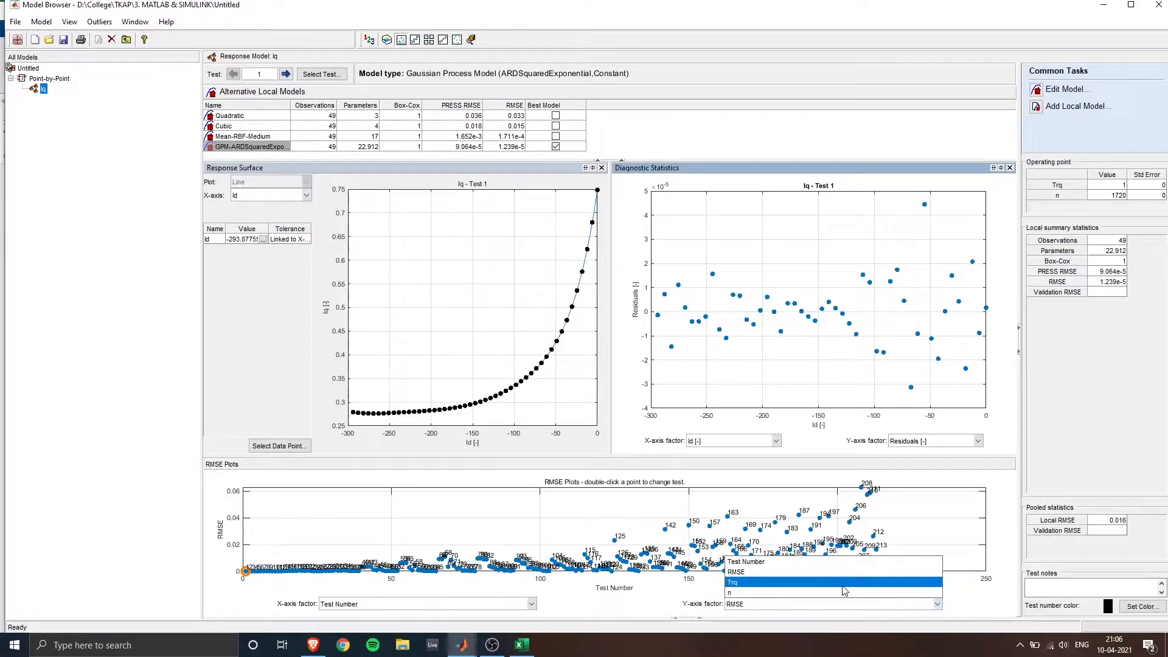
click(732, 581)
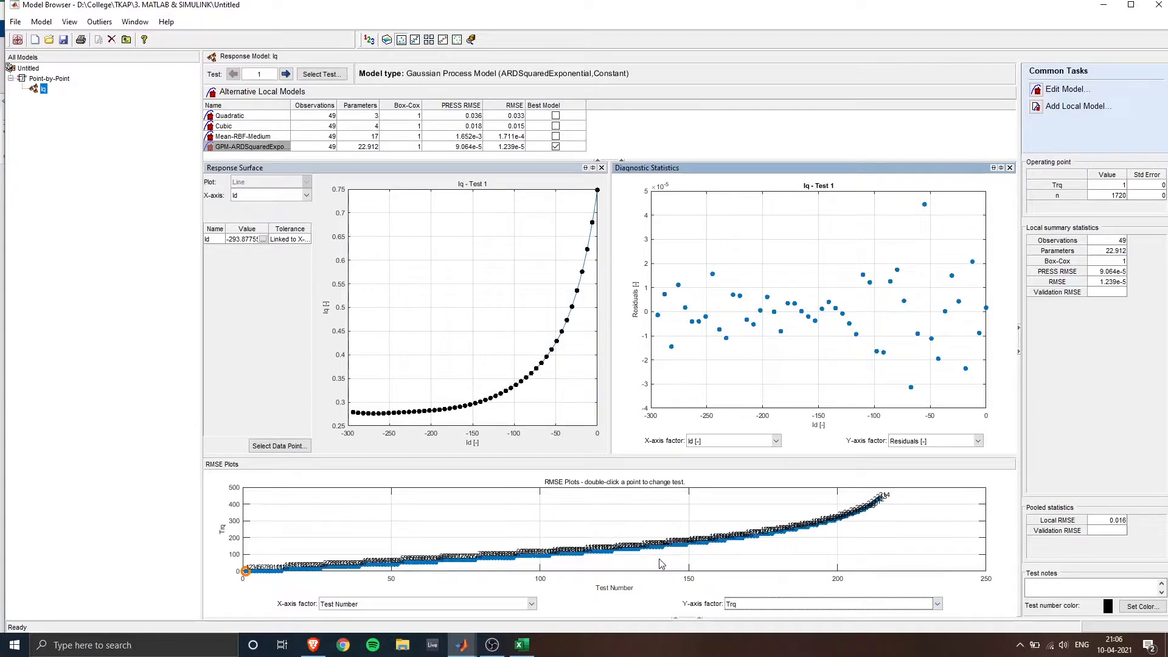
click(936, 603)
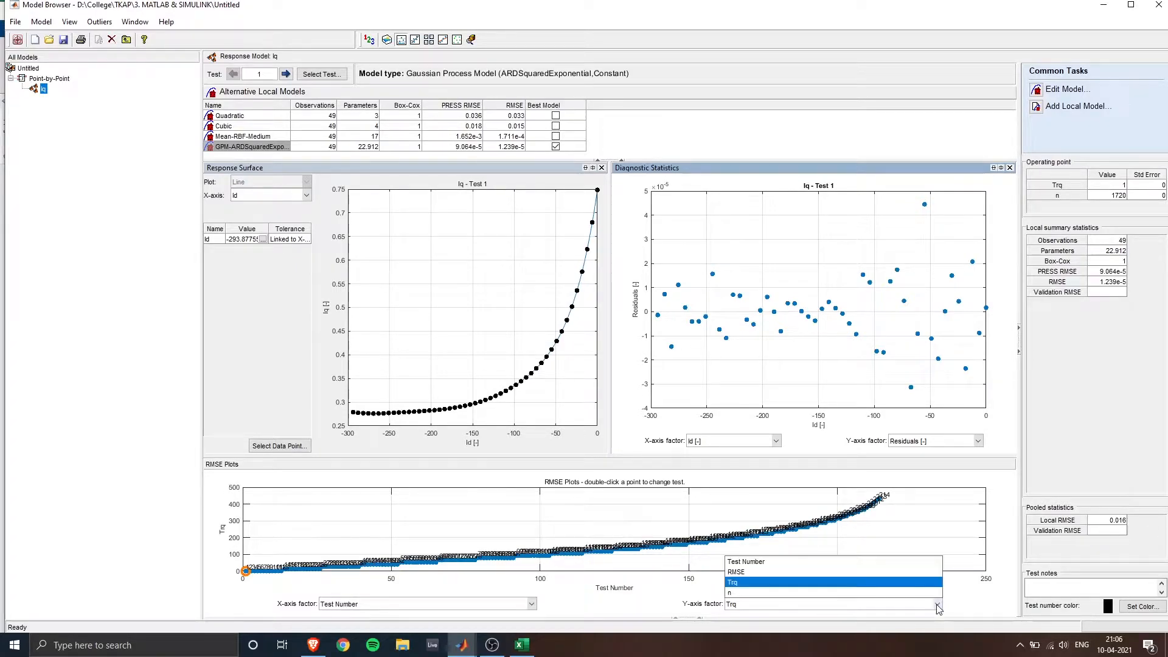
click(729, 593)
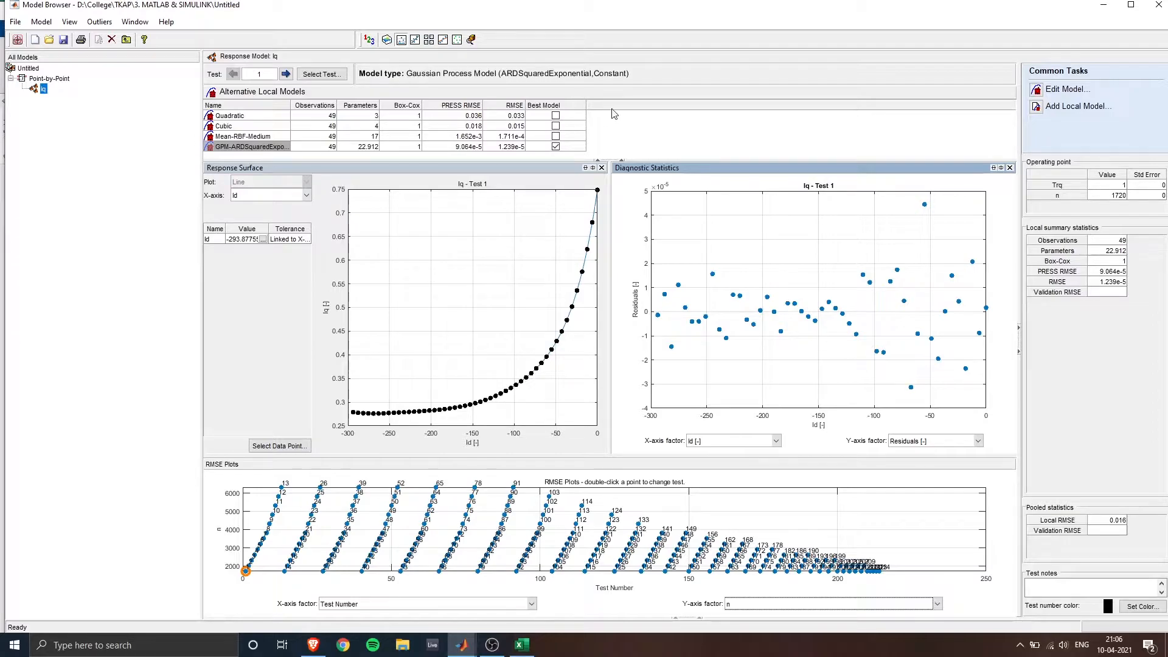
Step: Begin saving the modelling project via File > Save Project
click(15, 21)
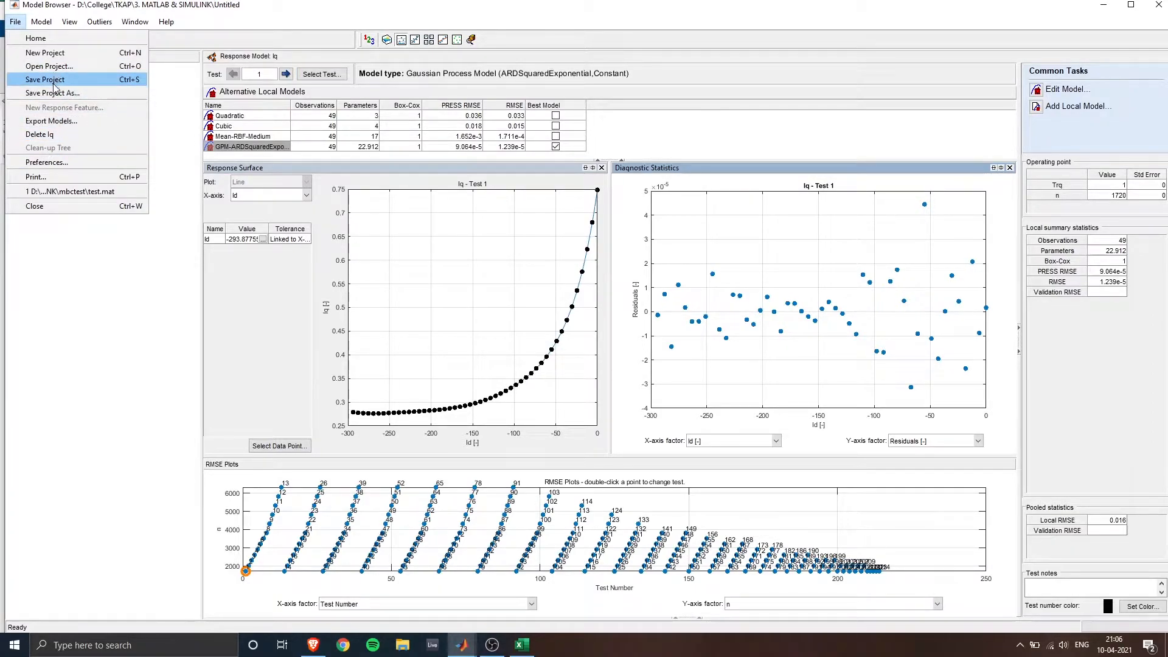
click(45, 80)
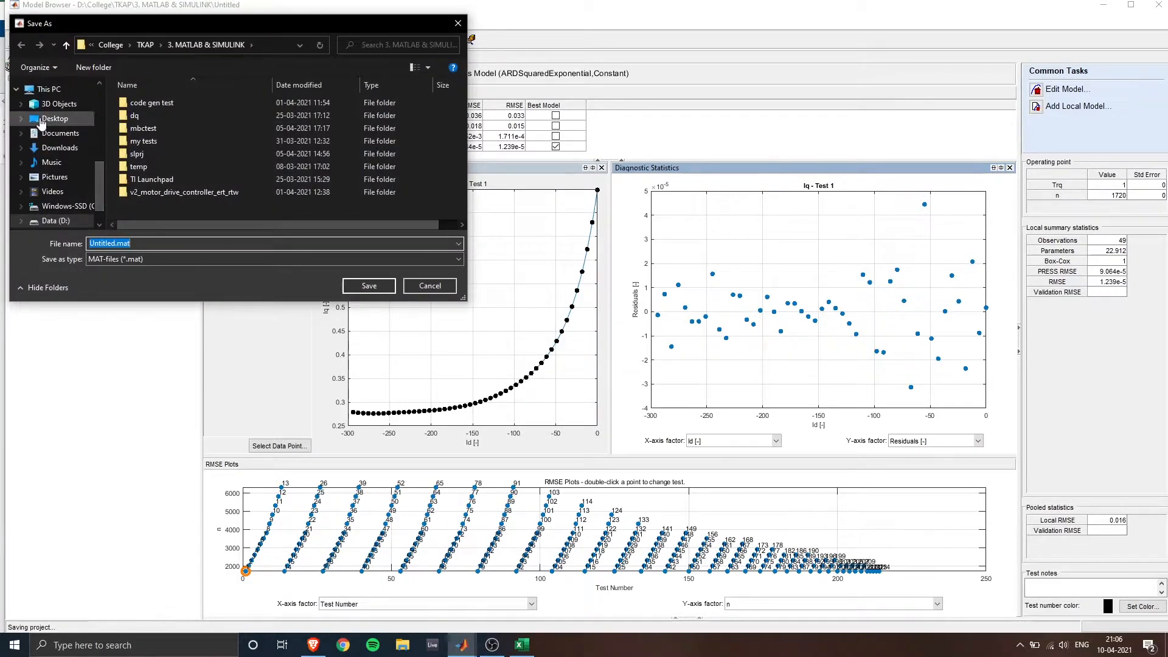
Step: Save the project as test1.mat on the Desktop
click(53, 118)
text(est1)
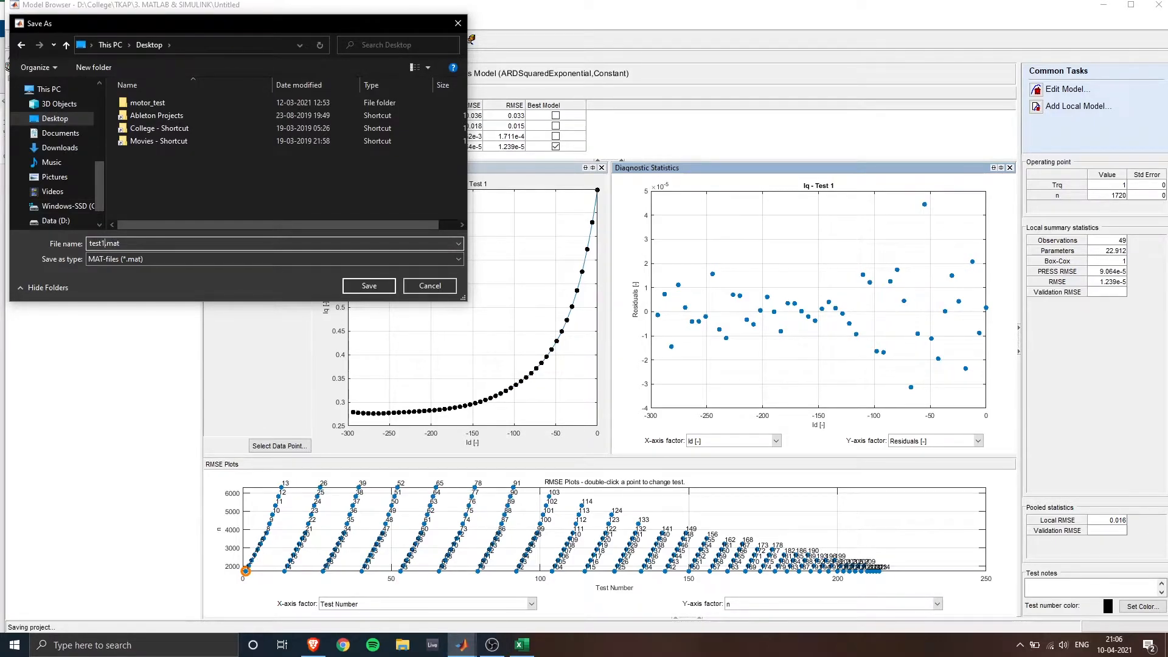
click(367, 285)
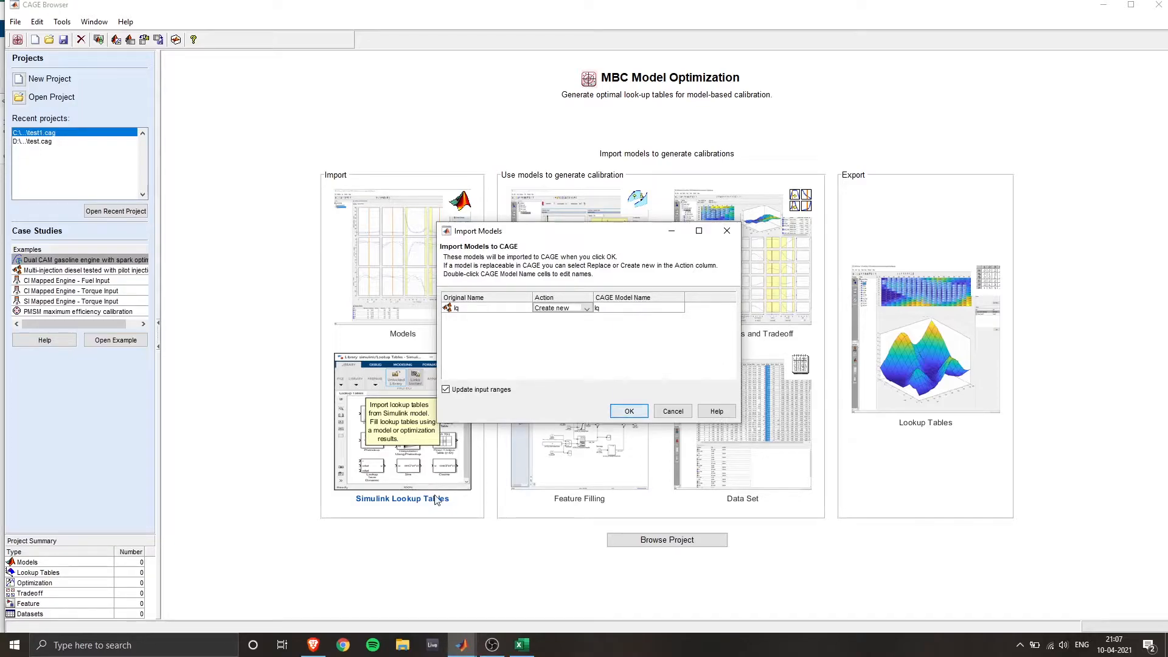
mouse_move(421, 333)
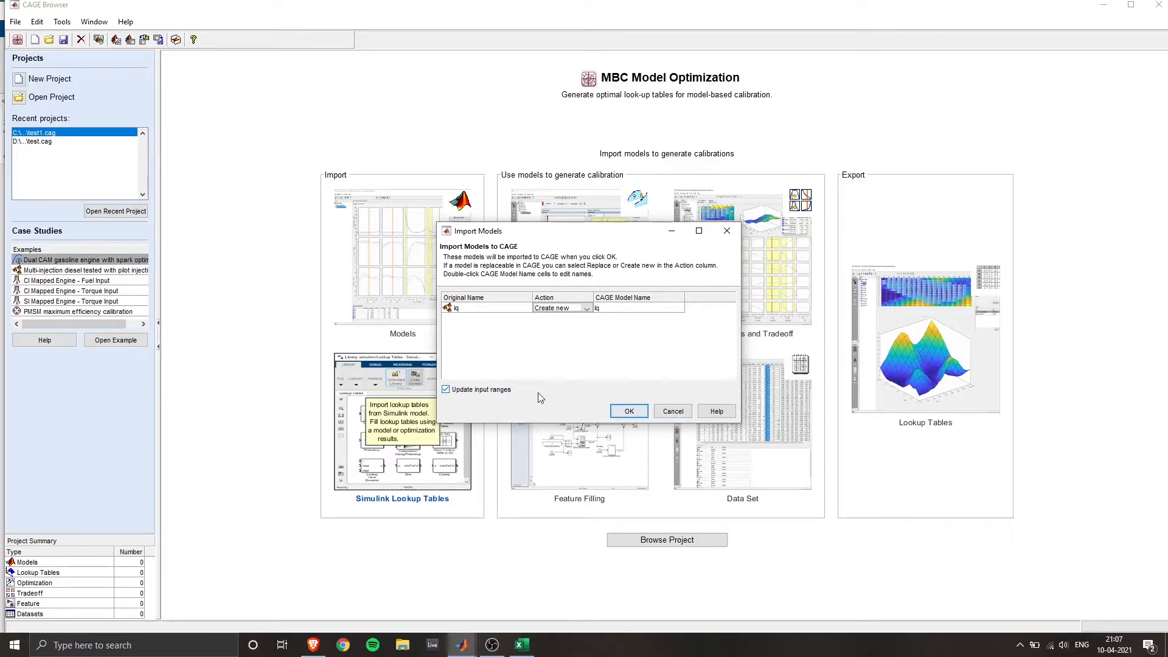
Step: Confirm importing the Iq model as Create new with updated input ranges
click(628, 410)
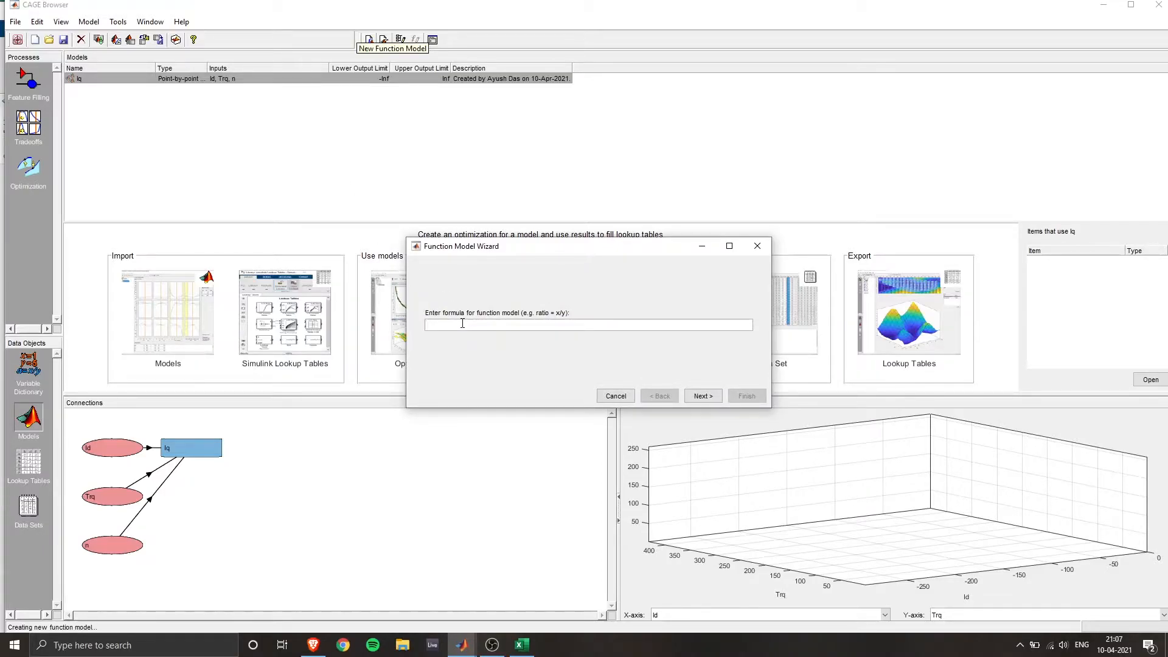
Step: Create function model Is=sqrt(Id^2+Iq^2) with Id and Iq as inputs
text(Is)
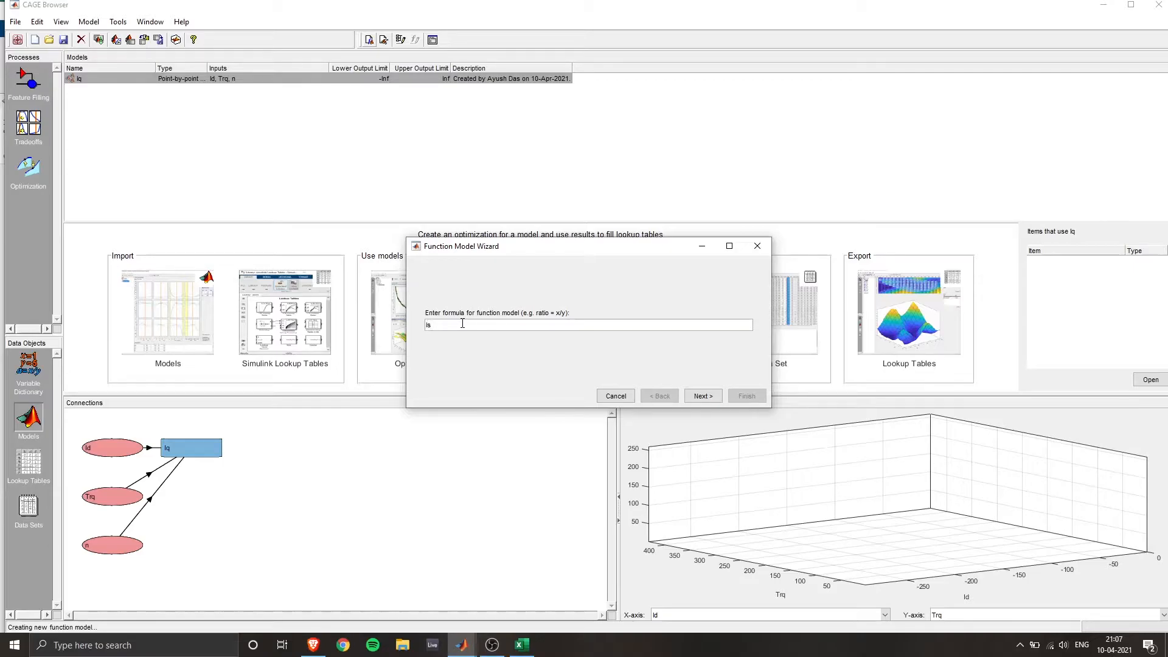
text(=sq)
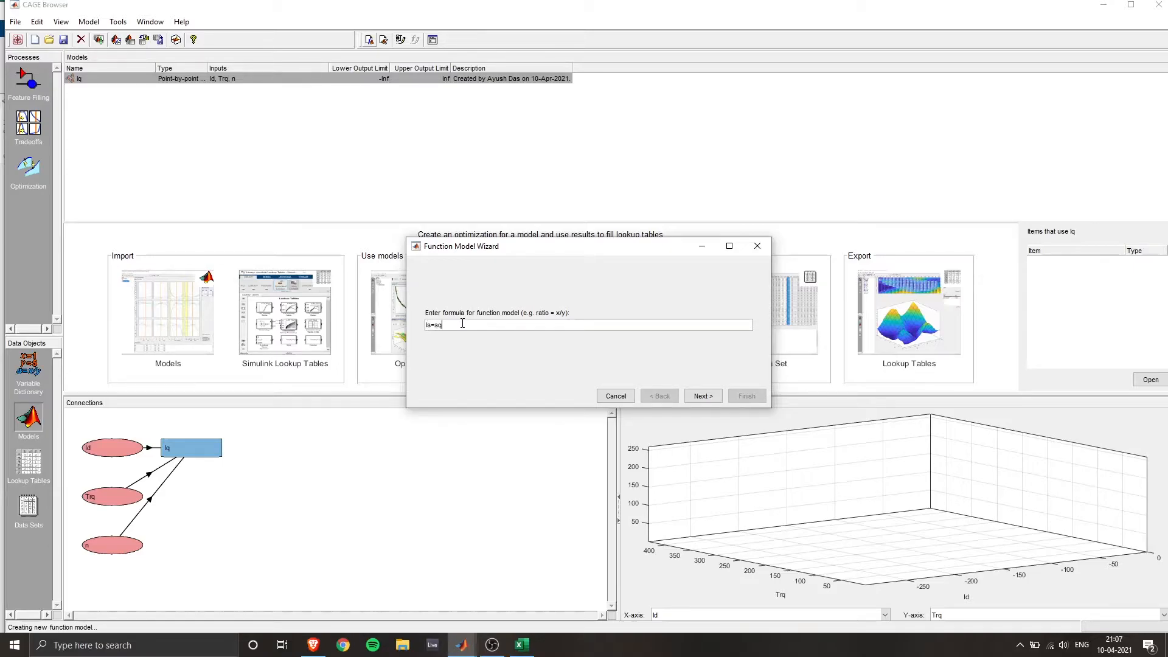
text(rt(Id^2+)
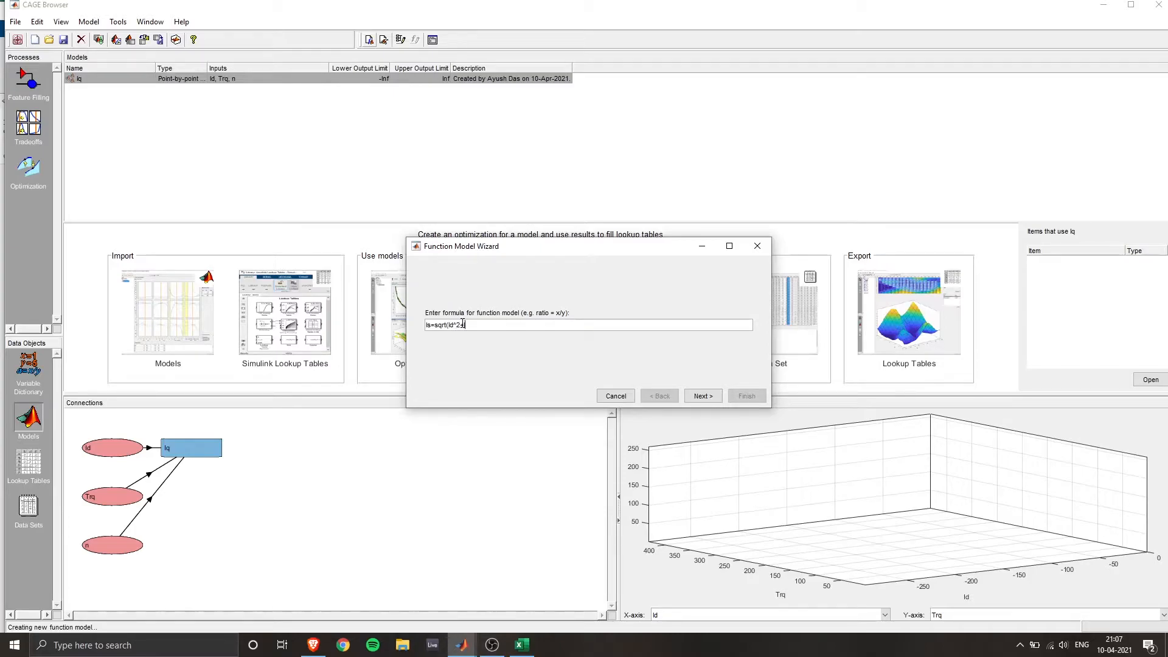
text(iq)
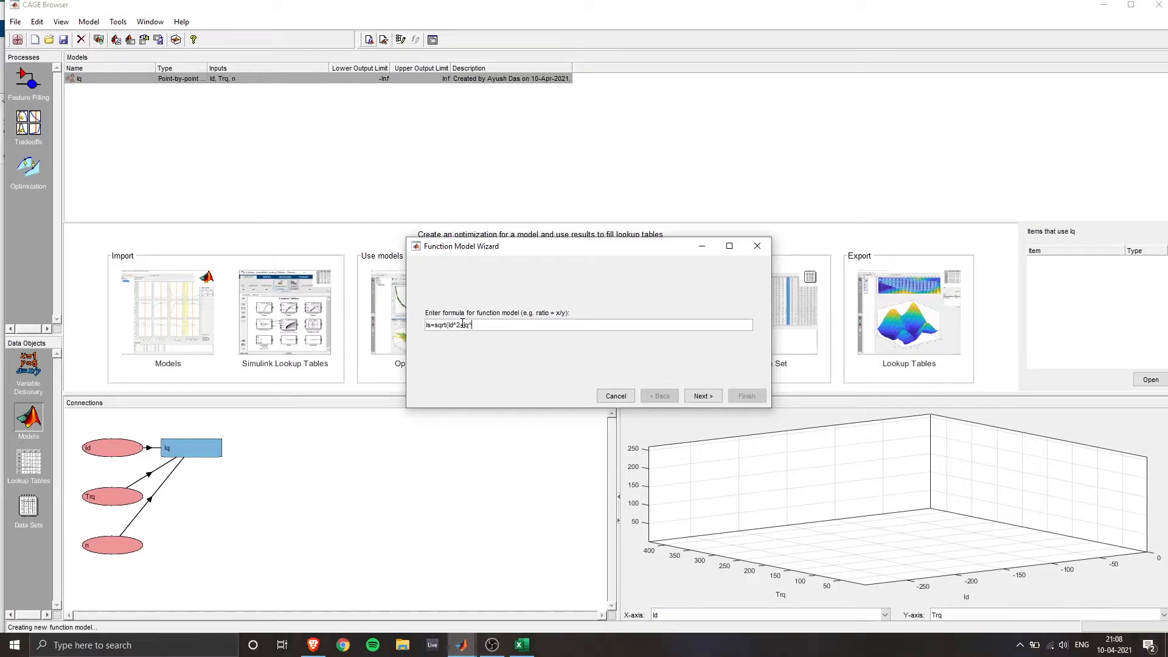
text(^2))
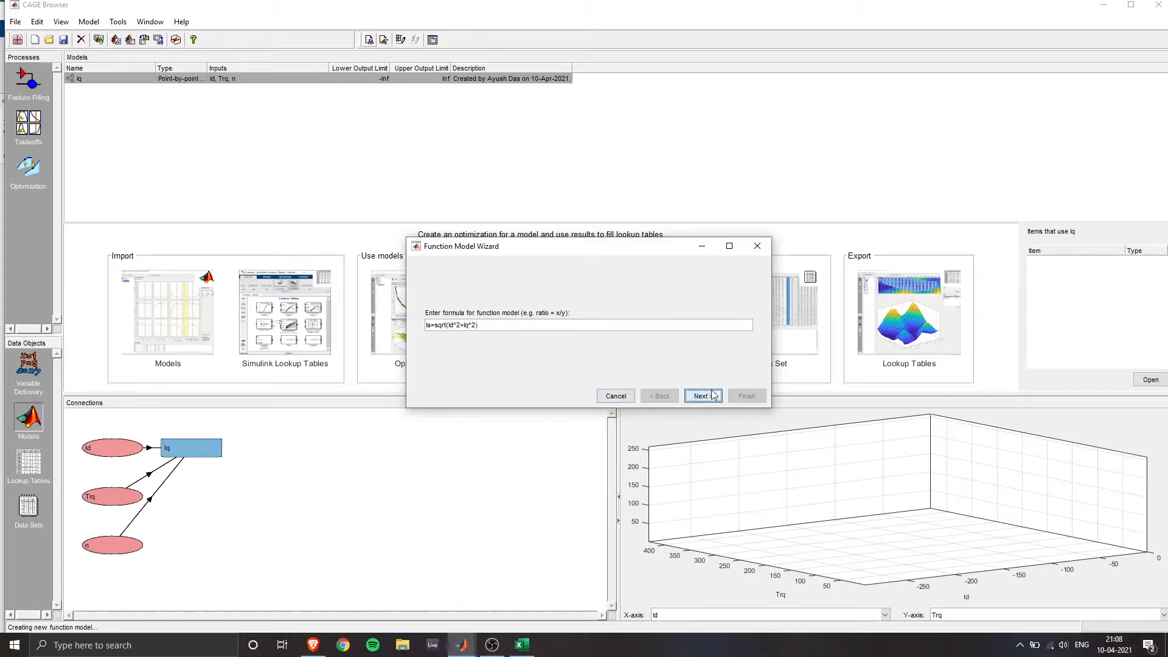
click(700, 396)
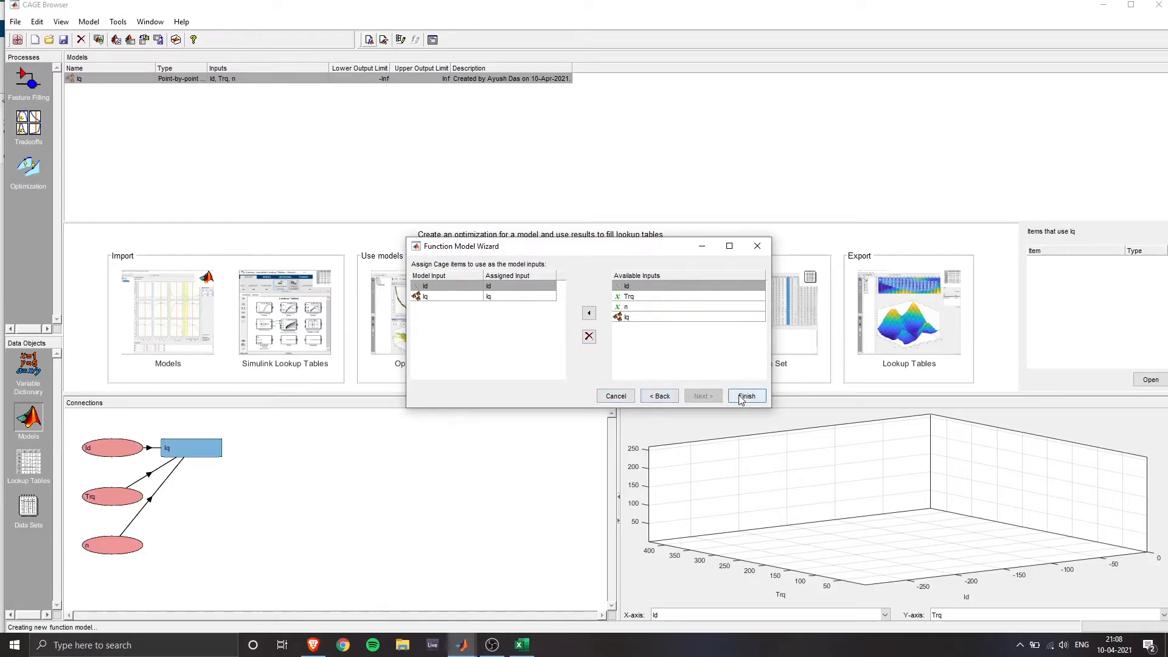
click(745, 395)
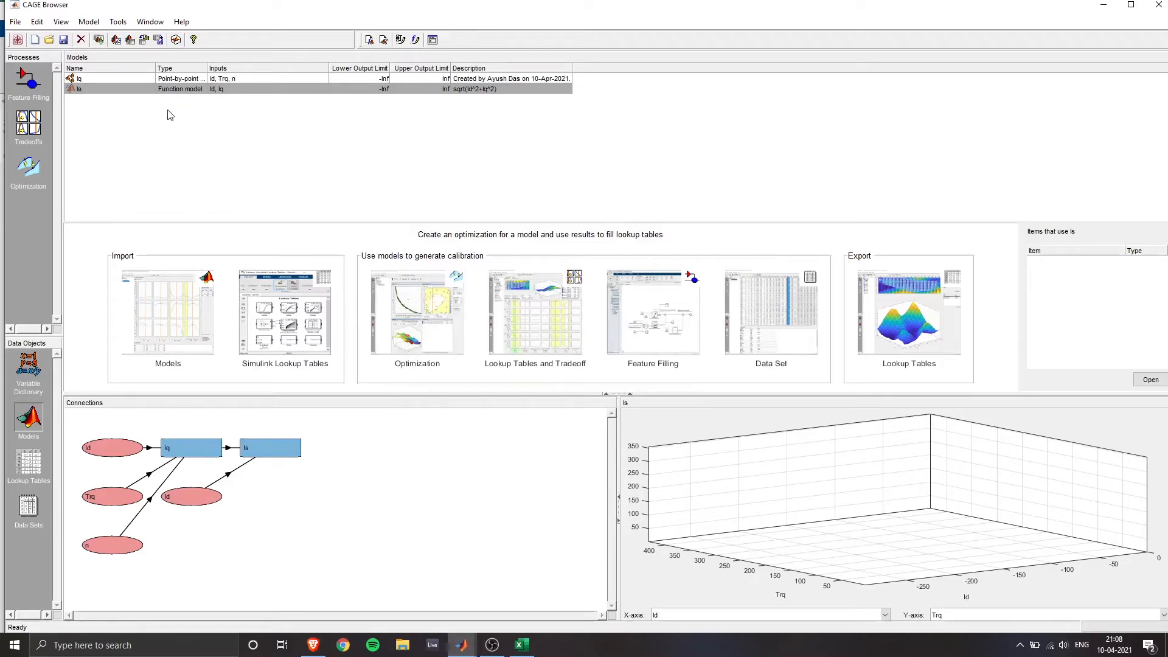
right_click(79, 88)
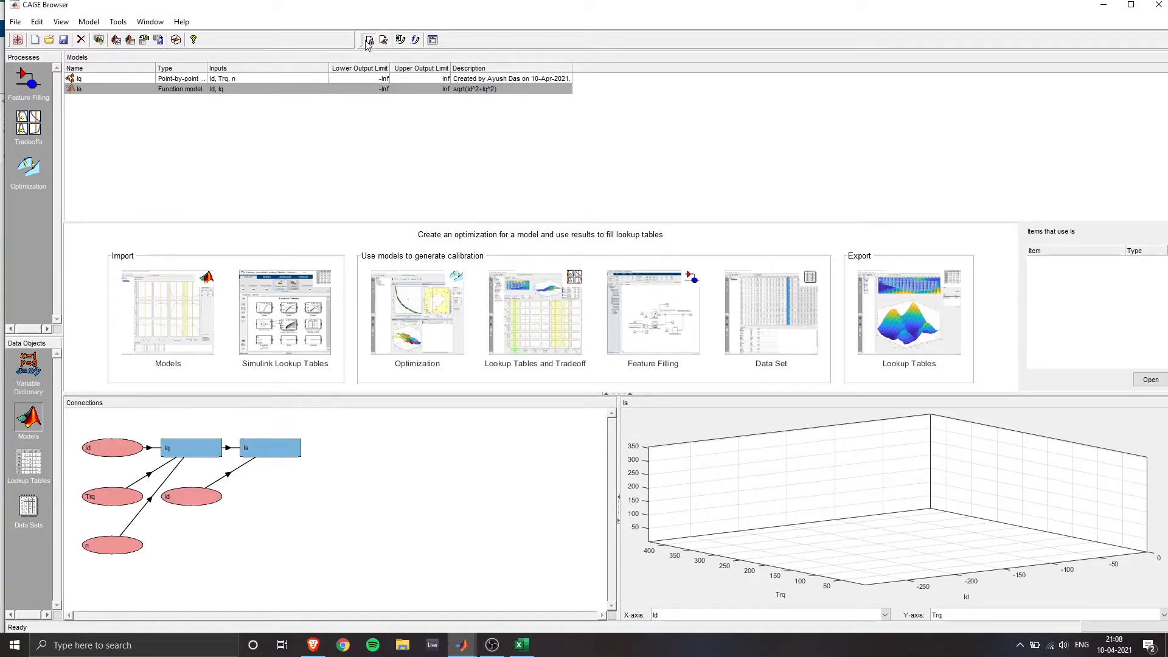
Step: Create function model TPA=Trq/Is with Is and Trq as inputs
click(415, 39)
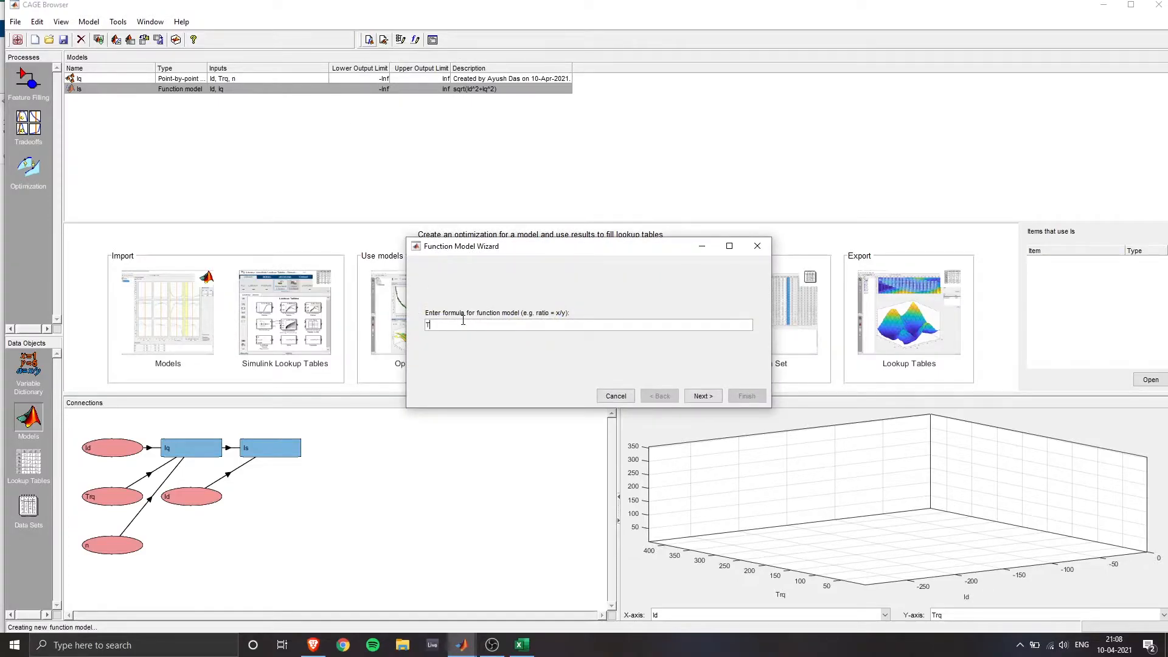
text(TPA=)
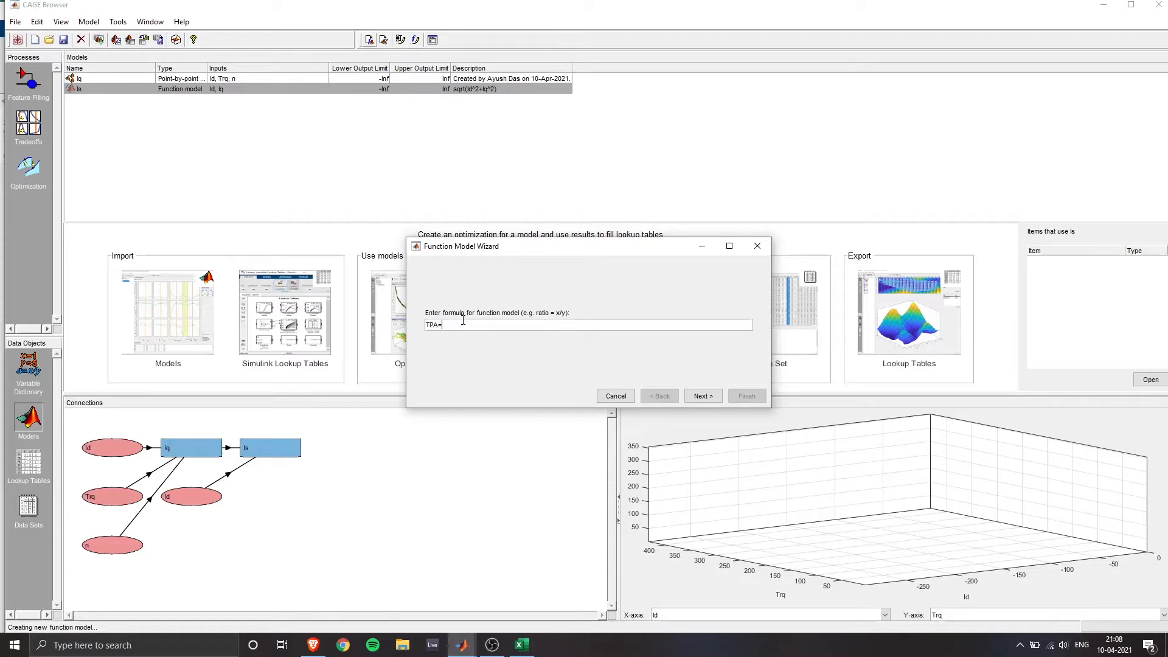
text(Trq/Is)
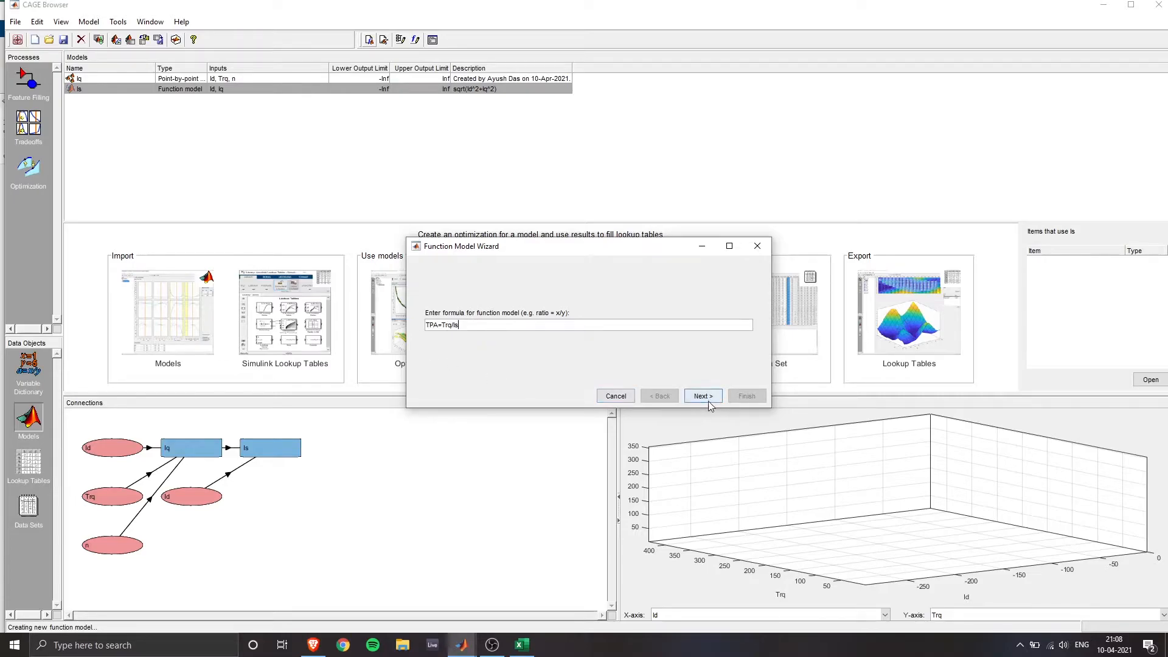
click(700, 396)
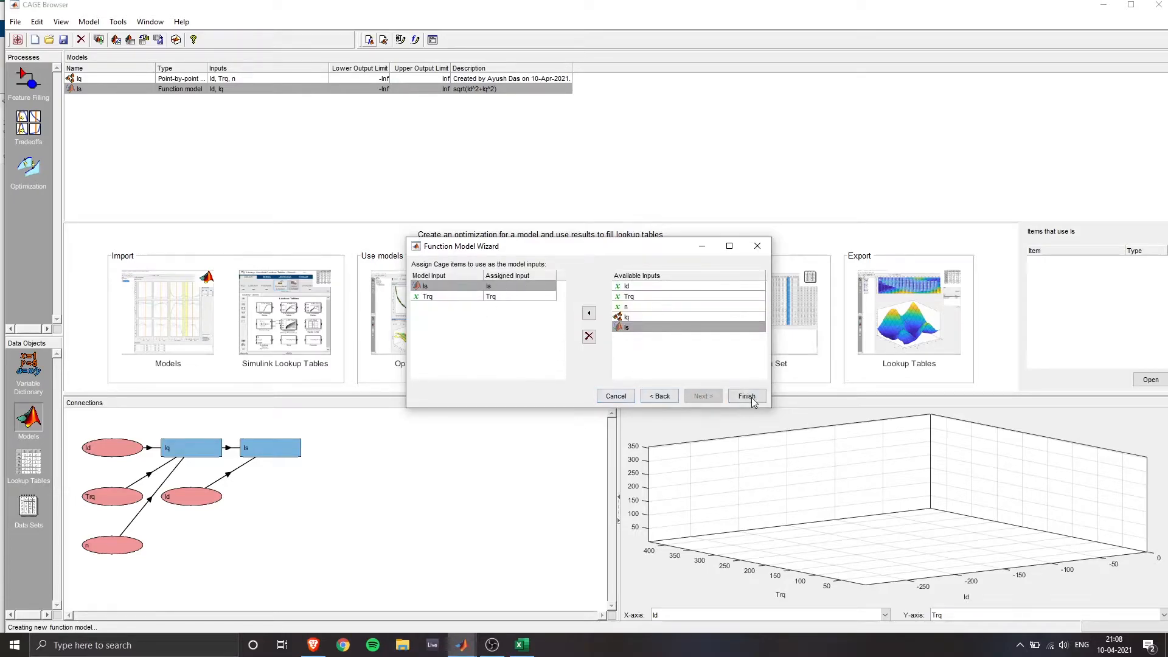
click(746, 395)
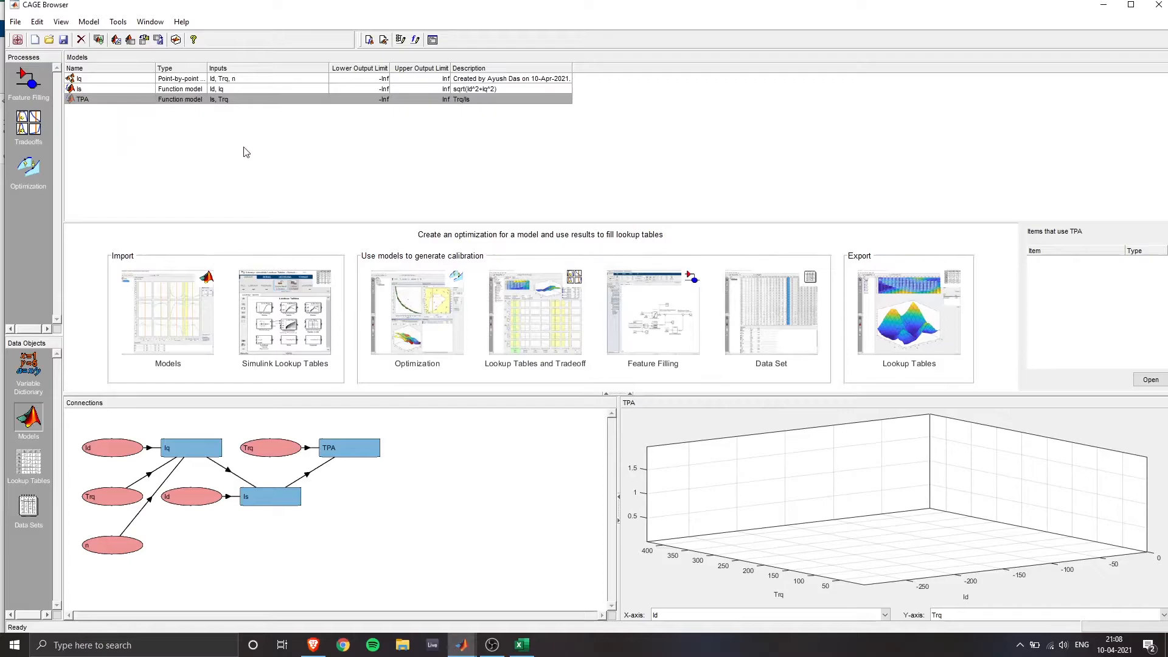
mouse_move(250, 145)
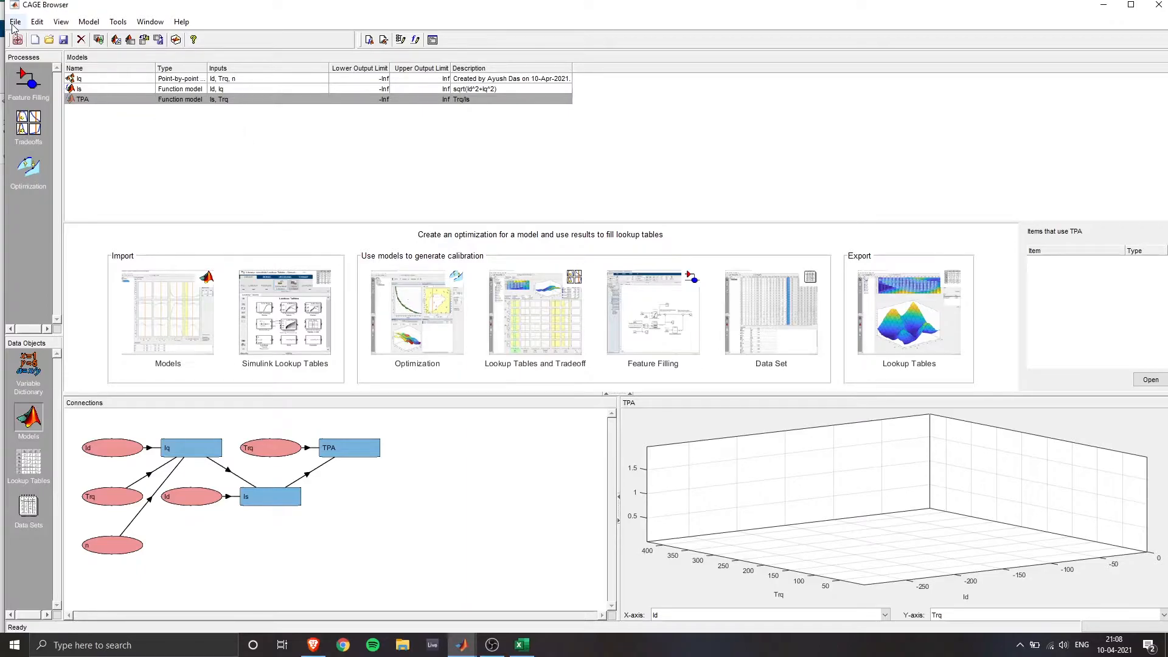
Step: Save the CAGE project as test1.cag on the Desktop
click(14, 22)
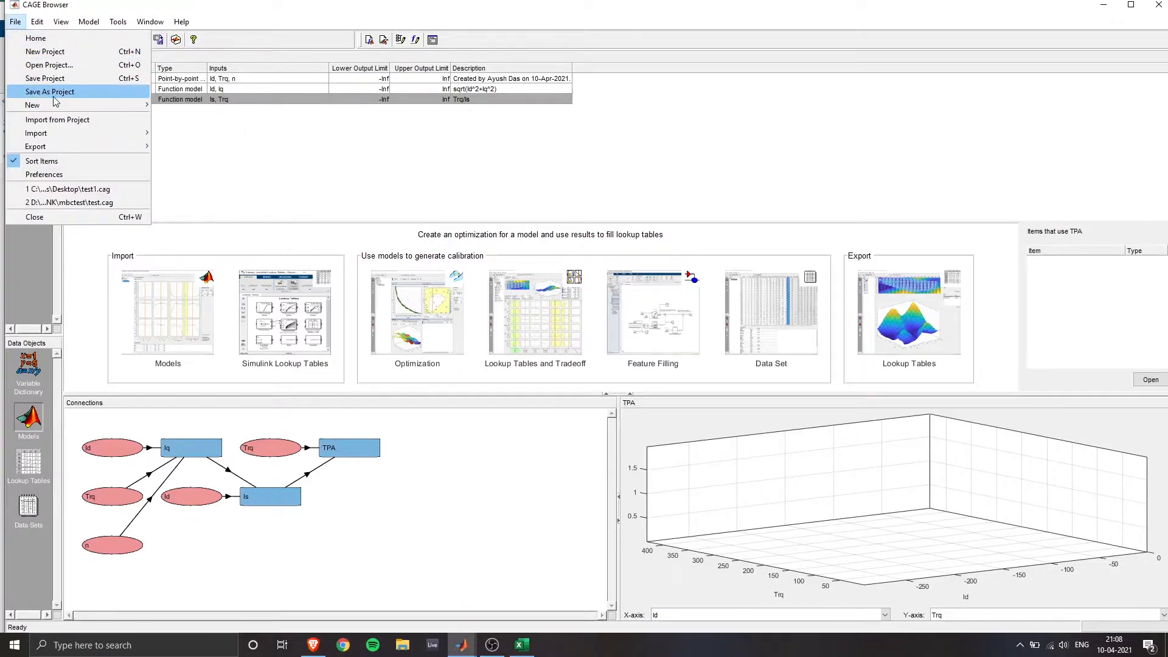
click(49, 91)
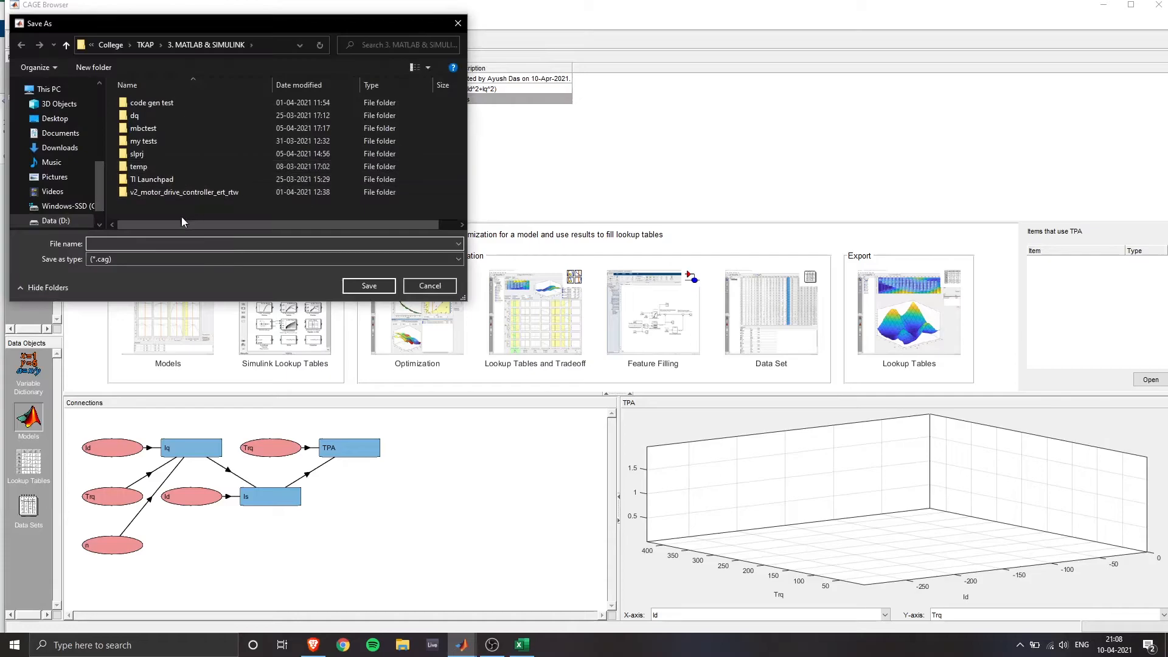
click(54, 118)
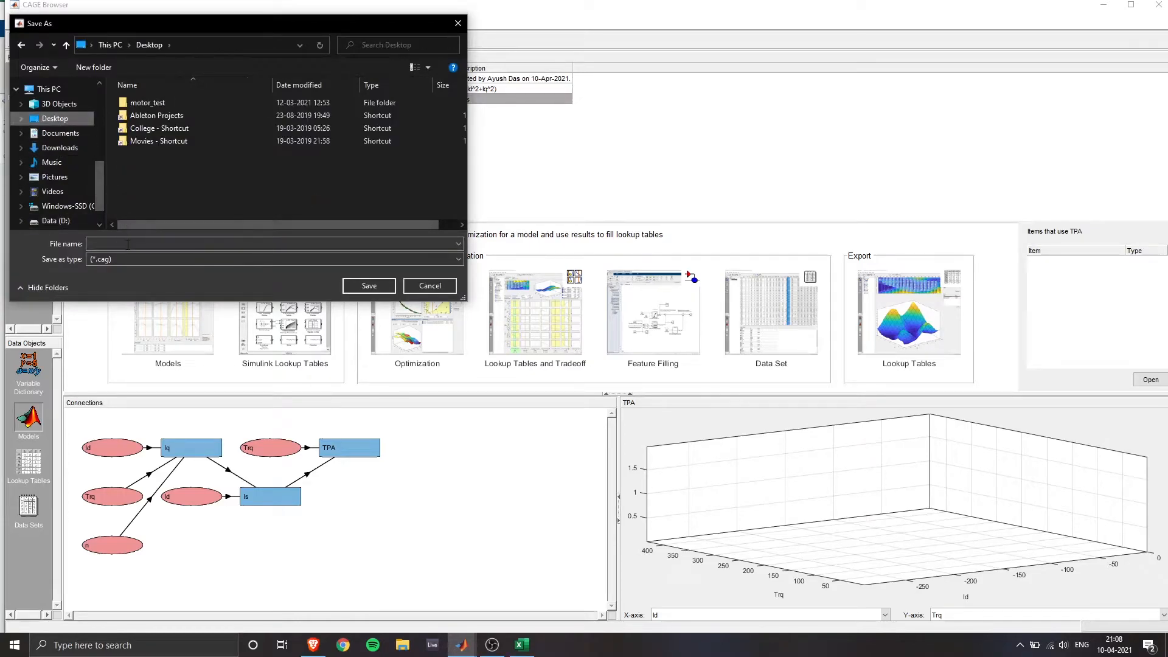
text(test1.cag)
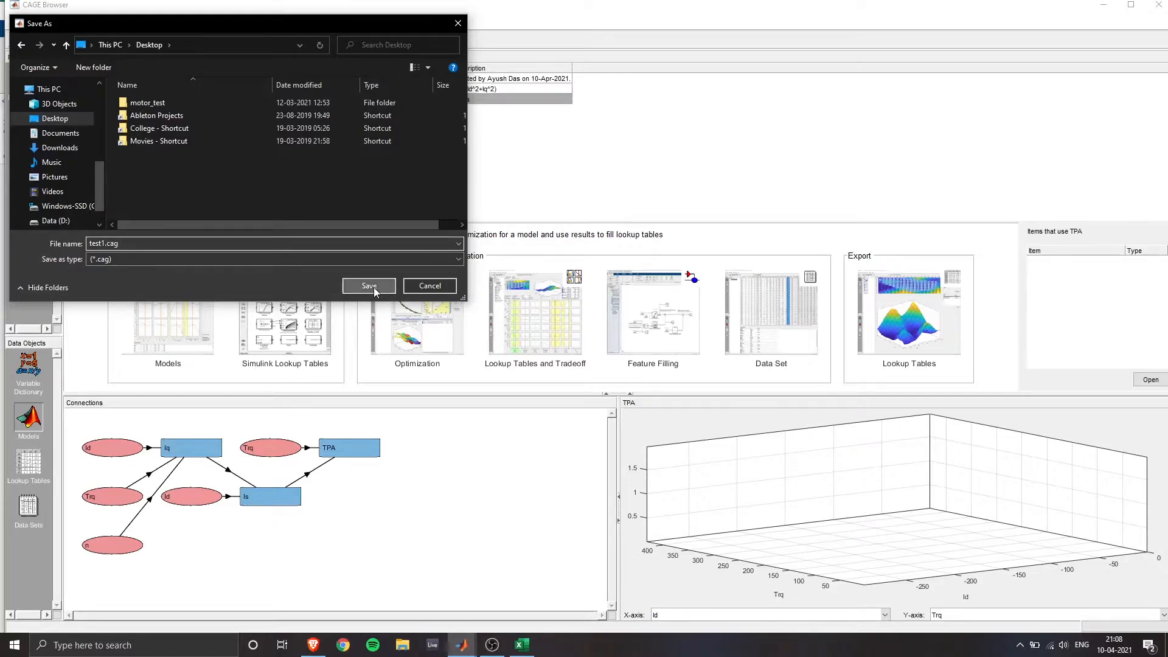
click(367, 285)
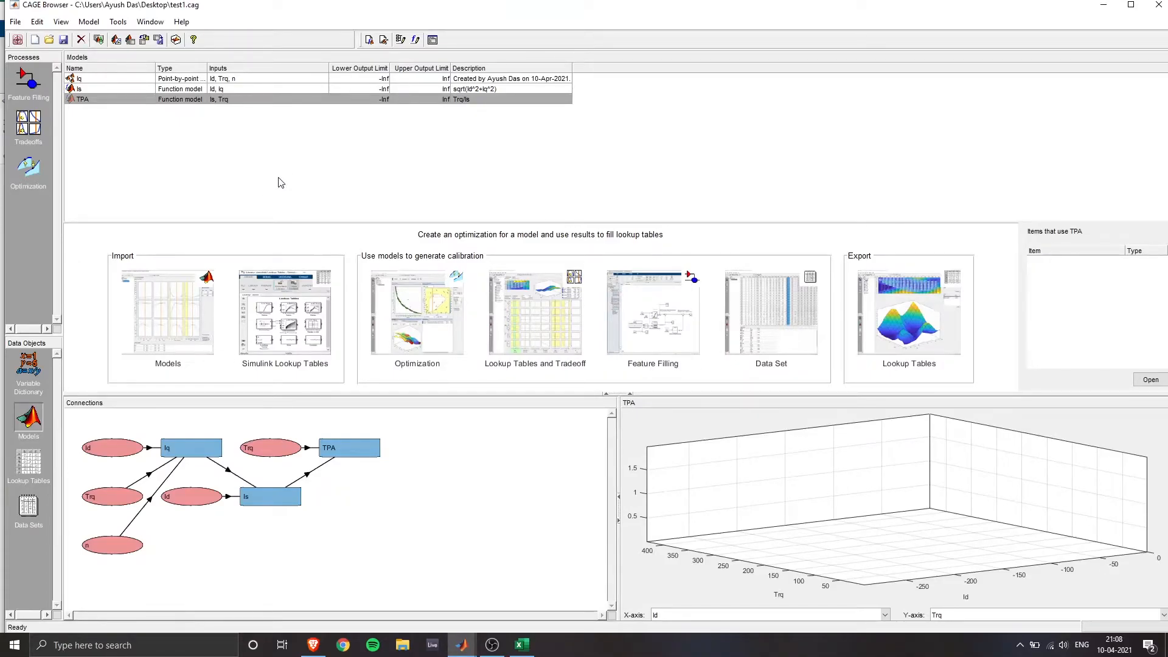
mouse_move(291, 174)
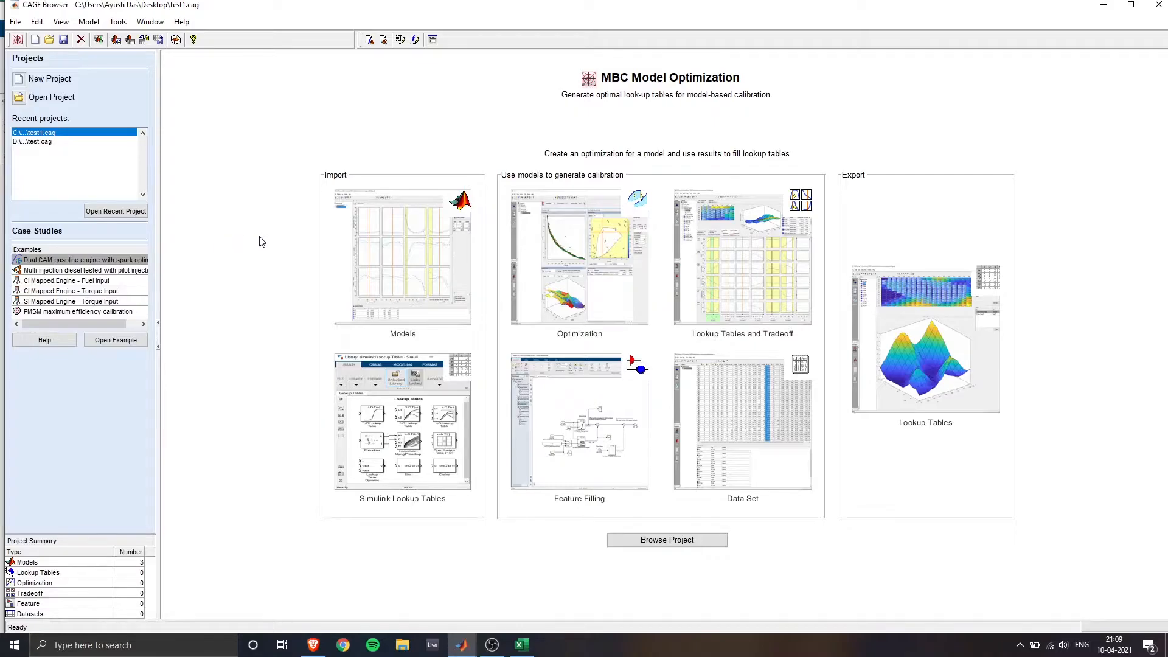
mouse_move(736, 279)
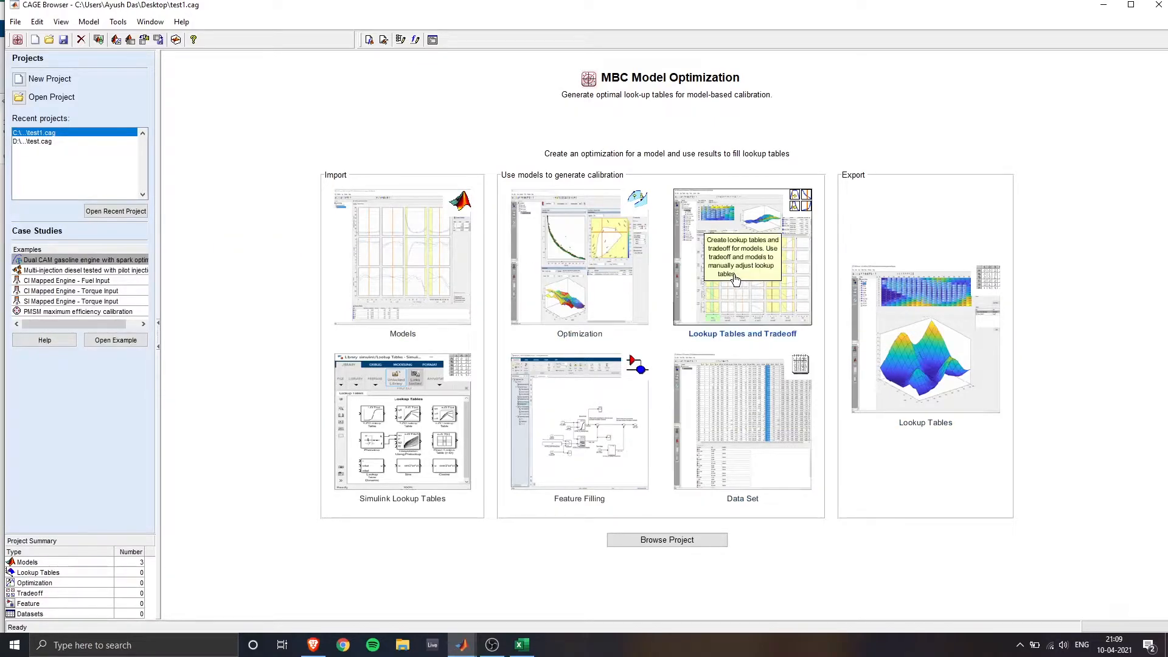
Step: Begin the Lookup Tables and Tradeoff wizard based on the Iq model
click(740, 256)
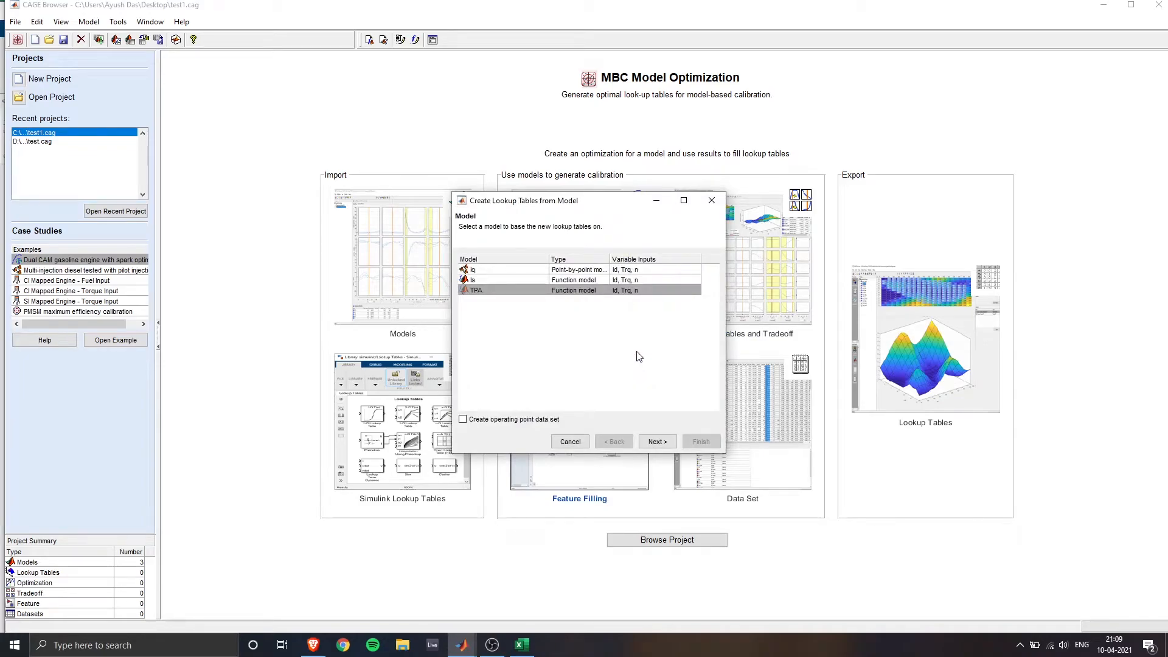
click(502, 269)
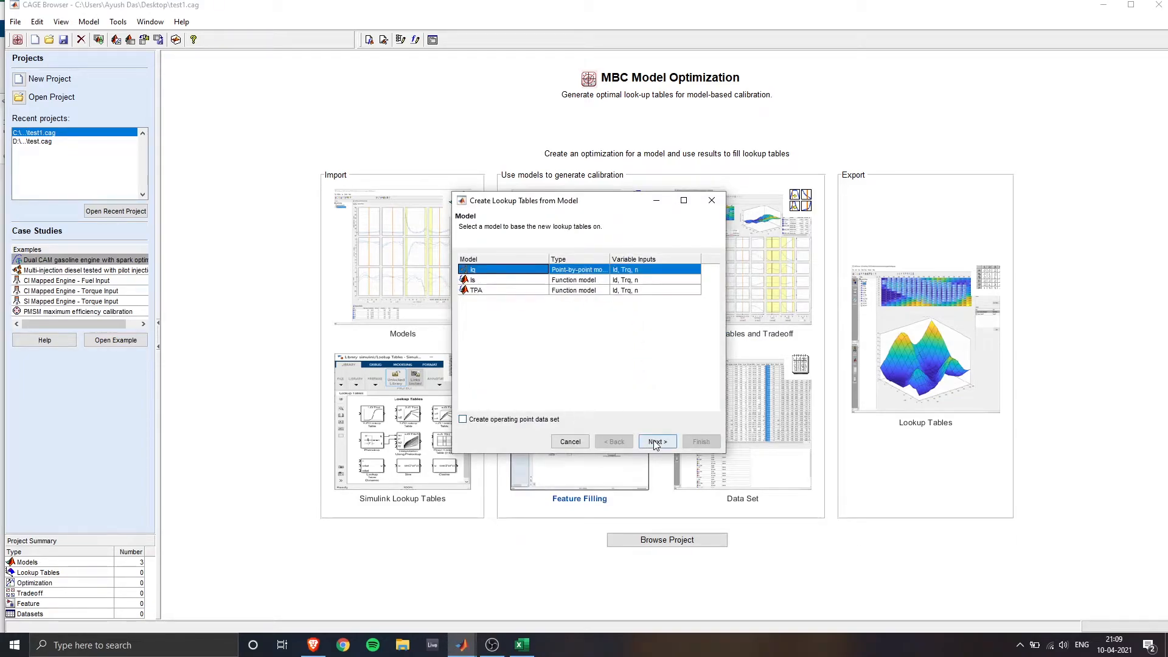
click(656, 440)
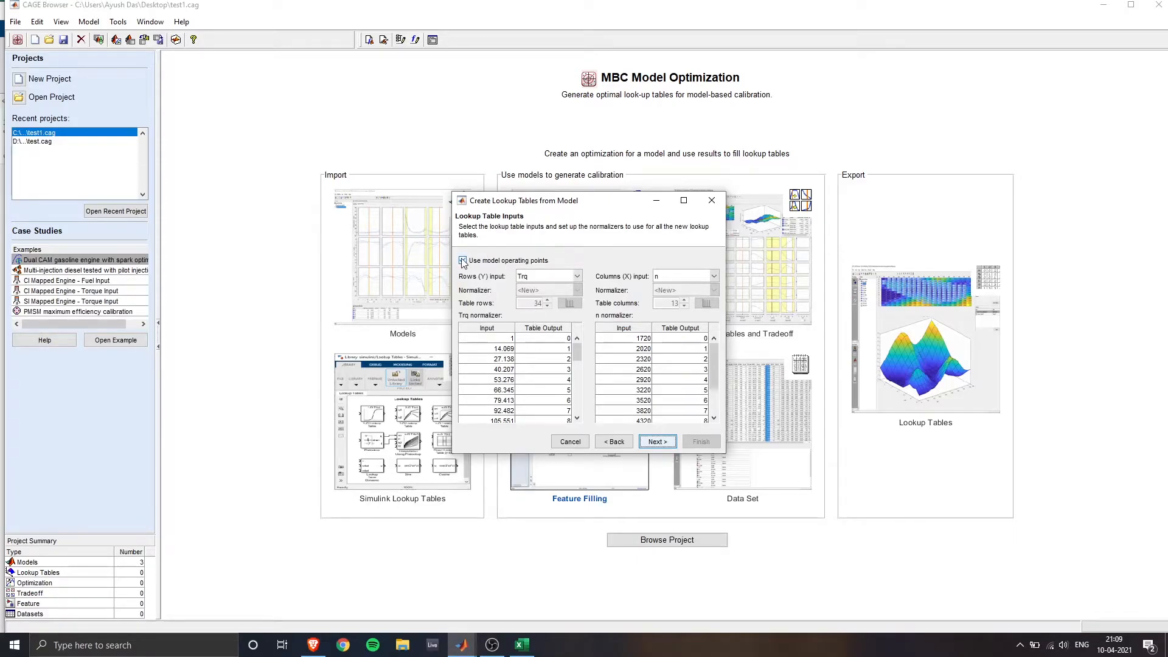
Step: Use a custom breakpoint grid of 31 Trq rows by 29 n columns instead of model operating points
click(463, 260)
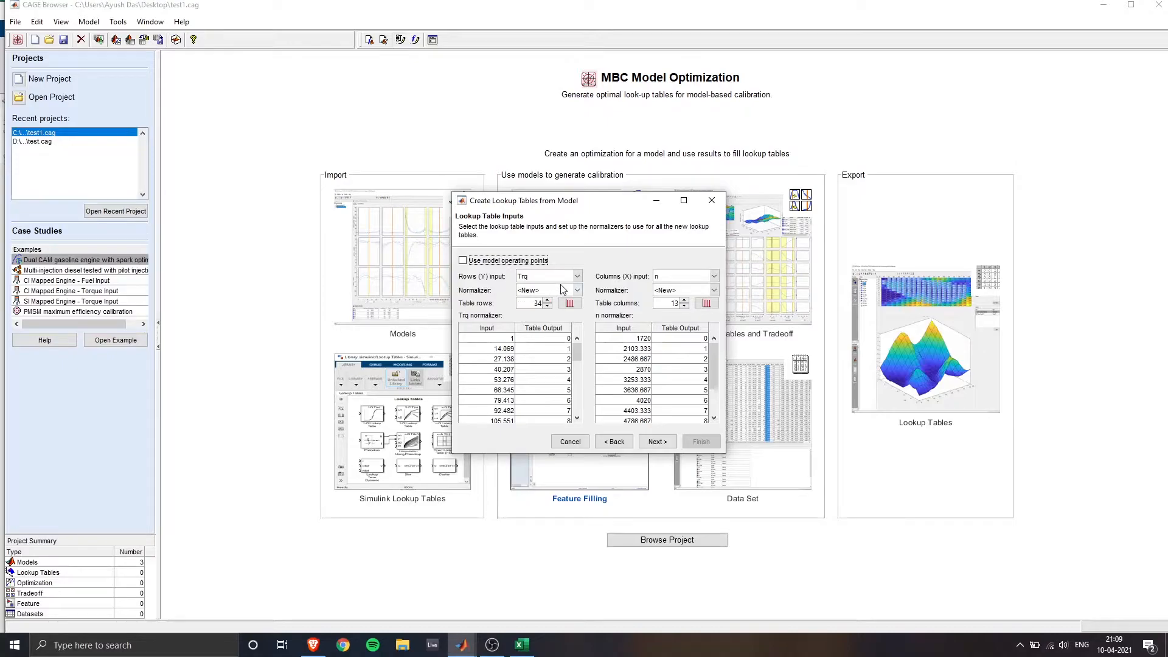
mouse_move(564, 290)
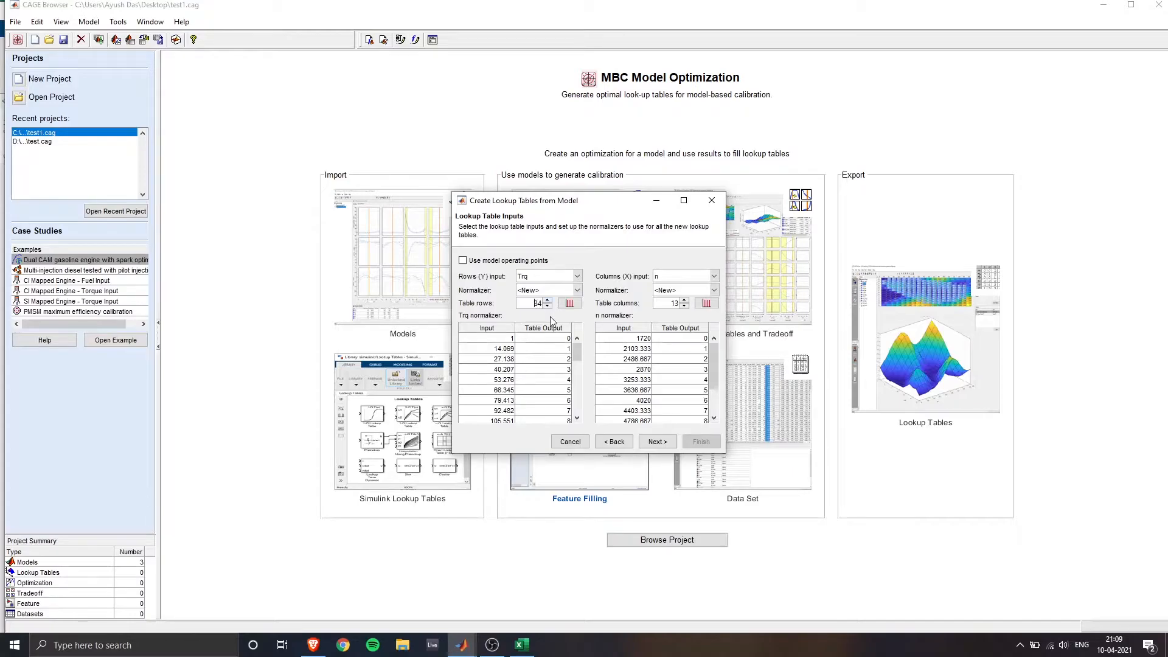
click(546, 306)
text(31)
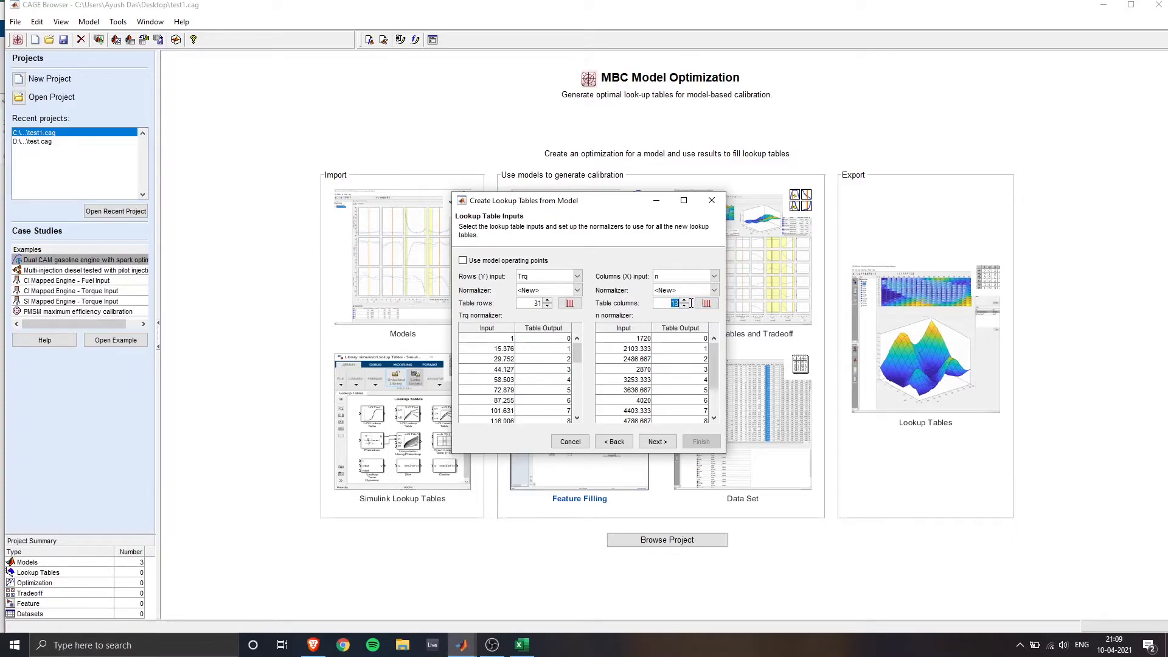
click(684, 306)
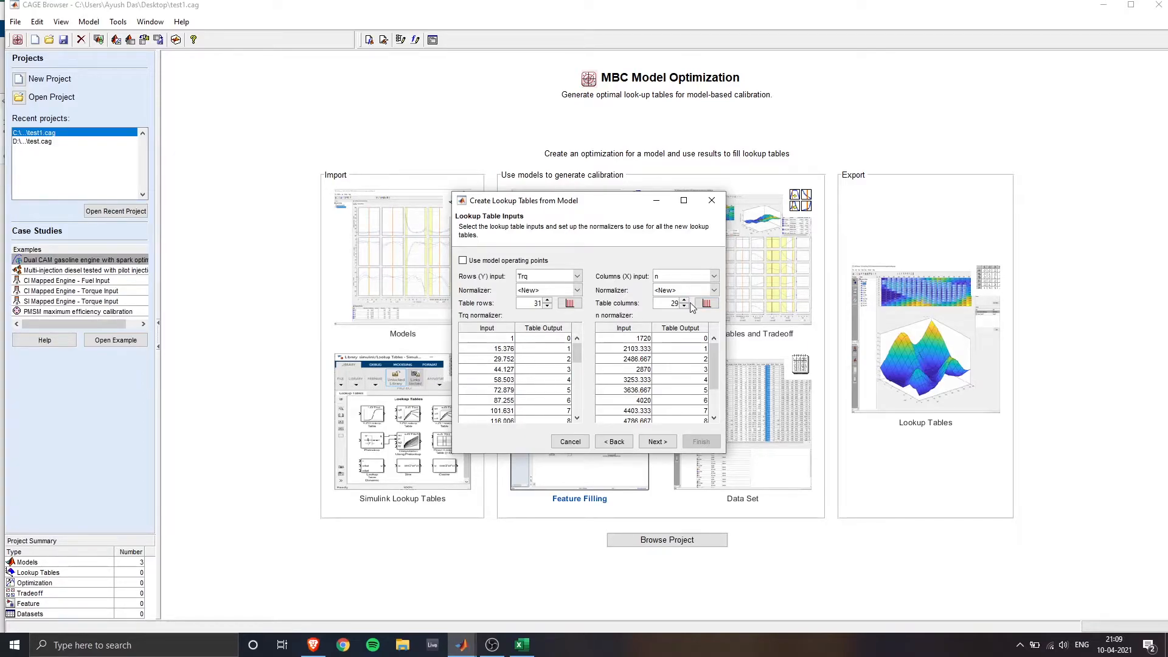
click(462, 260)
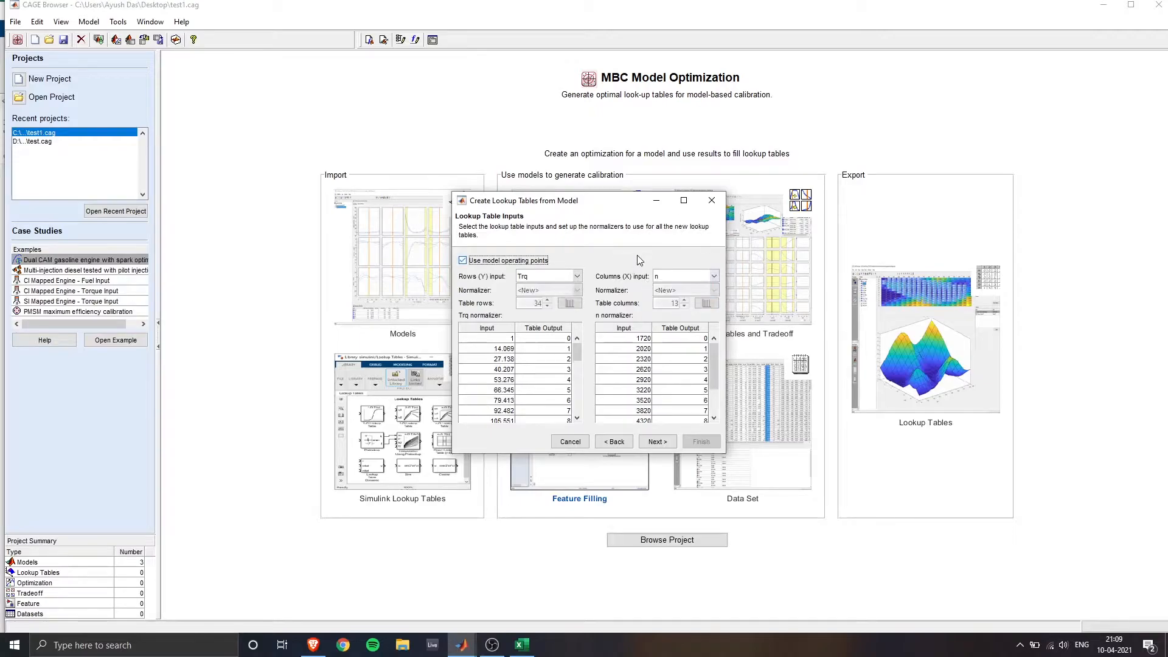
click(462, 261)
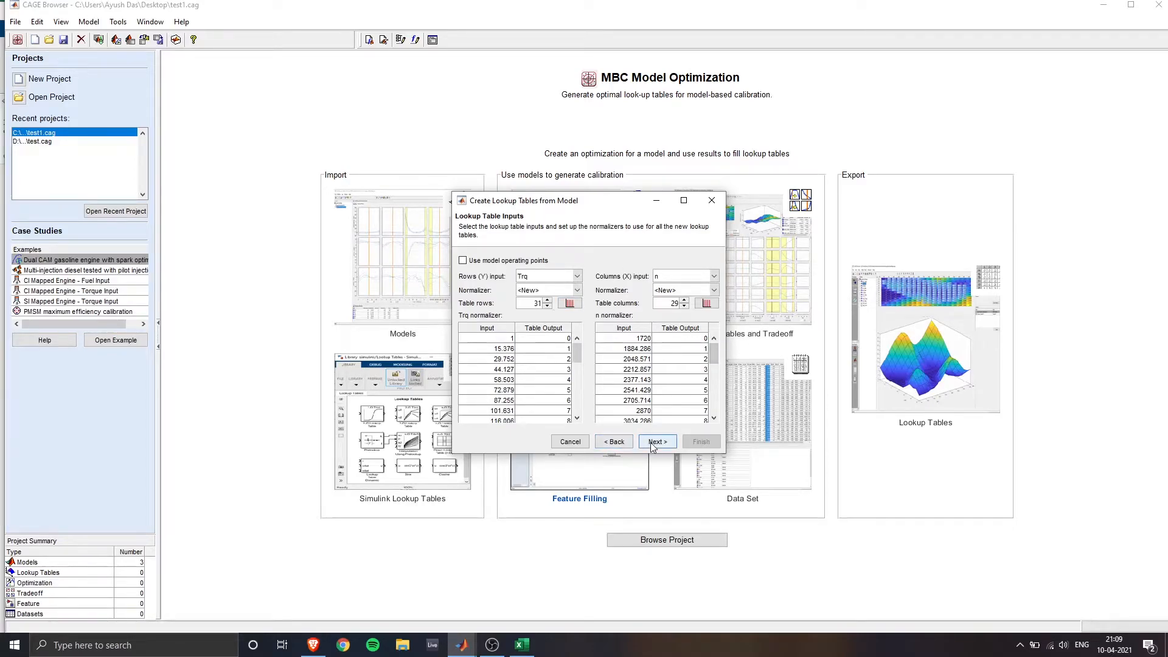
click(656, 440)
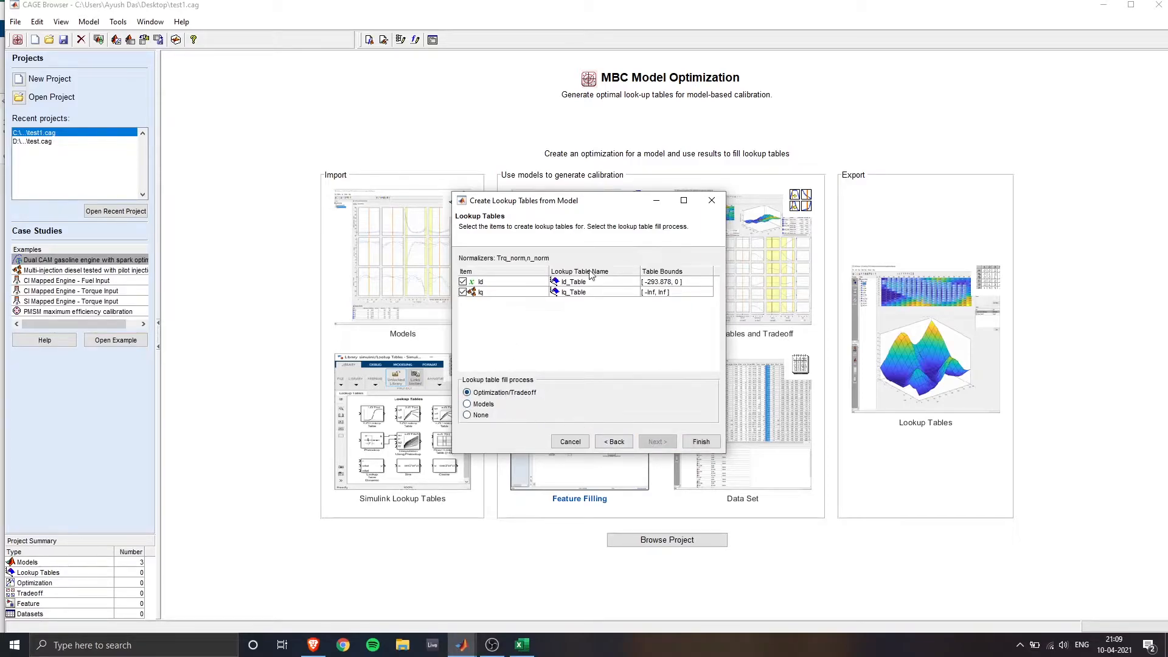
Step: Finish the wizard, generating Id_Table and Iq_Table in a tradeoff with Id_Table filled at -146.939
click(569, 440)
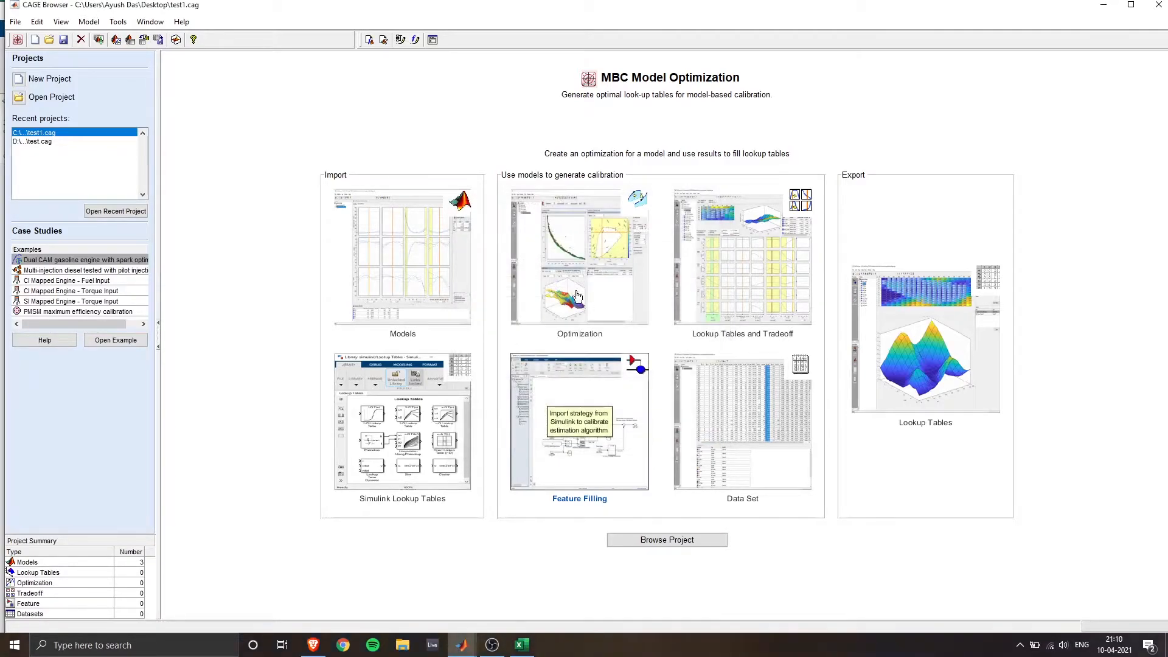
click(578, 256)
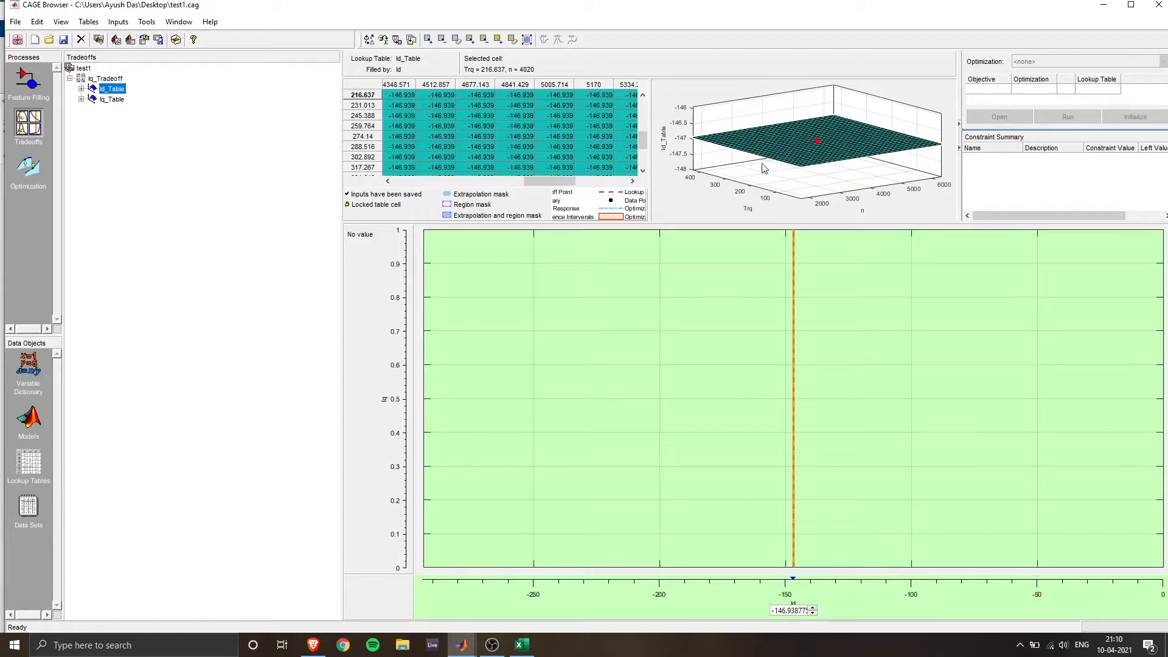
Step: Review the Iq_Table values and surface, then begin an optimization from a model
drag(764, 168, 771, 157)
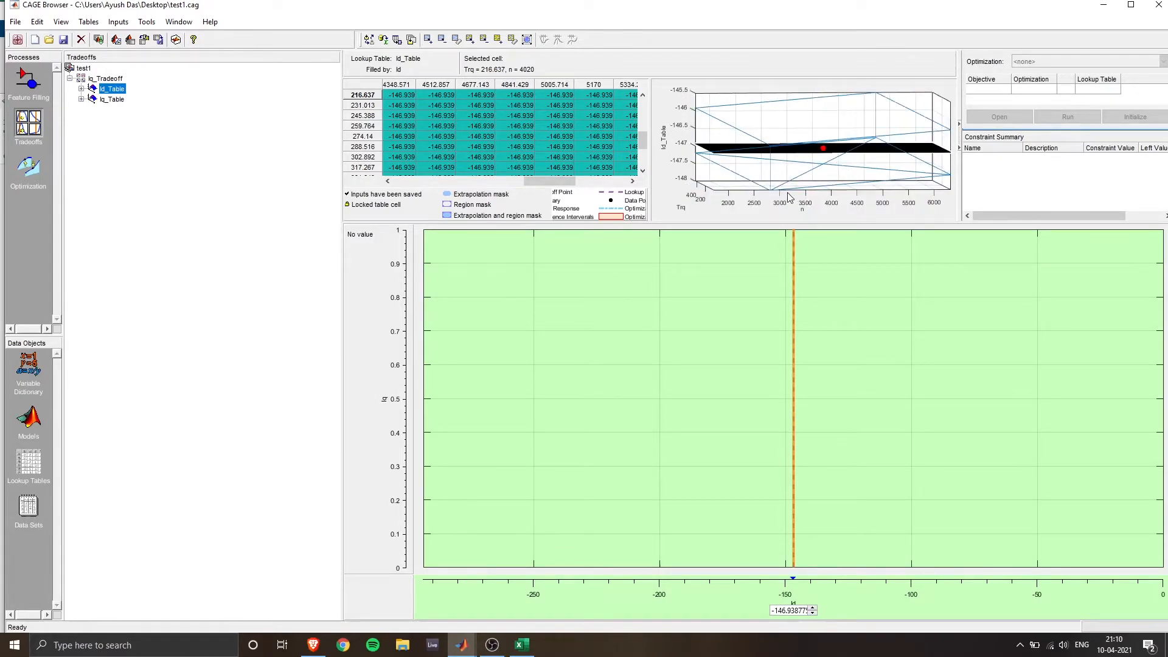
click(113, 99)
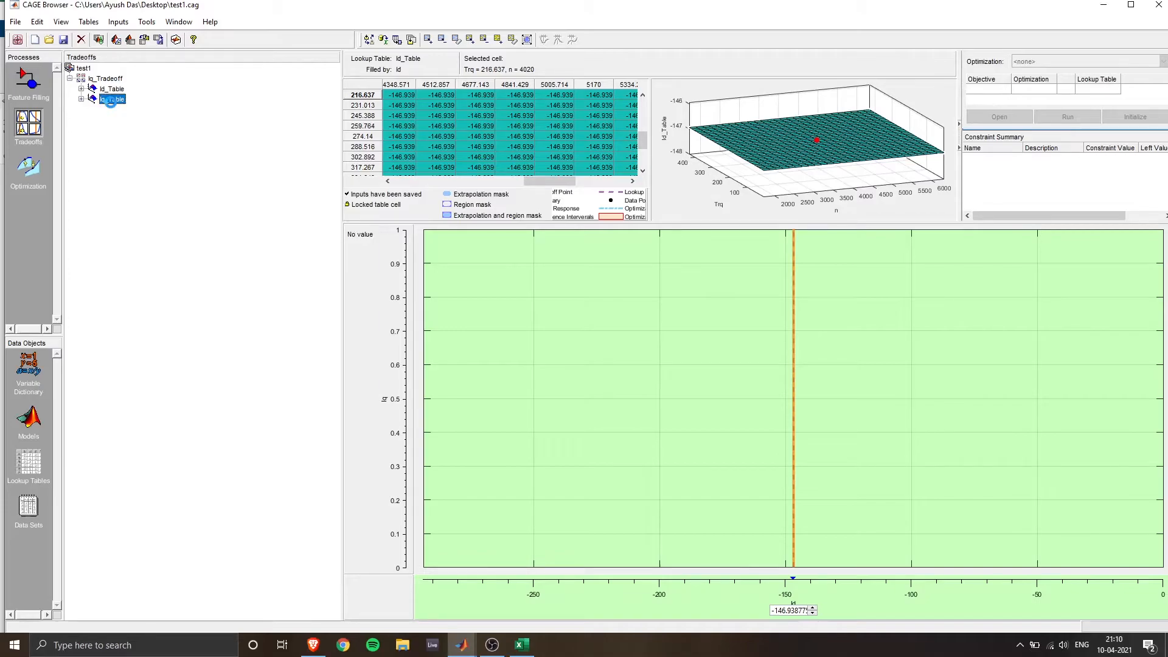
click(113, 98)
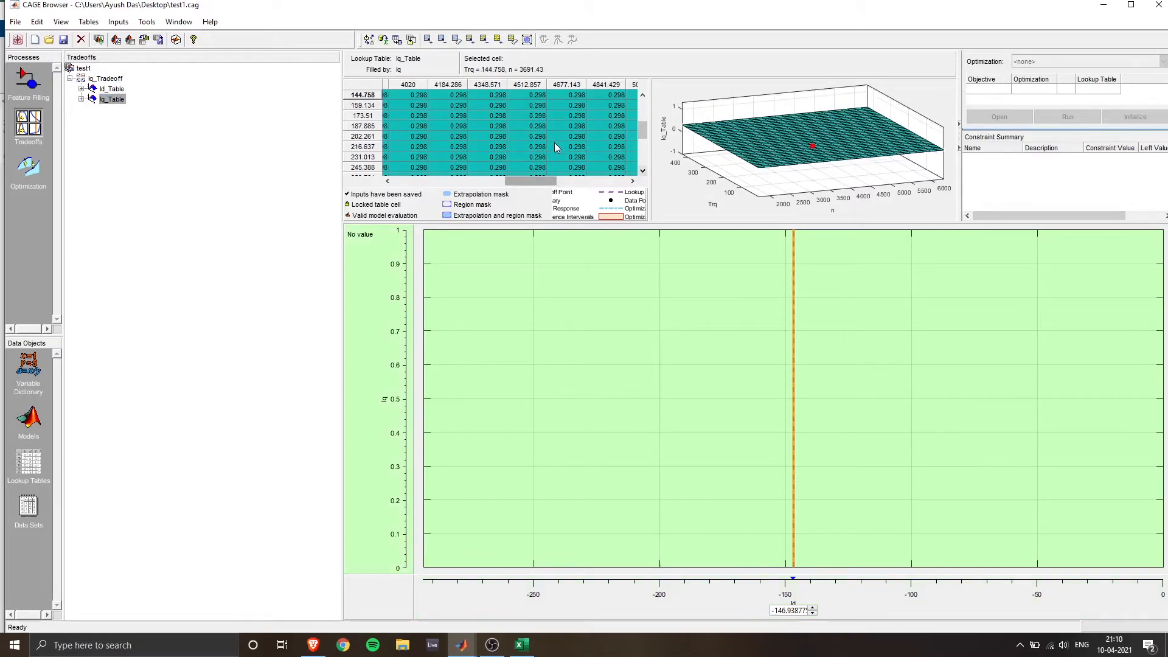
mouse_move(245, 154)
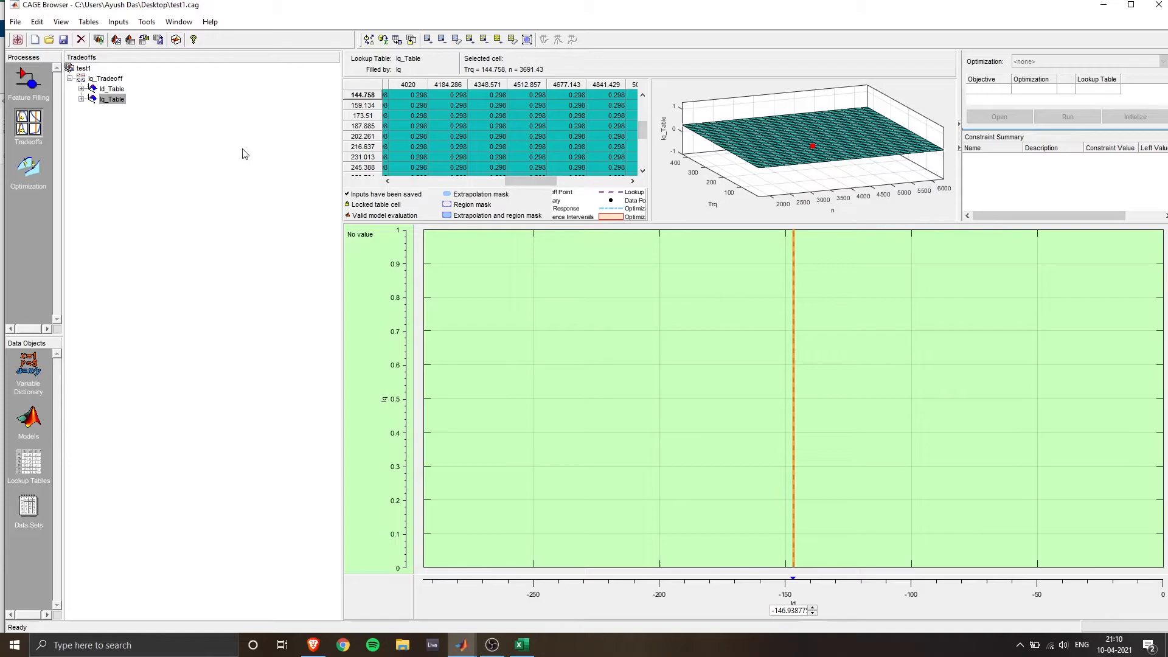
mouse_move(255, 152)
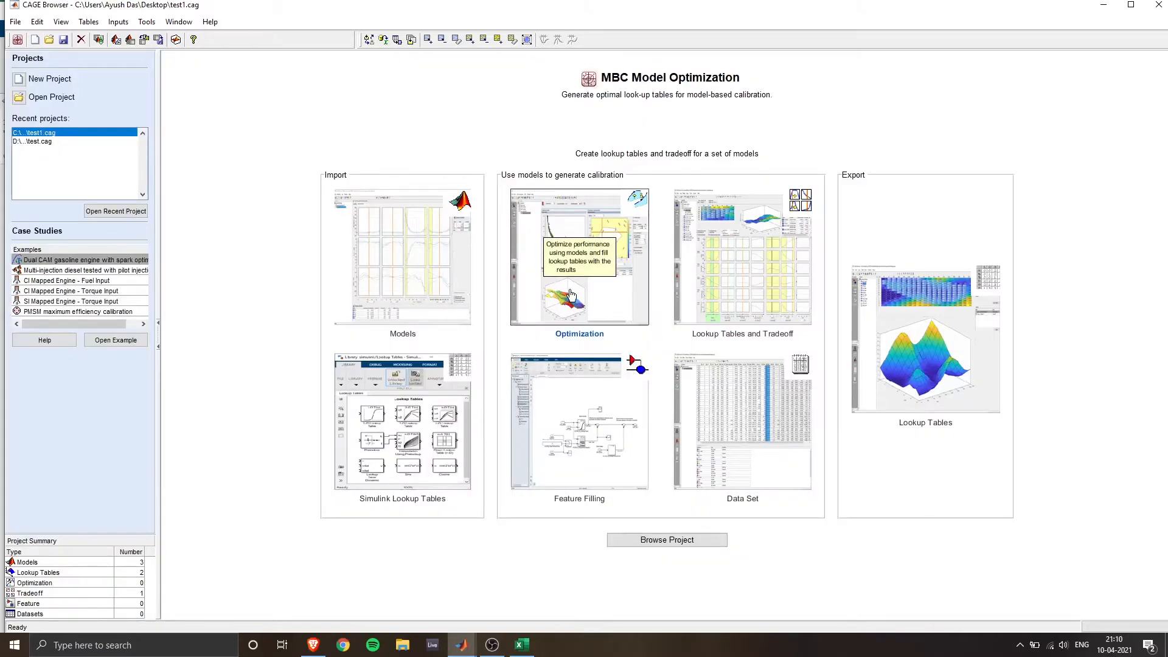
click(579, 256)
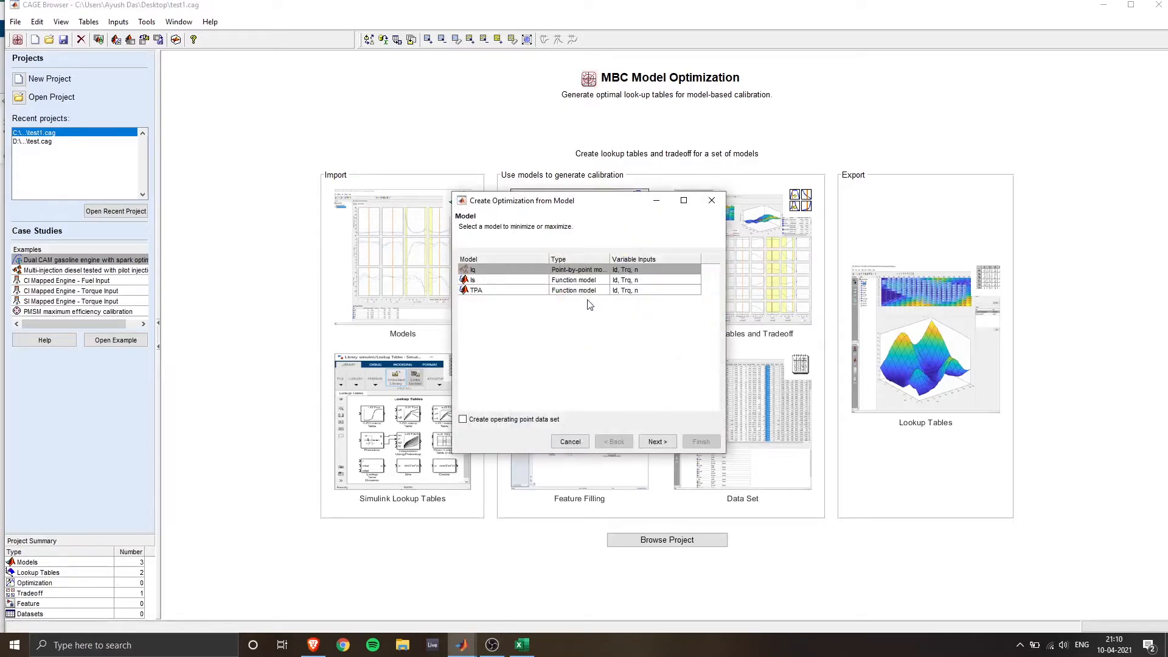
mouse_move(631, 364)
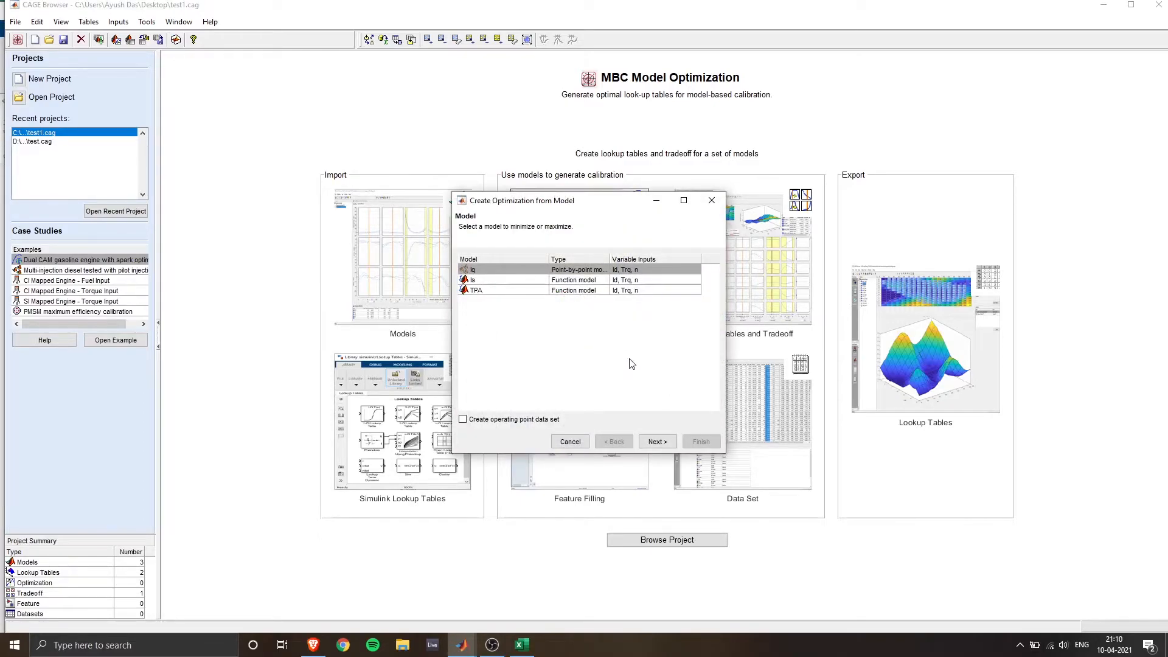
Step: Create TPA_Optimization maximizing TPA over free variable Id with the model boundary constraint
click(473, 289)
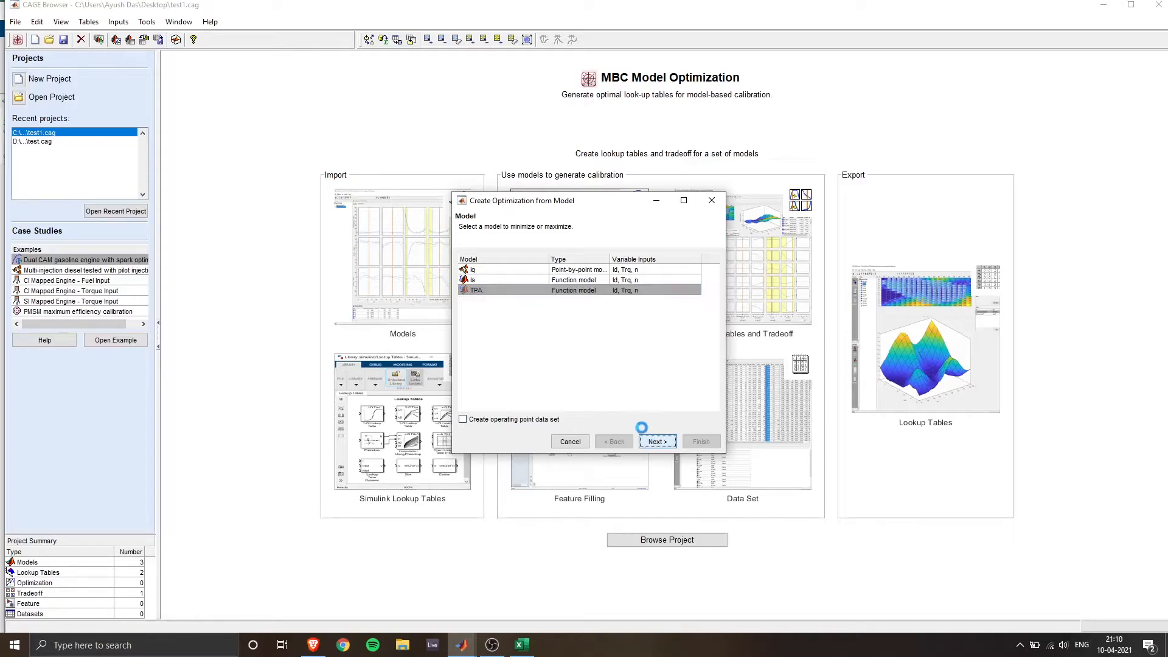
click(655, 440)
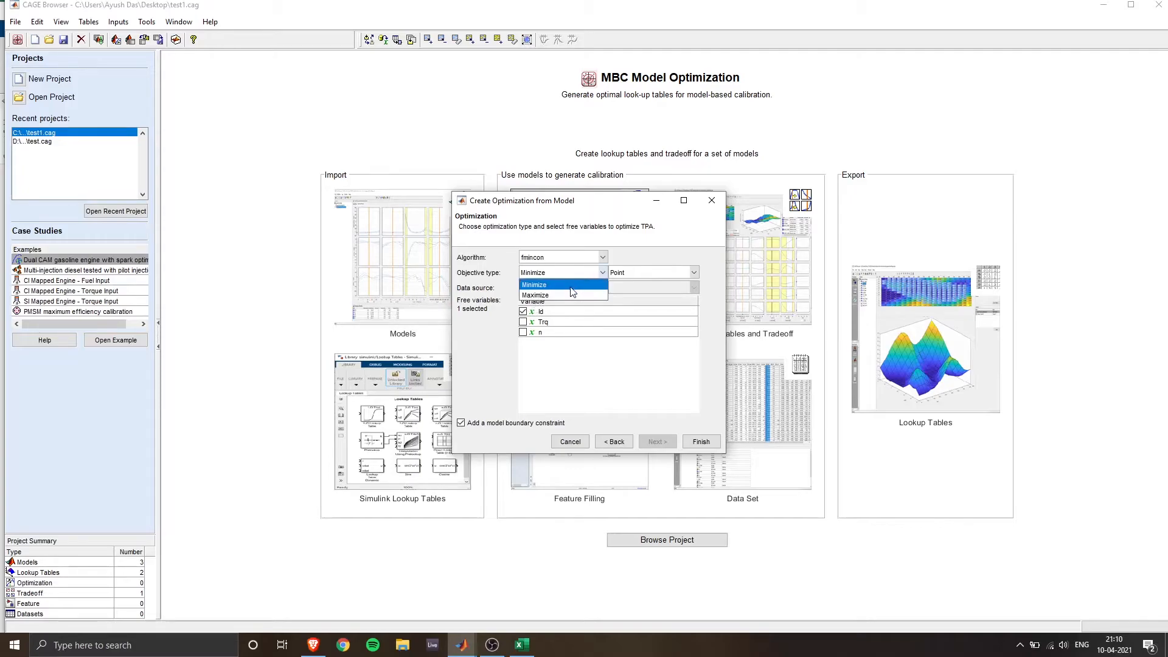
click(535, 294)
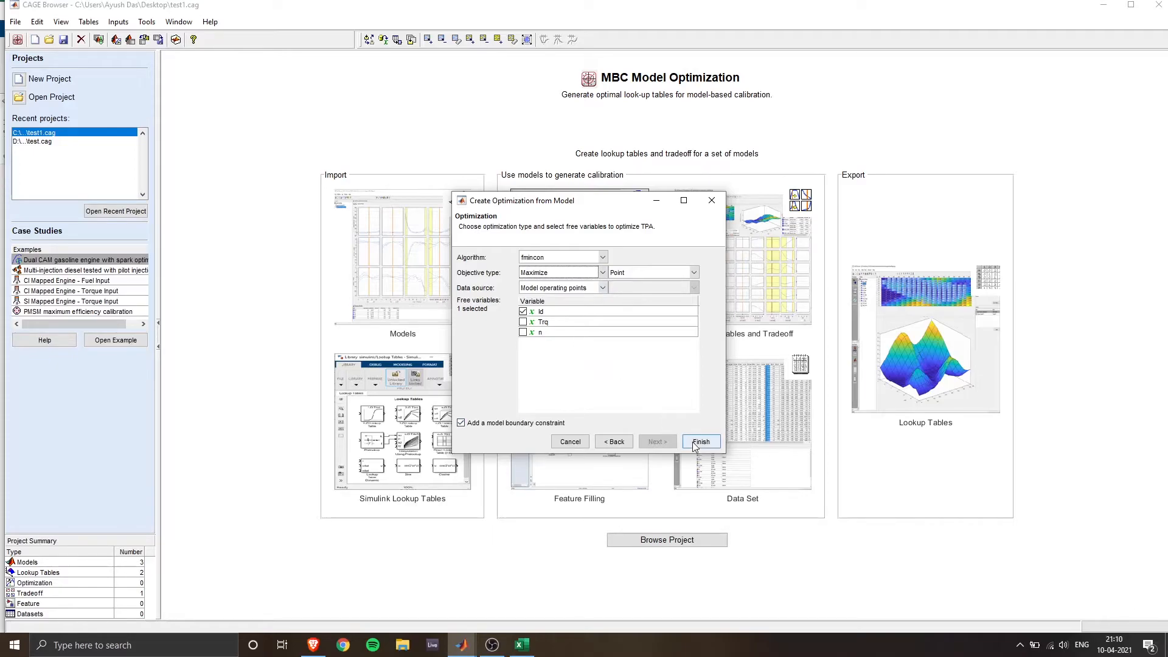
click(700, 440)
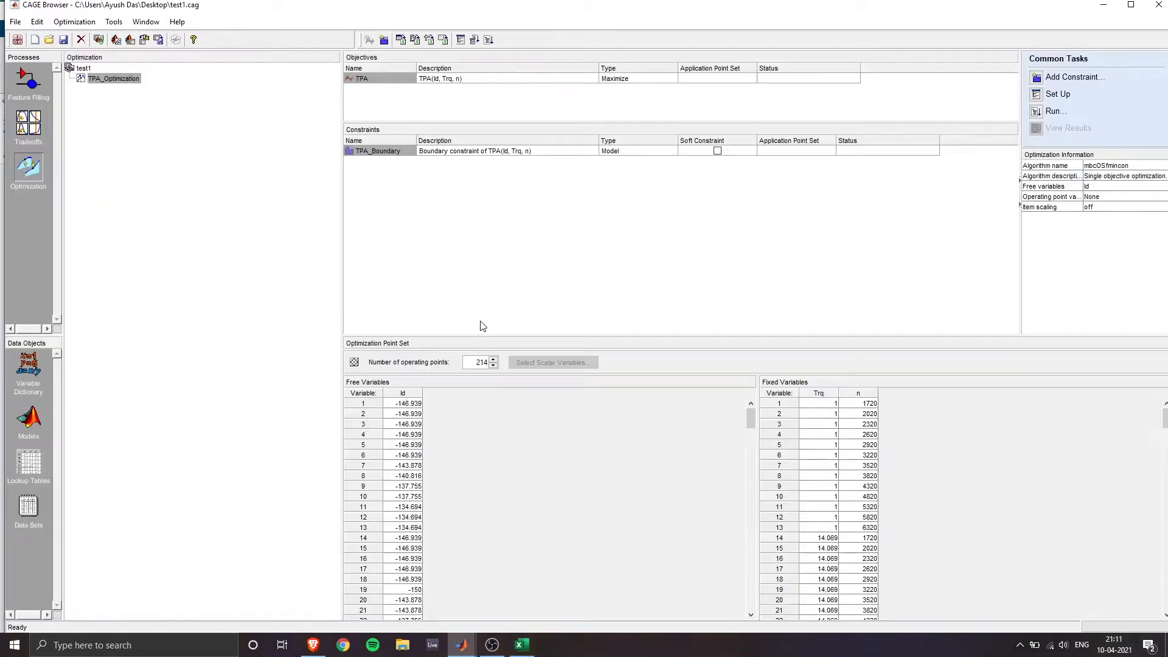
Step: Add a second constraint Is(Id, Trq, n) <= 300 based on the Is model
right_click(377, 151)
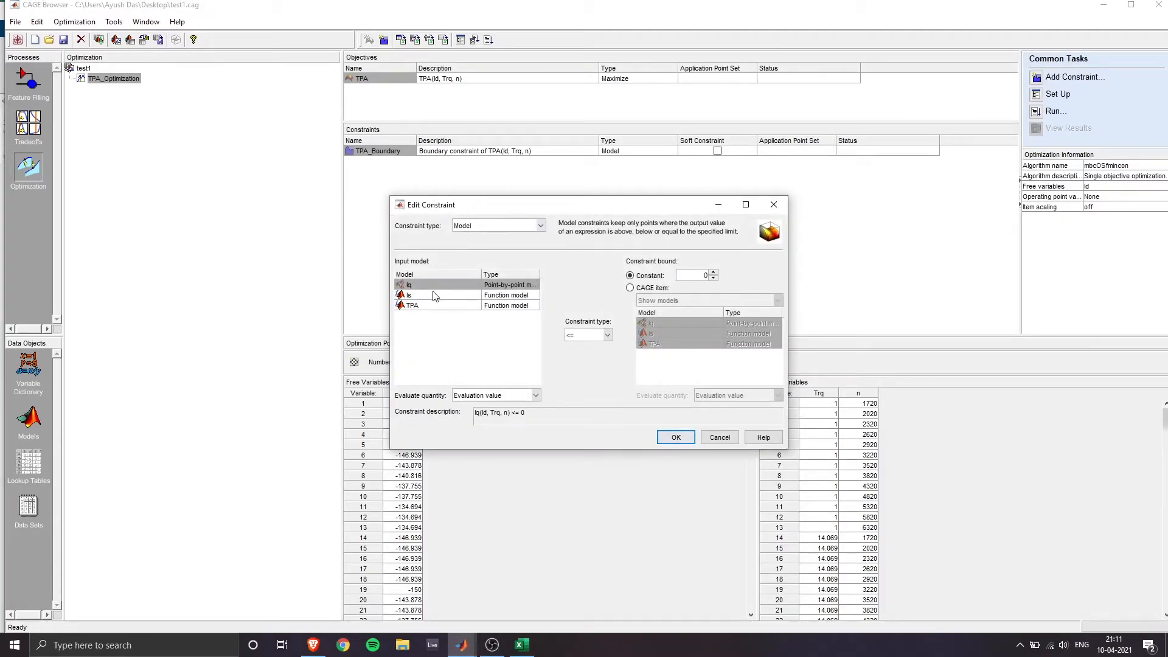
click(409, 294)
text(300)
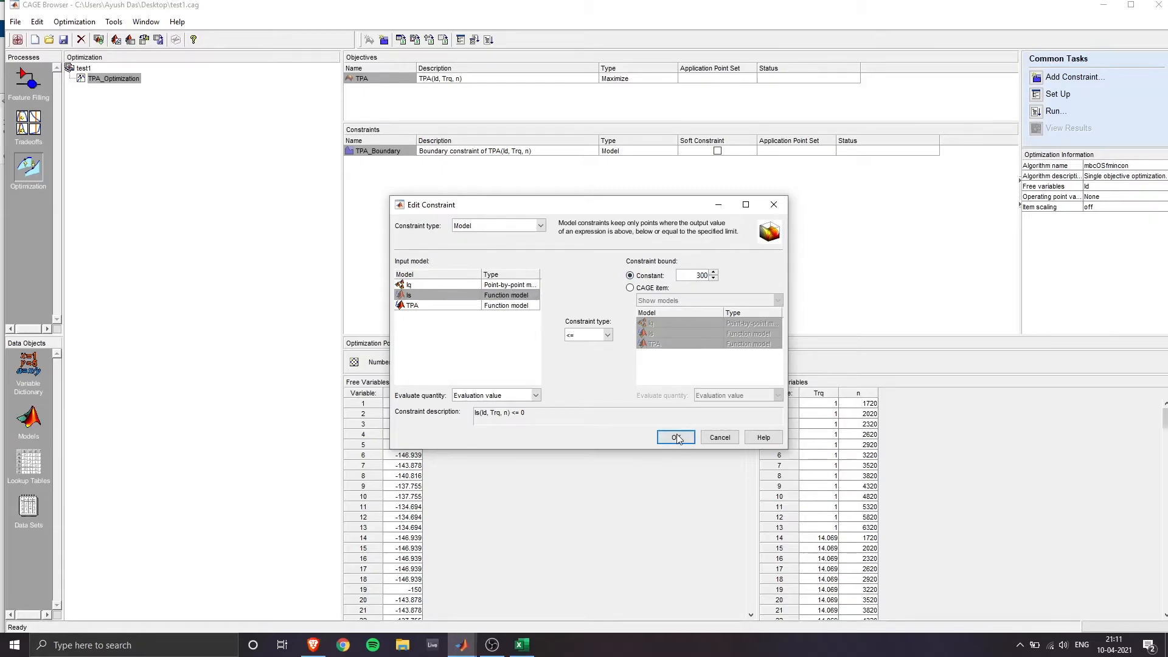
click(675, 436)
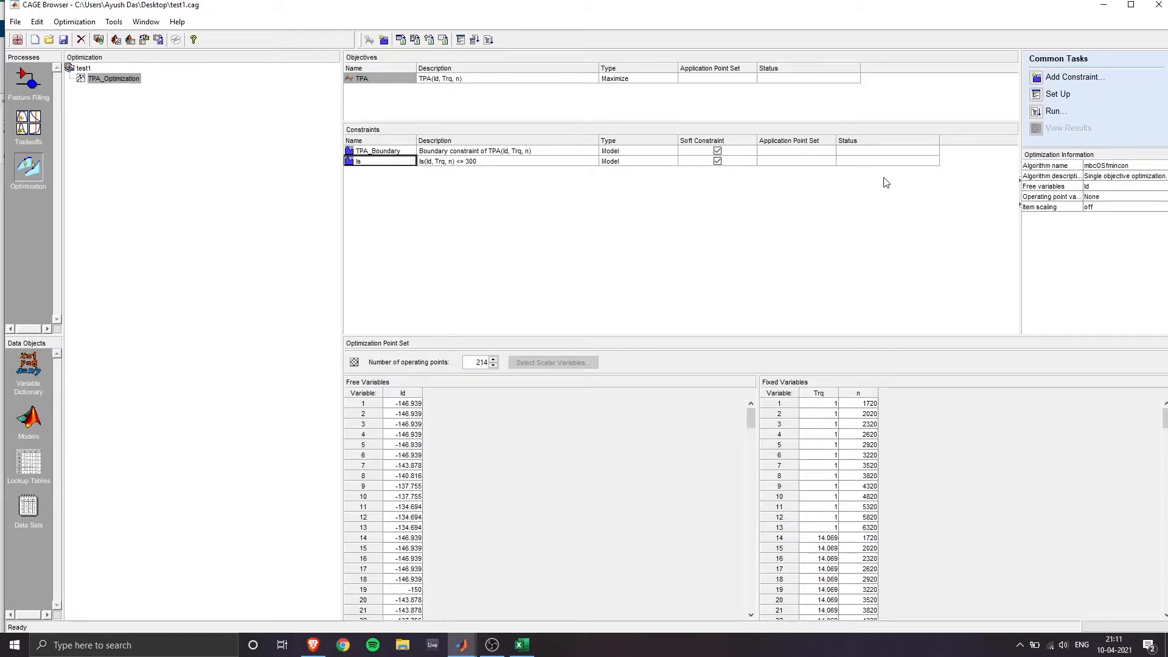
mouse_move(333, 191)
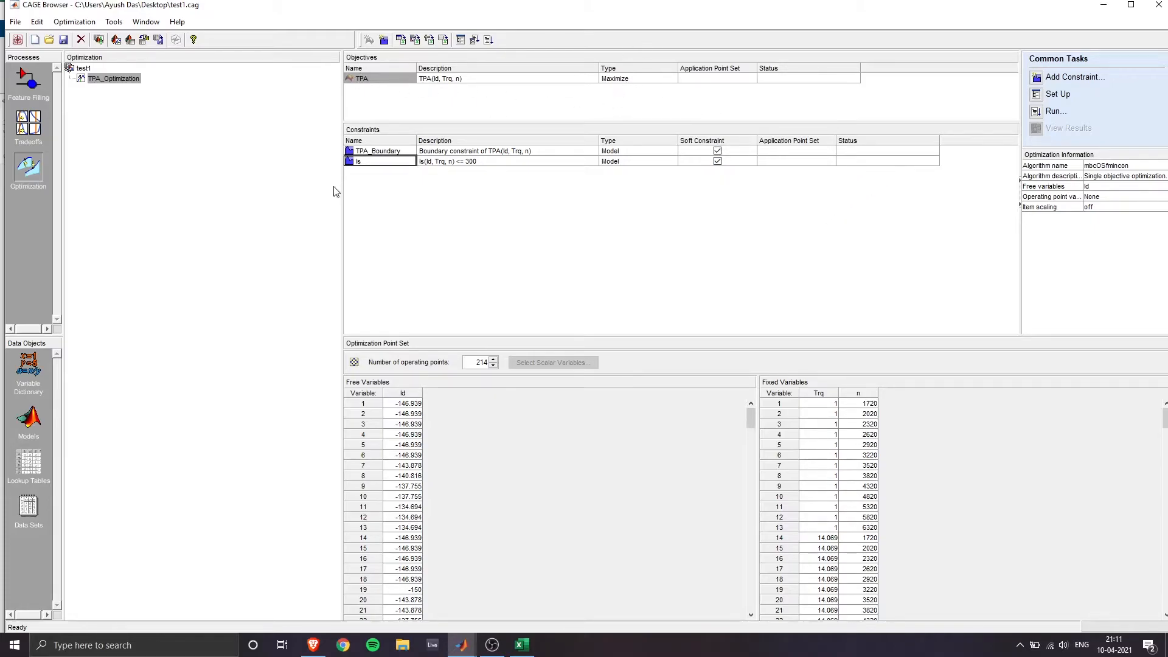
mouse_move(1063, 101)
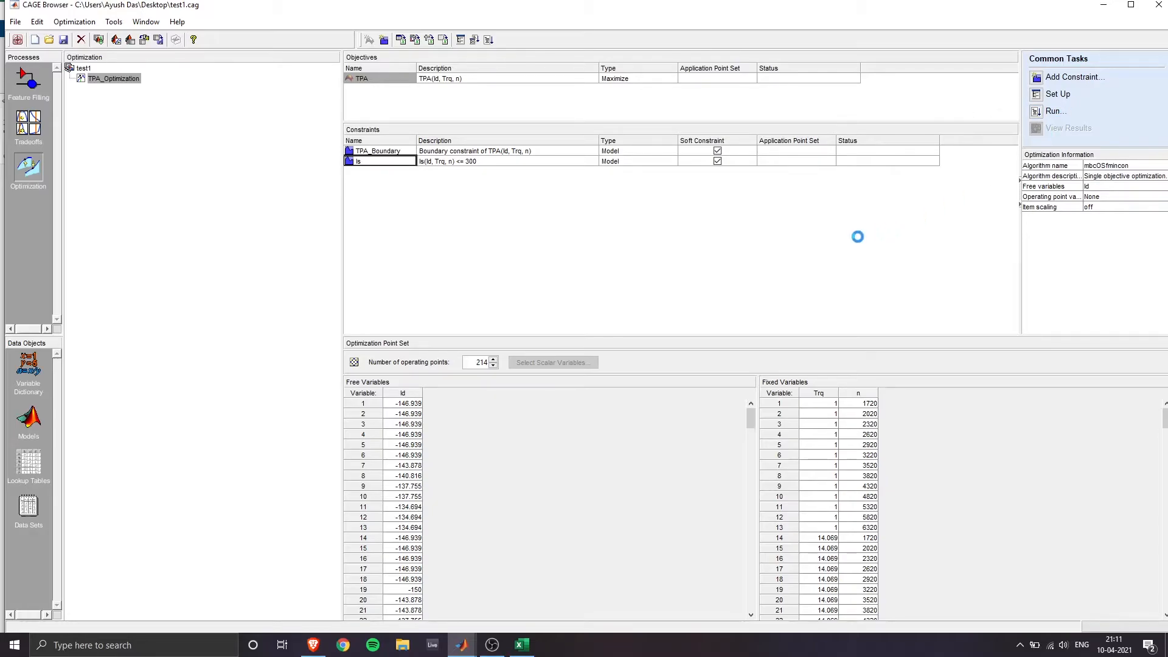
Step: Run the TPA maximization, producing TPA_Optimization_Output with 214 acceptable operating points
click(1056, 110)
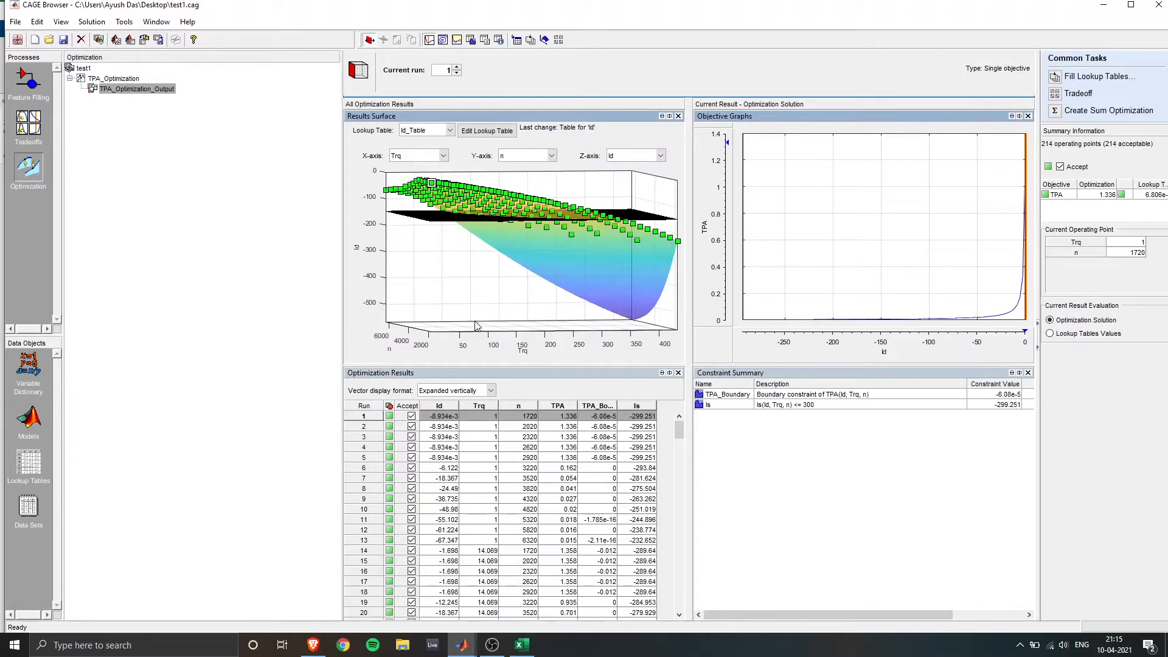
mouse_move(602, 278)
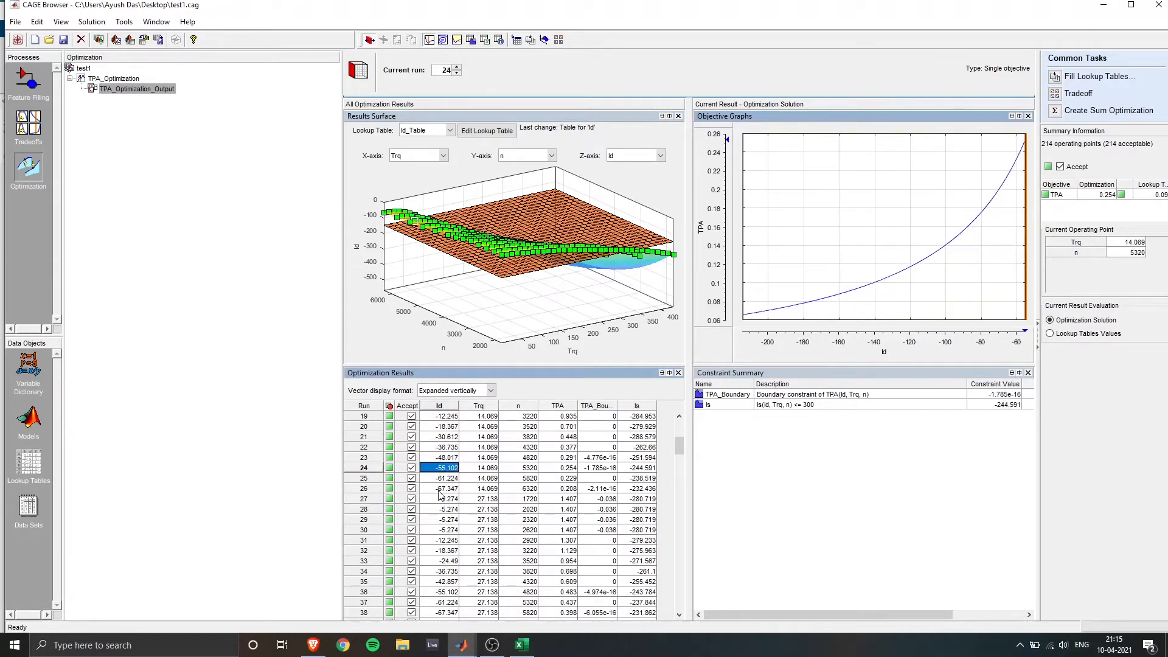
Step: Plot optimal Iq values on the Iq_Table results surface and review run 121 (Trq 118.62, n 3520)
click(442, 538)
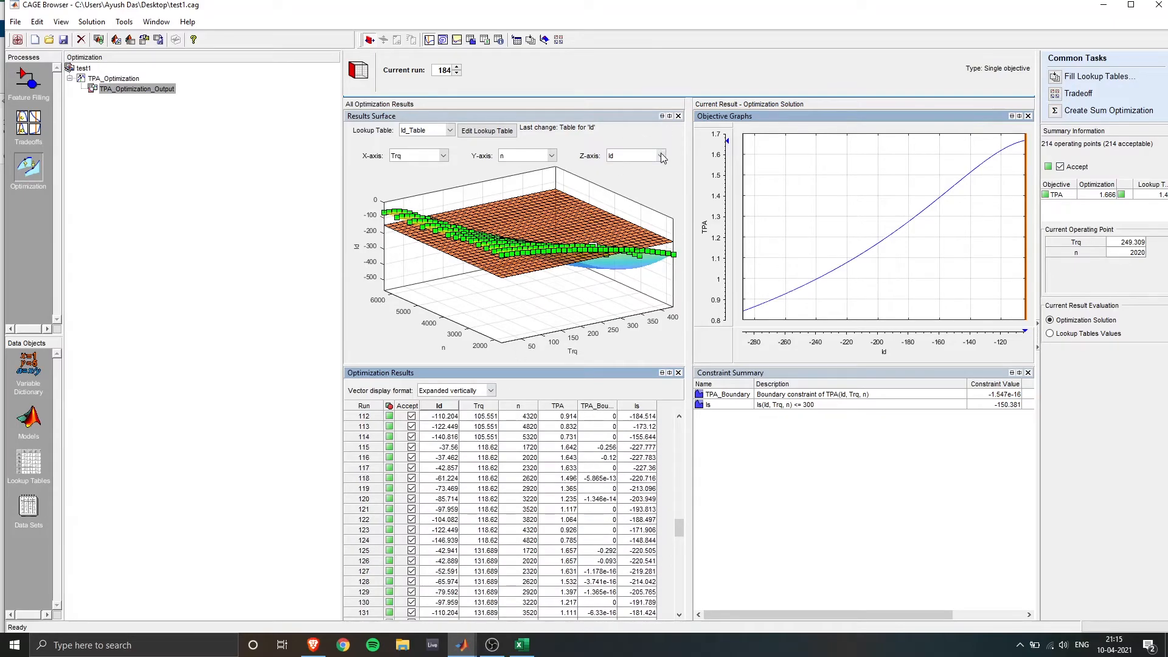
click(658, 155)
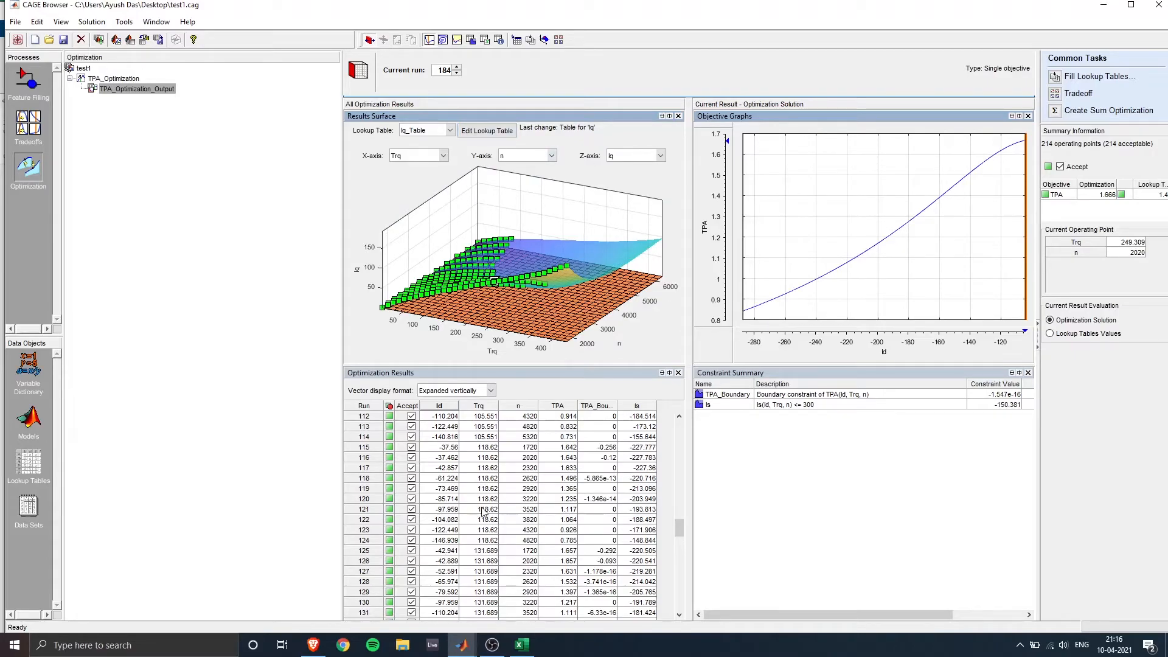
click(480, 508)
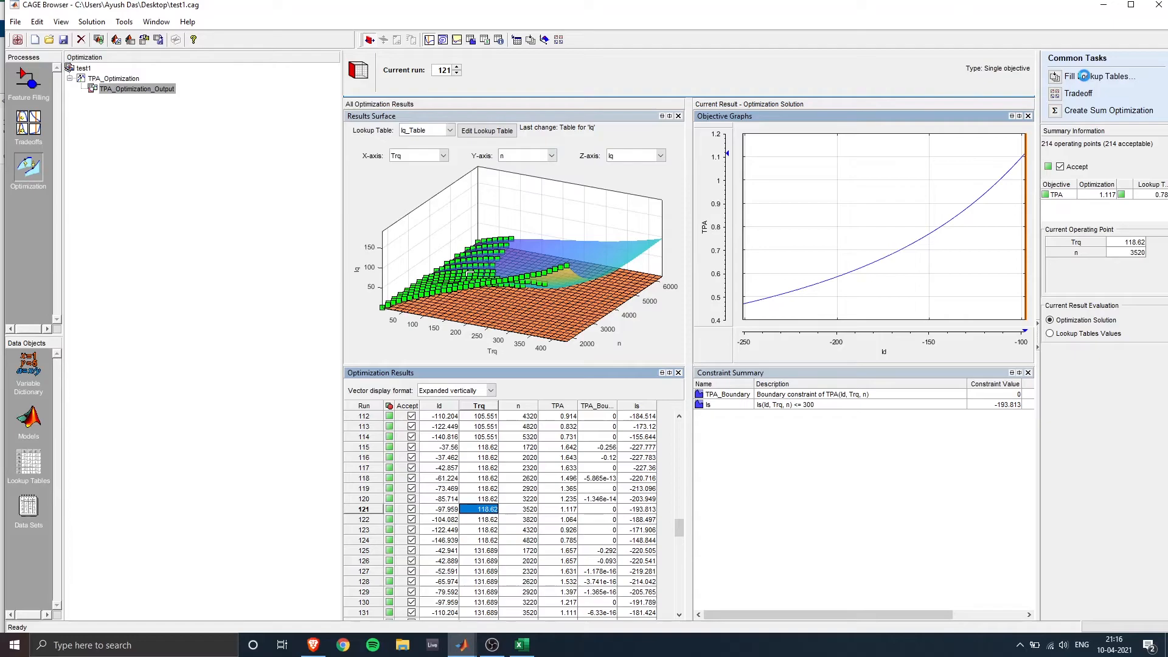
Step: Fill Id_Table and Iq_Table from the optimization results using column-based Clip Fill
click(1097, 75)
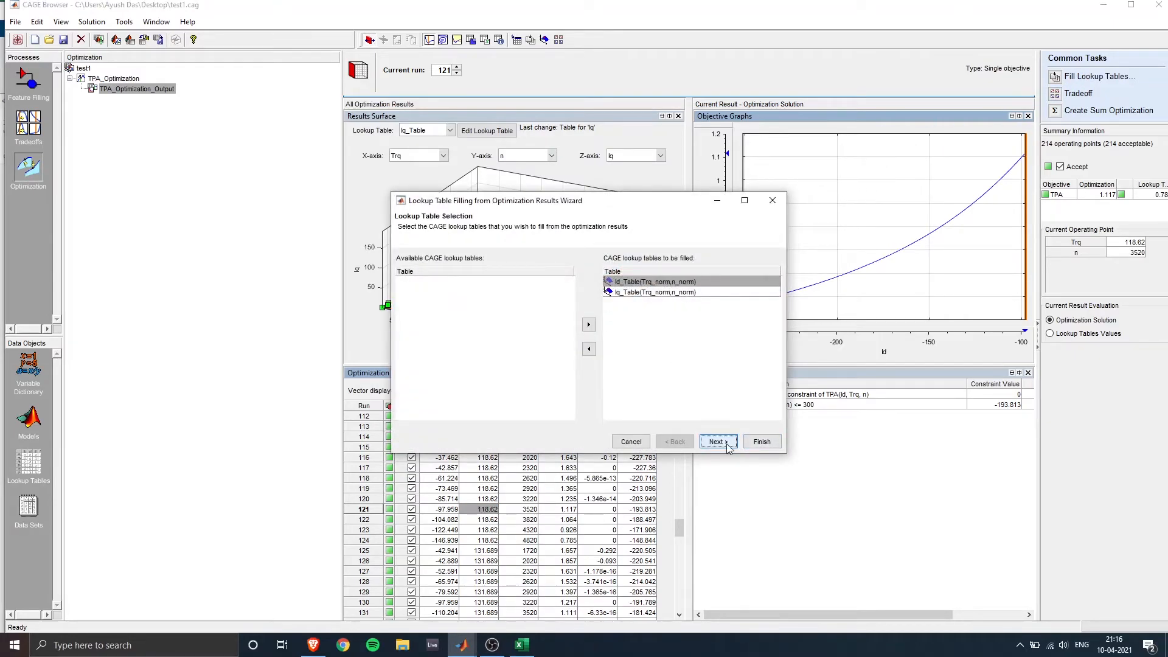
click(715, 441)
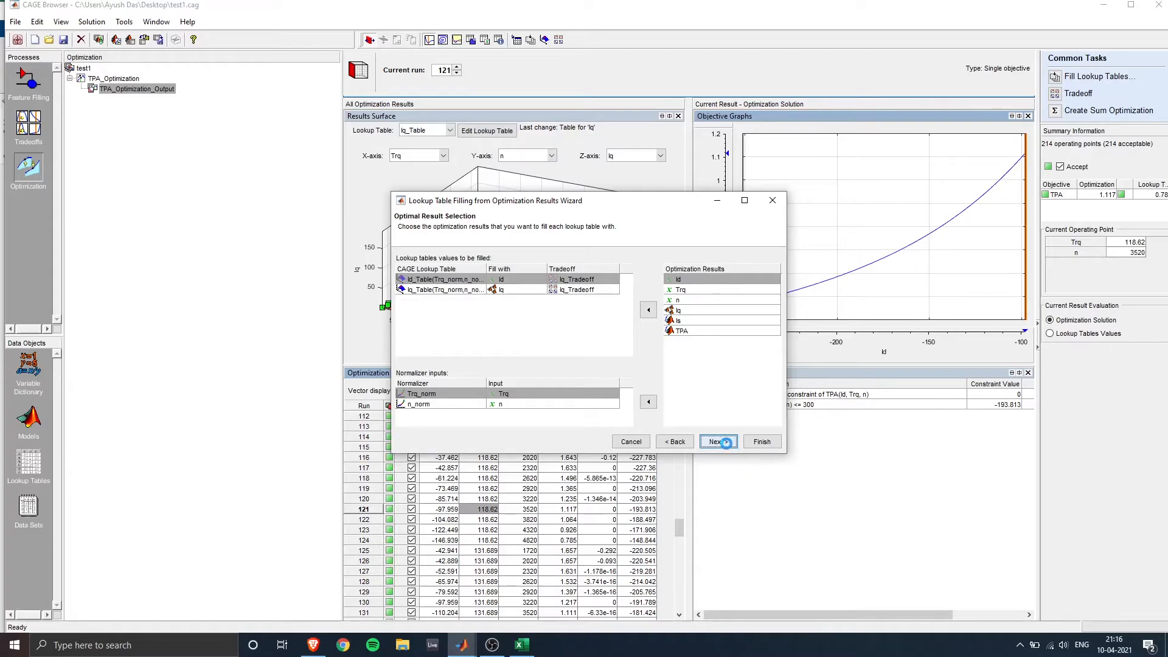
click(716, 440)
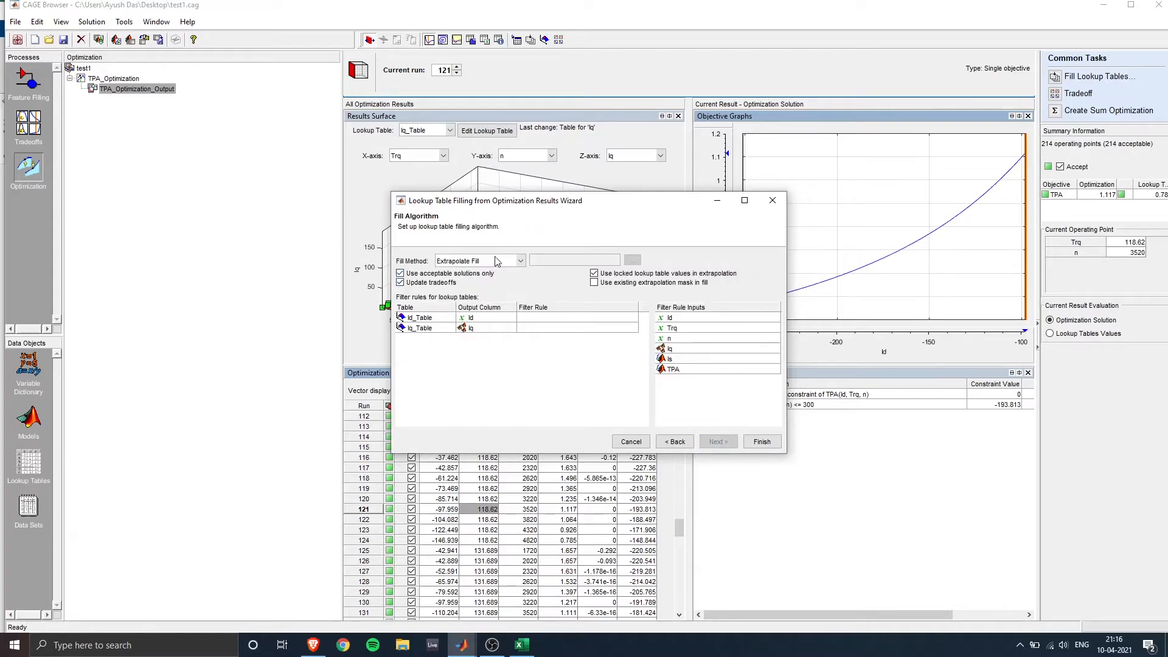
click(519, 260)
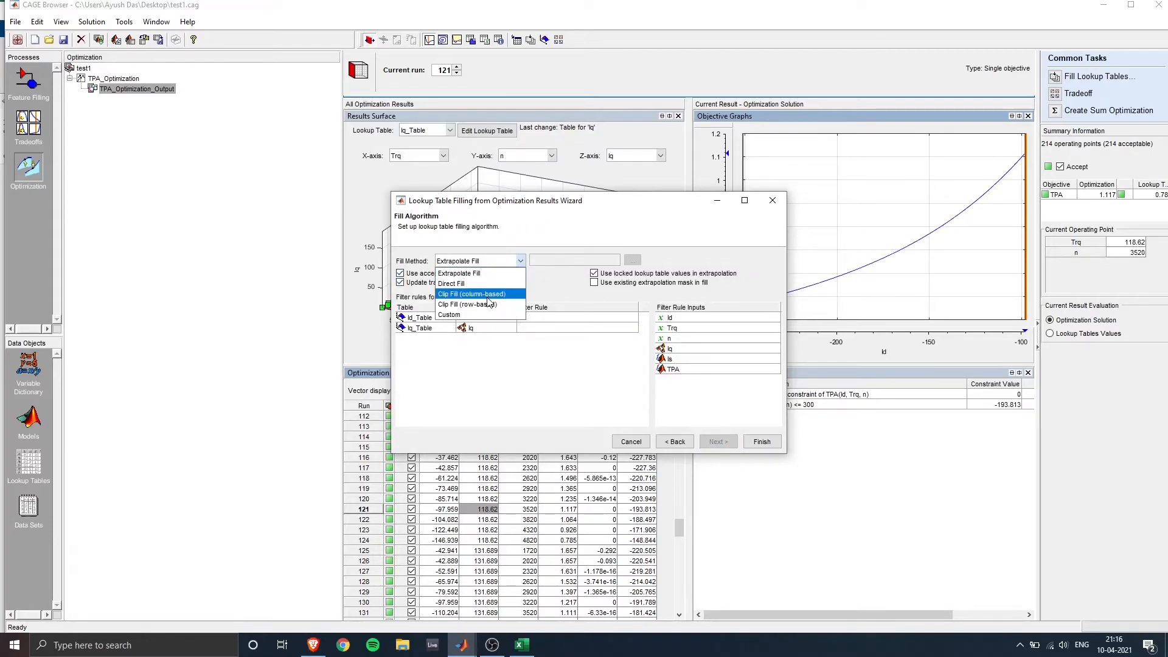
click(473, 293)
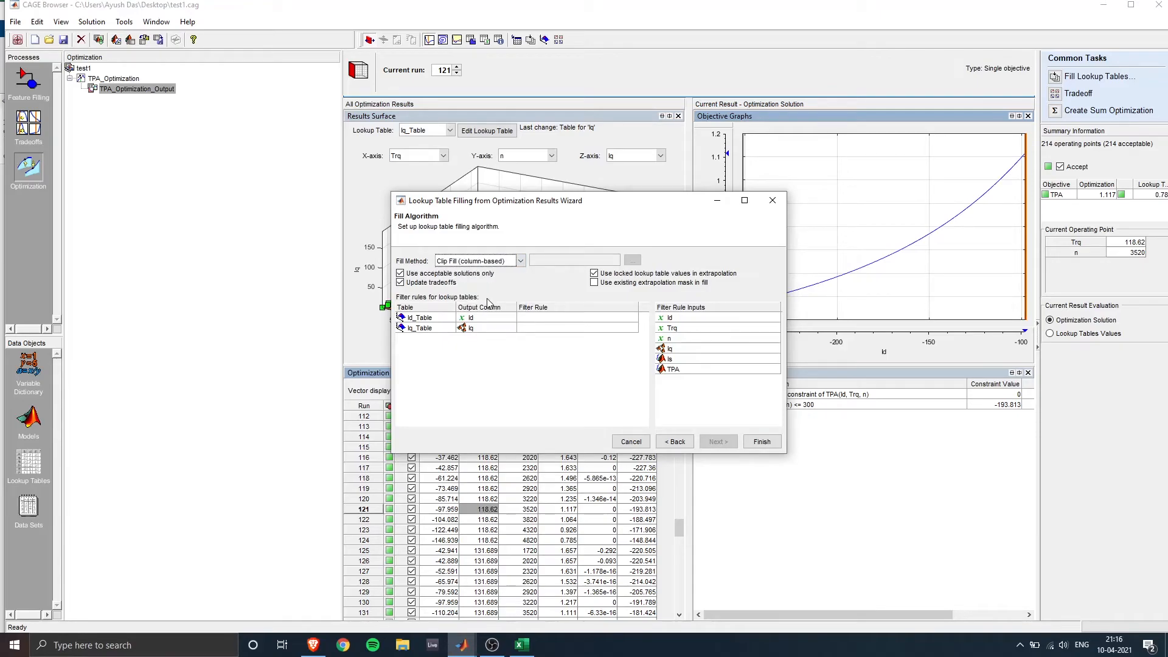
mouse_move(486, 306)
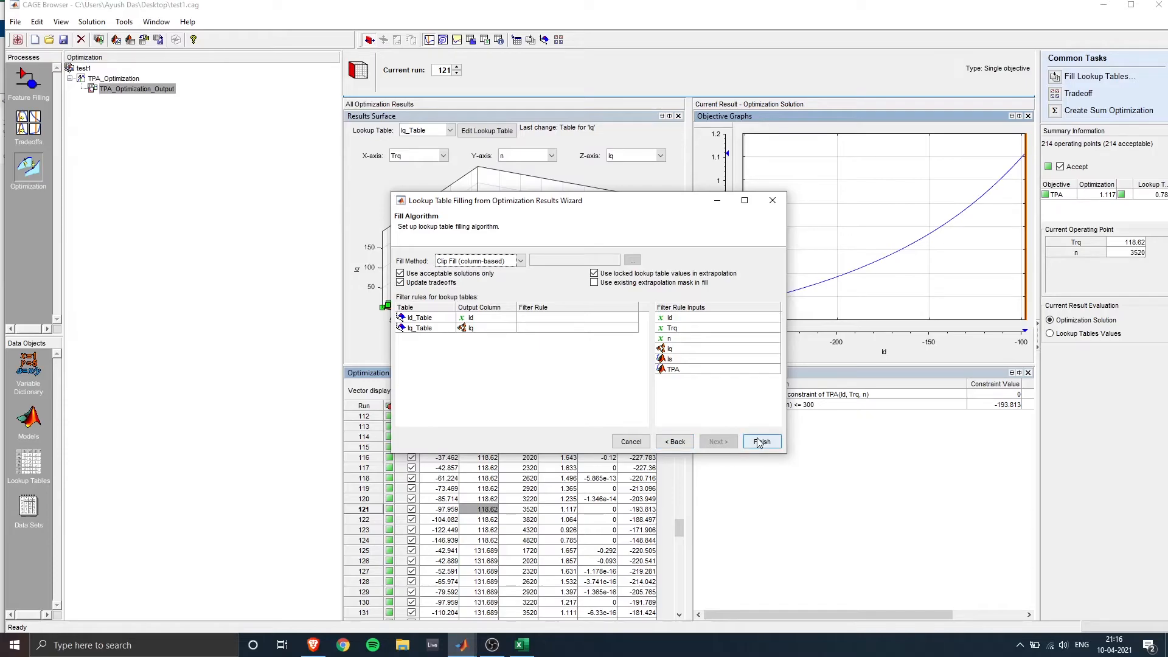
click(760, 440)
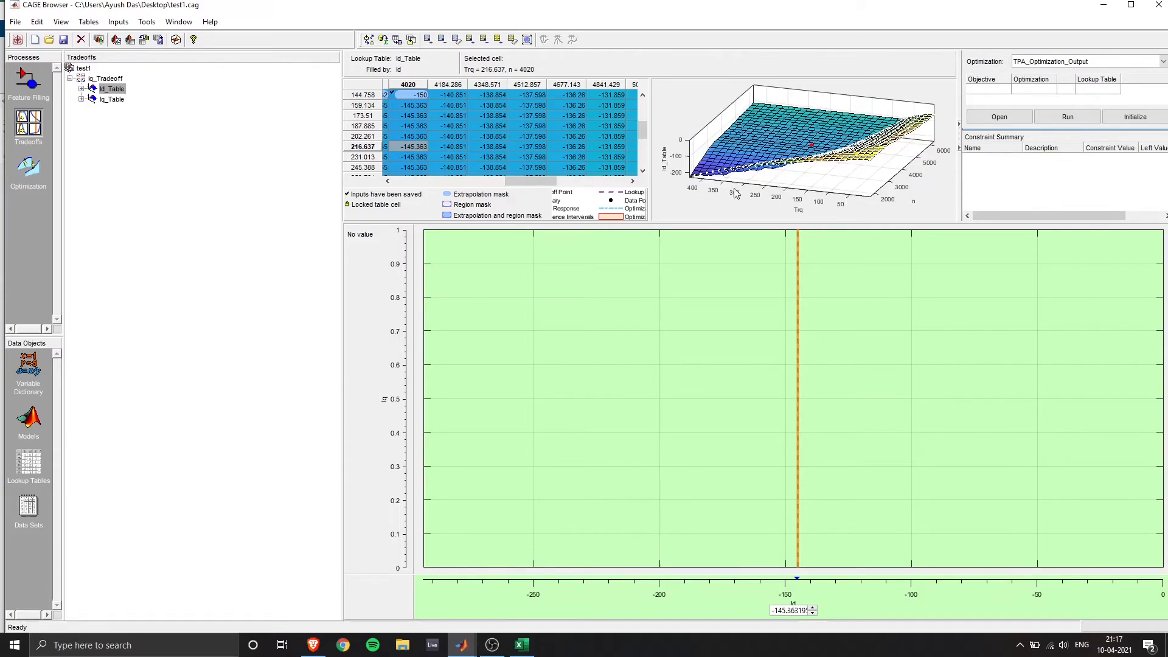
Step: View the filled Iq_Table values and rotate its surface plot over Trq and n
click(112, 99)
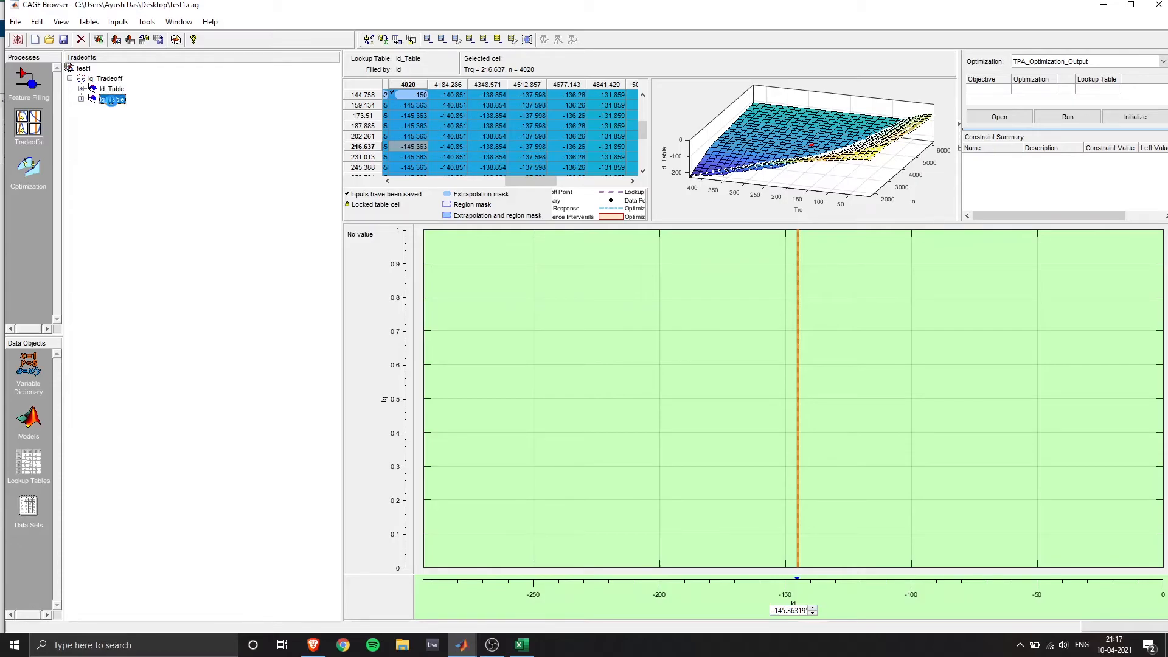
click(113, 98)
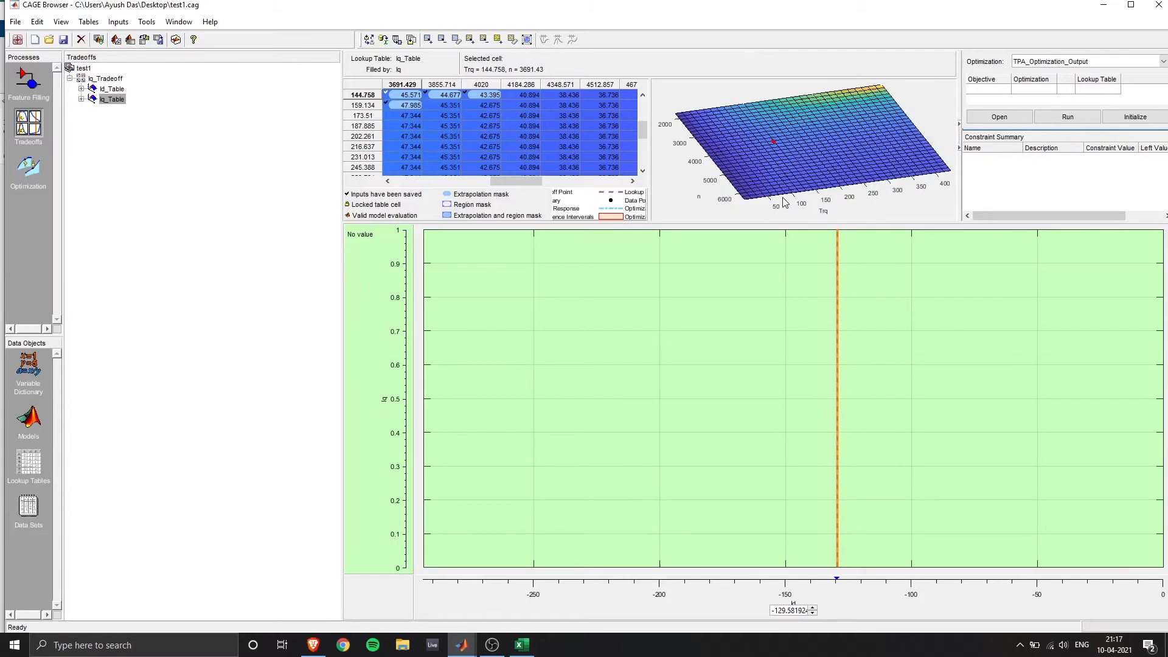
drag(782, 141, 778, 175)
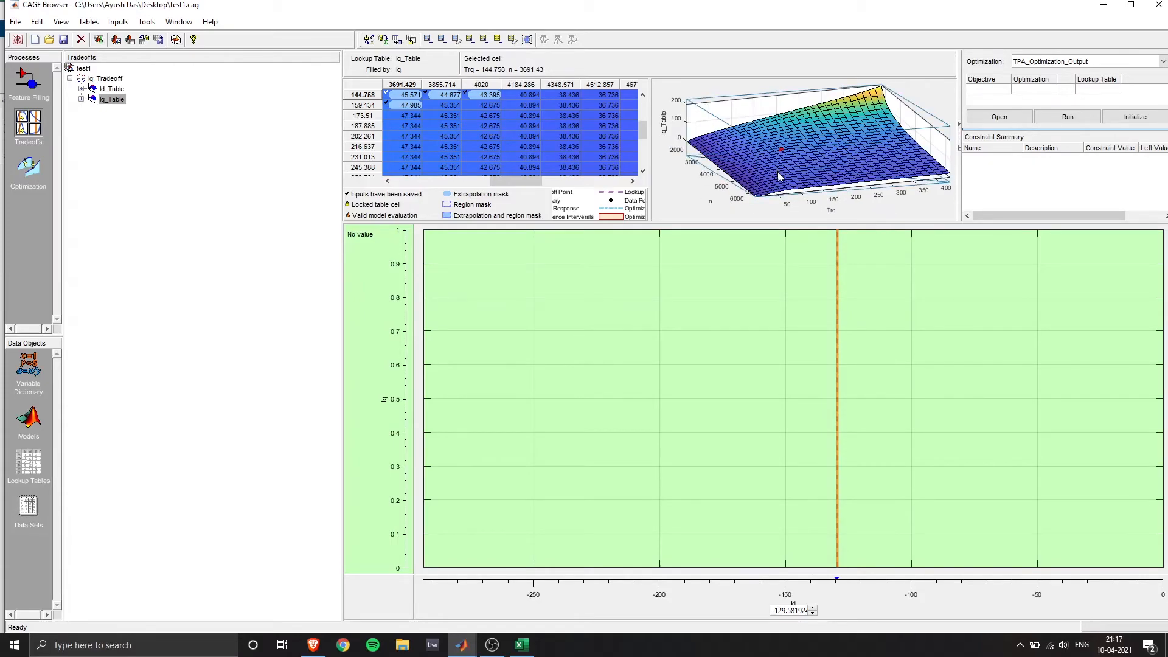
drag(778, 175, 811, 193)
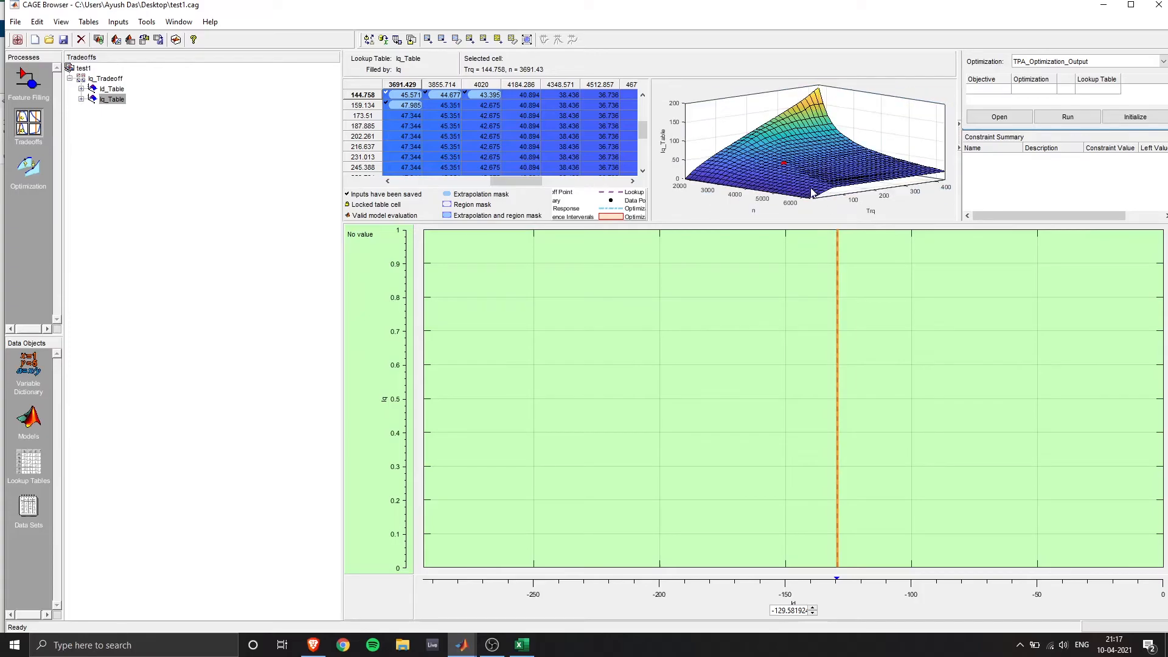
mouse_move(498, 133)
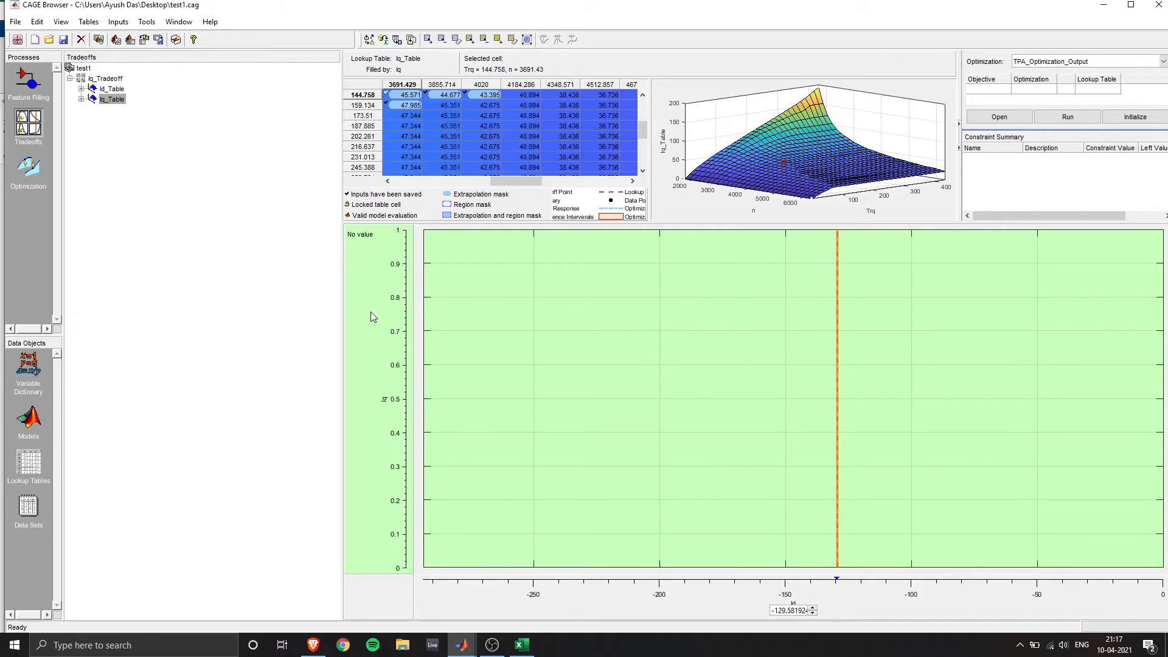
mouse_move(361, 299)
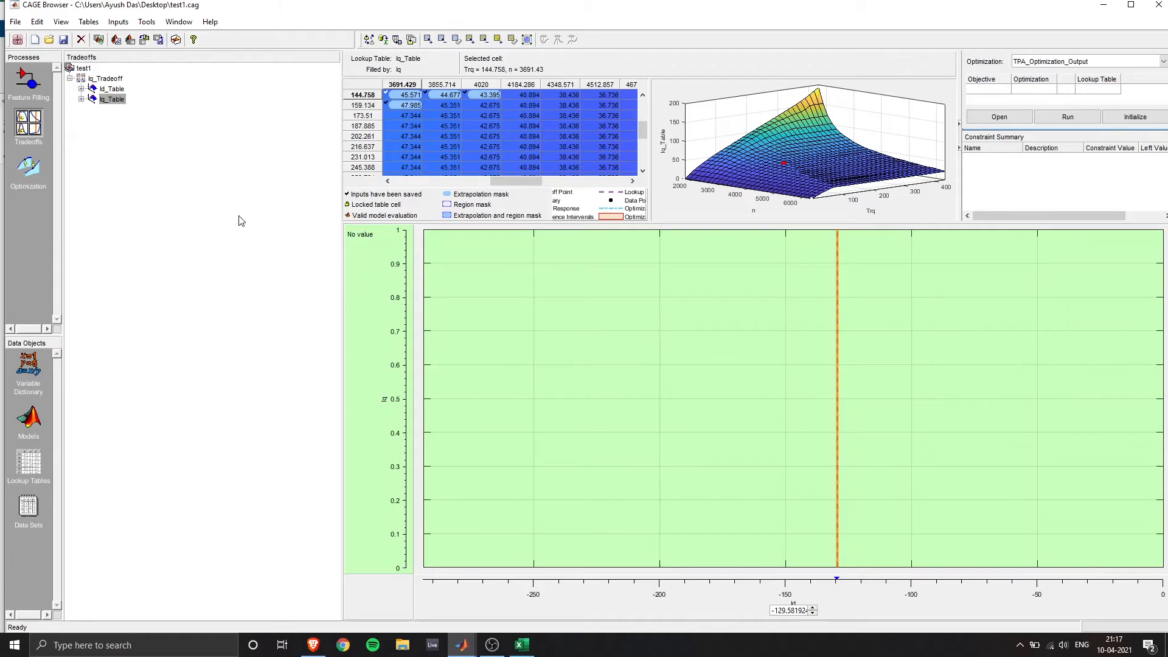
Step: Save the CAGE project via File > Save Project
click(15, 20)
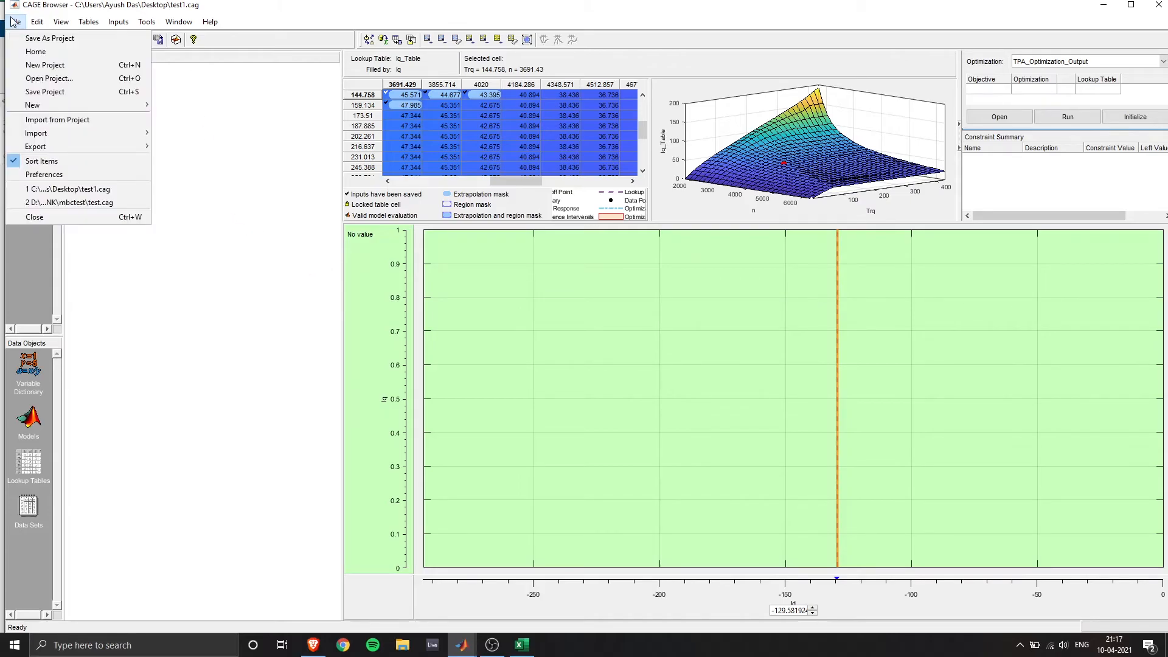
mouse_move(53, 91)
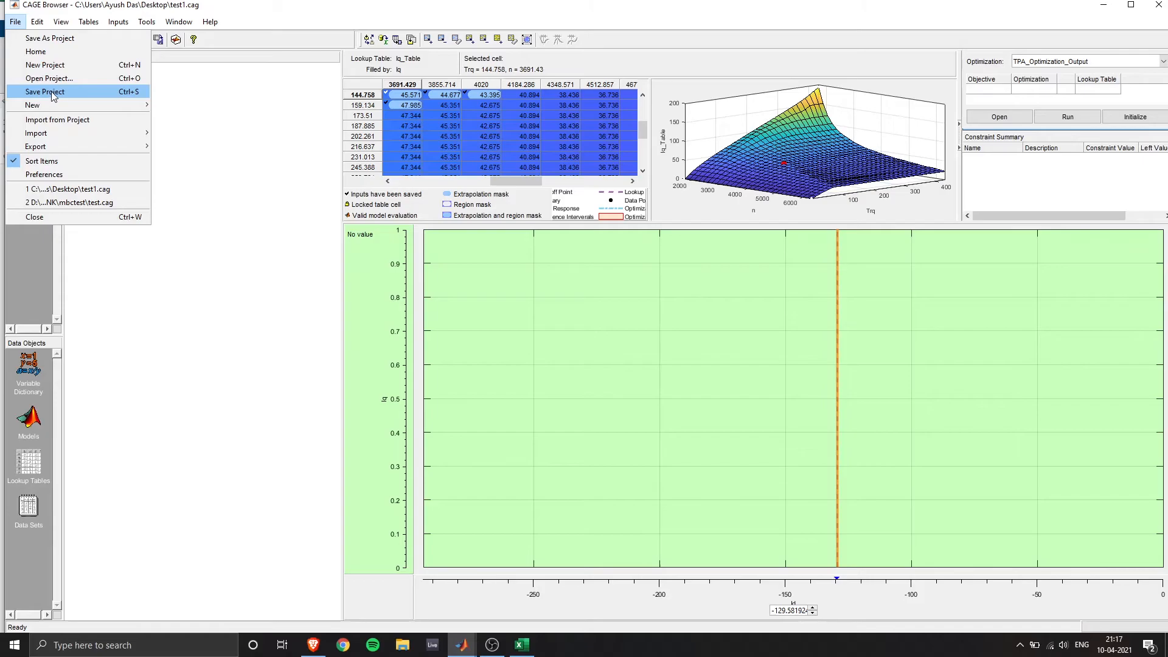
click(50, 91)
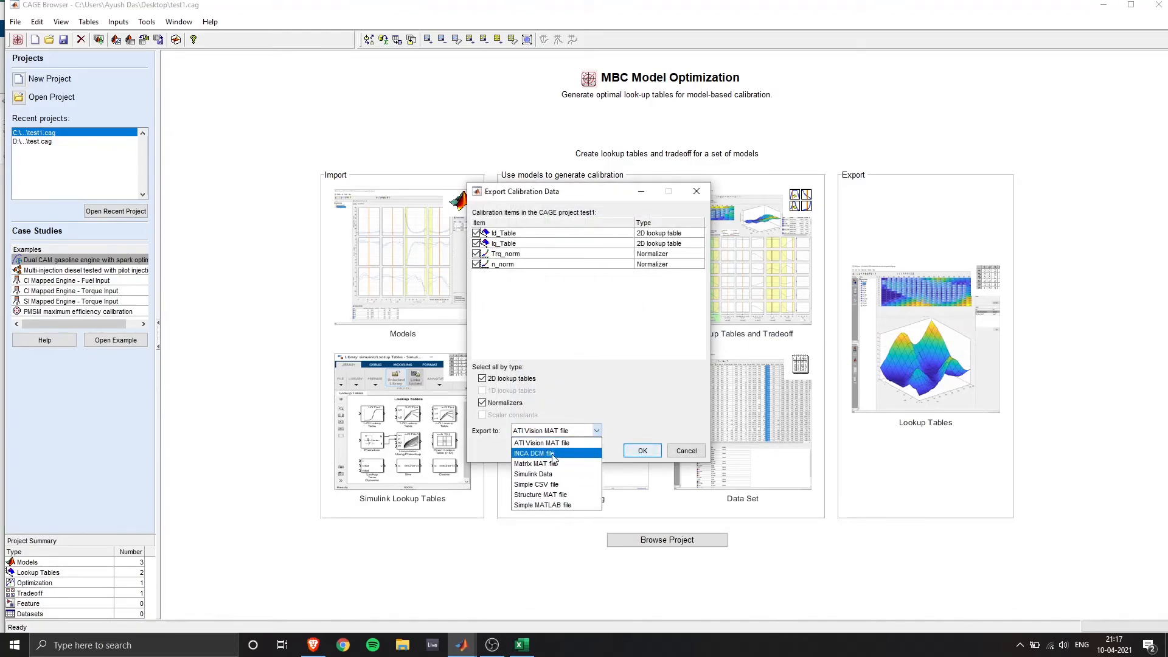
mouse_move(540, 495)
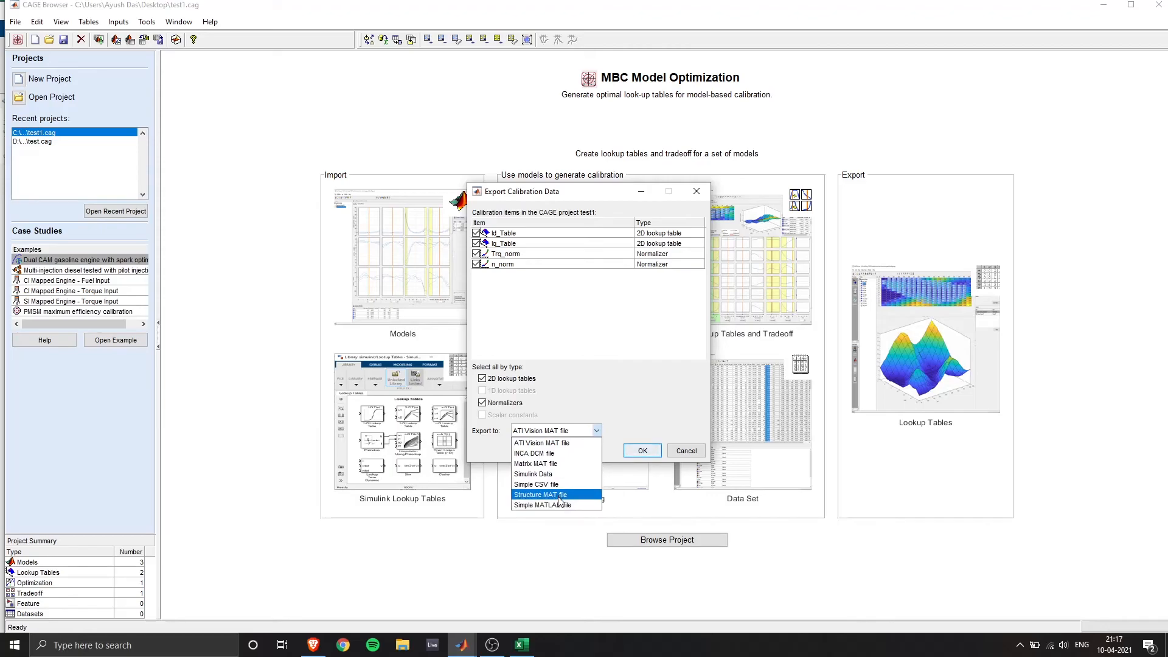
Step: Export as a Simple MATLAB file saved to the Desktop as test1
click(541, 504)
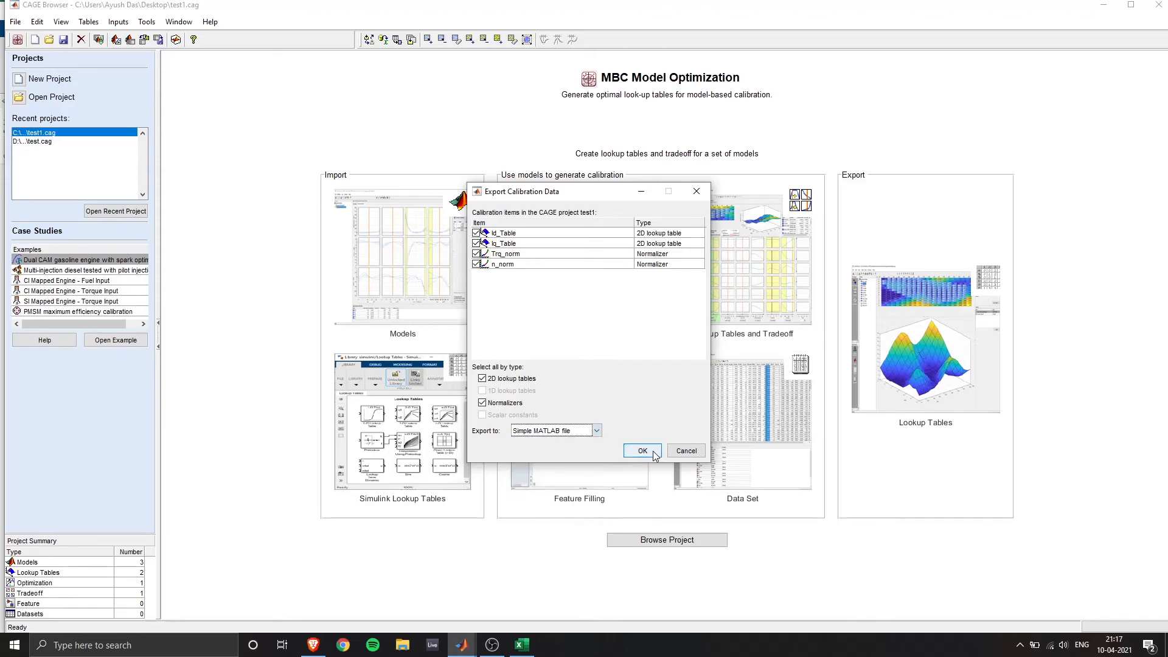
click(641, 450)
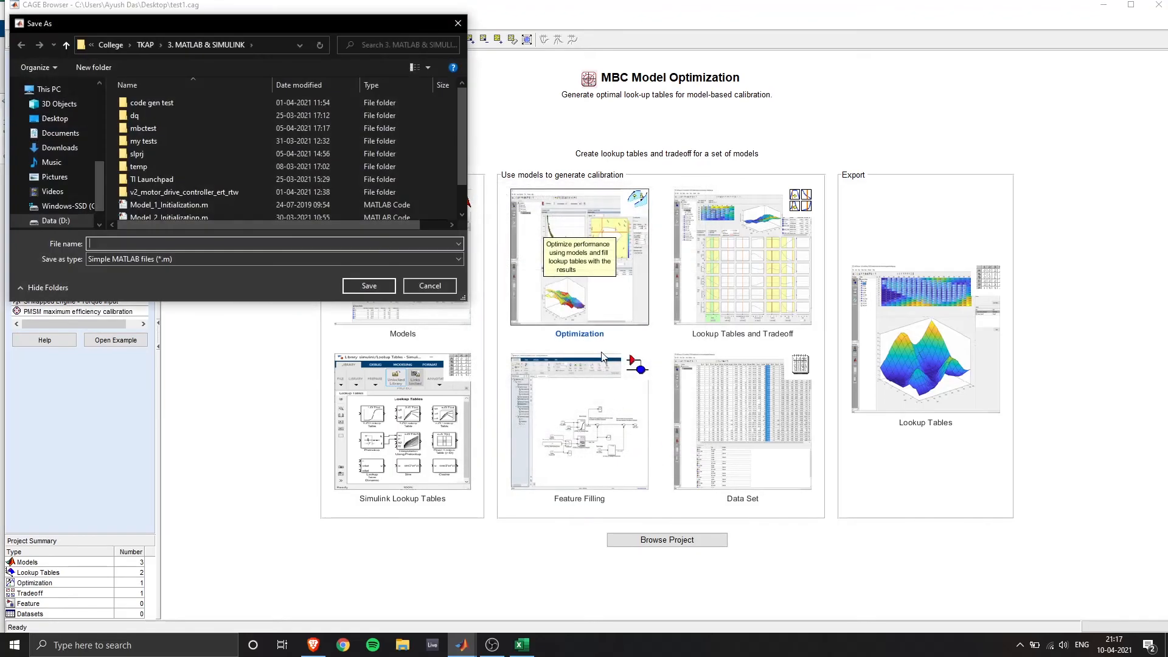
click(54, 118)
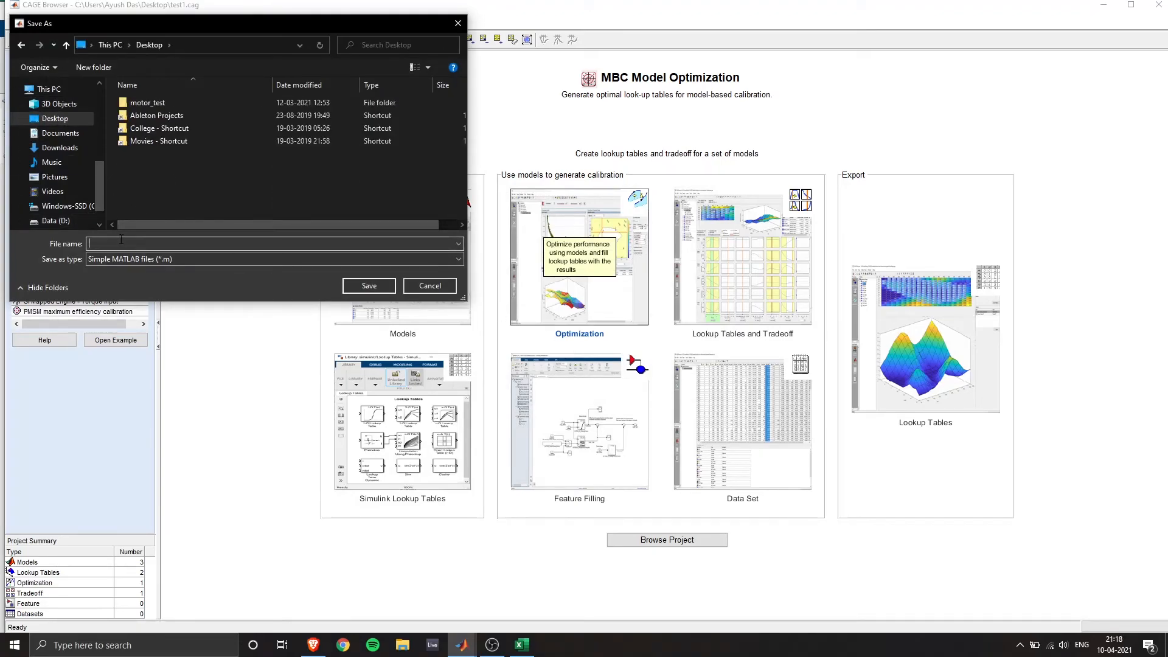
text(test1)
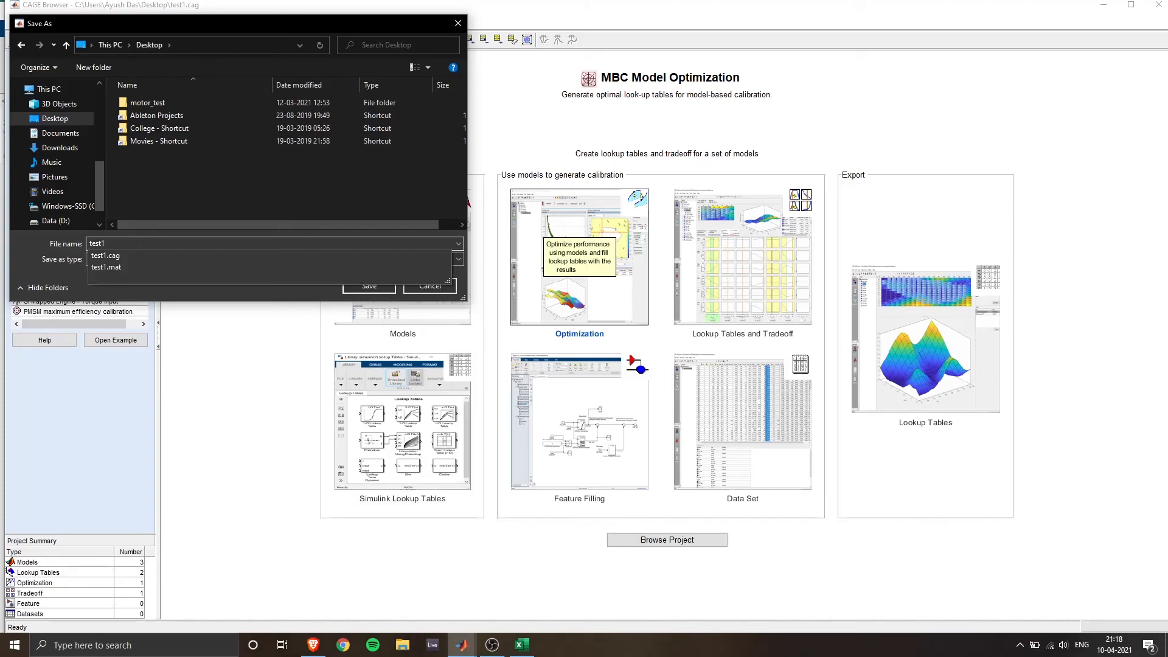
click(105, 255)
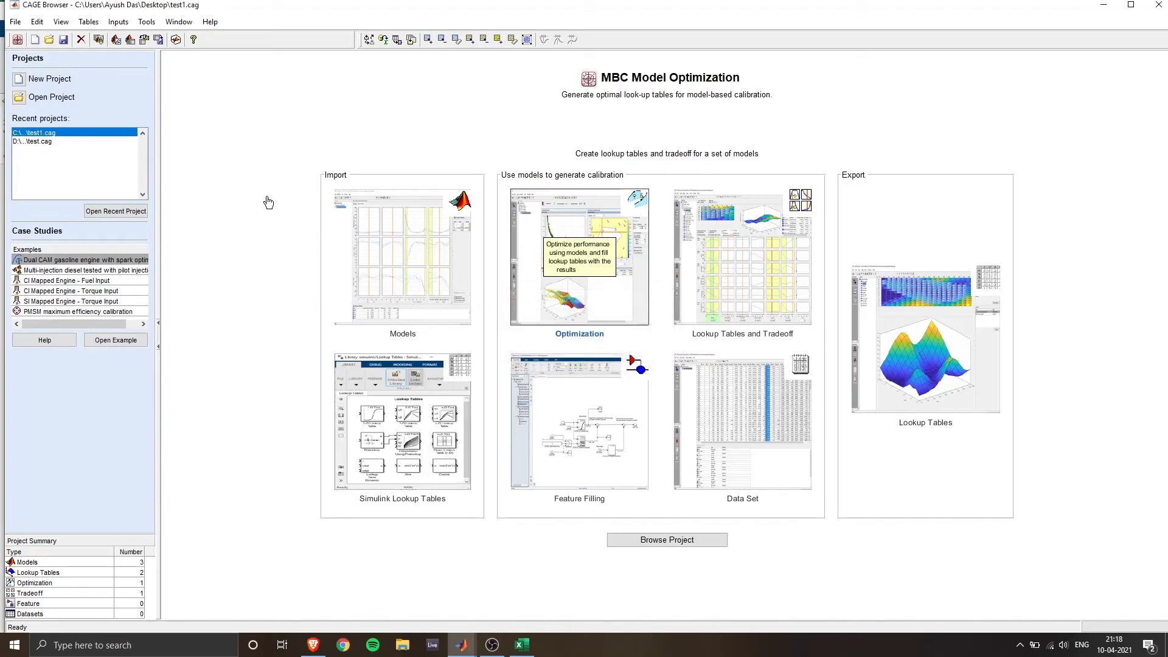
mouse_move(672, 396)
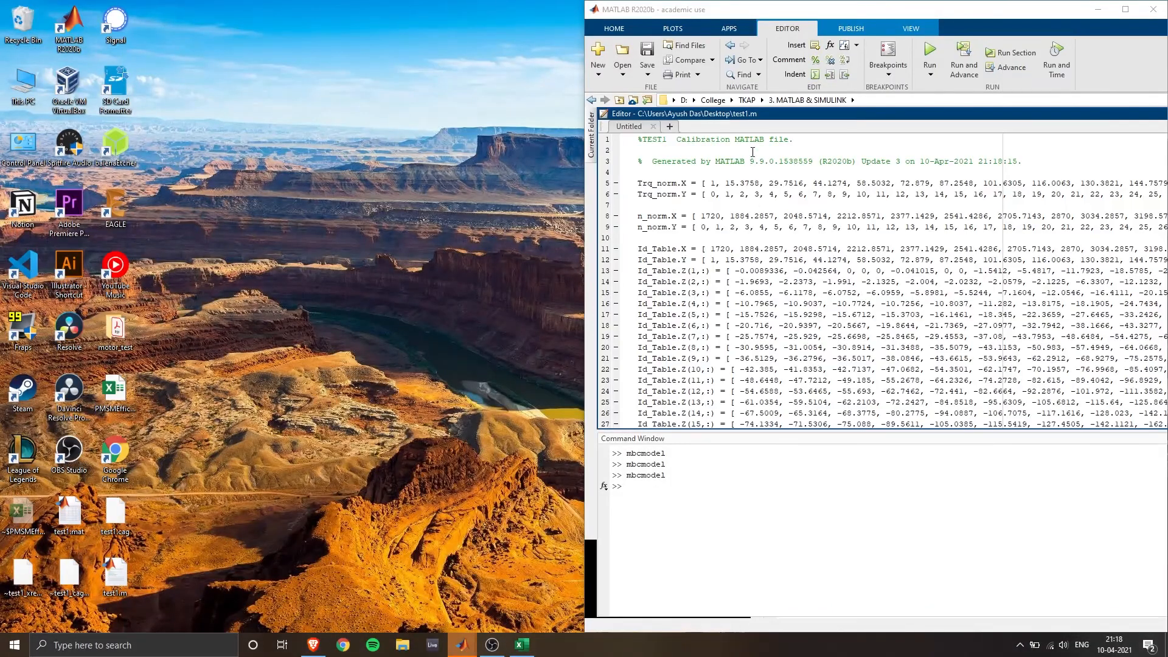
Step: Maximize the MATLAB window showing test1.m with its Trq_norm, n_norm and Id_Table arrays
click(1123, 10)
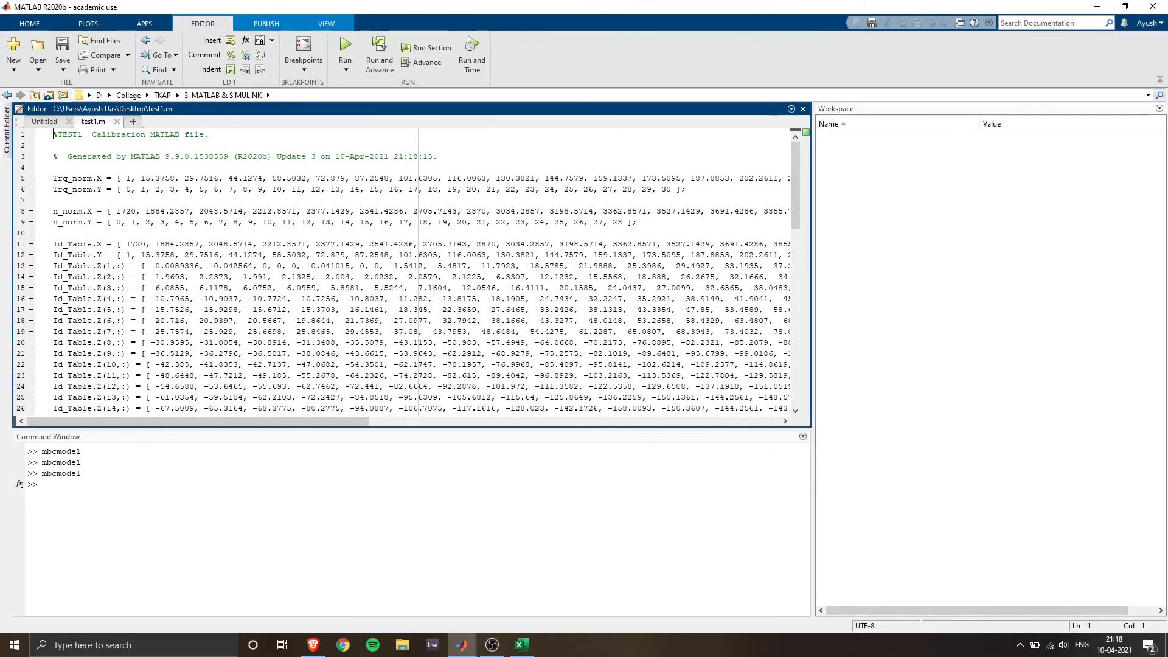
mouse_move(327, 281)
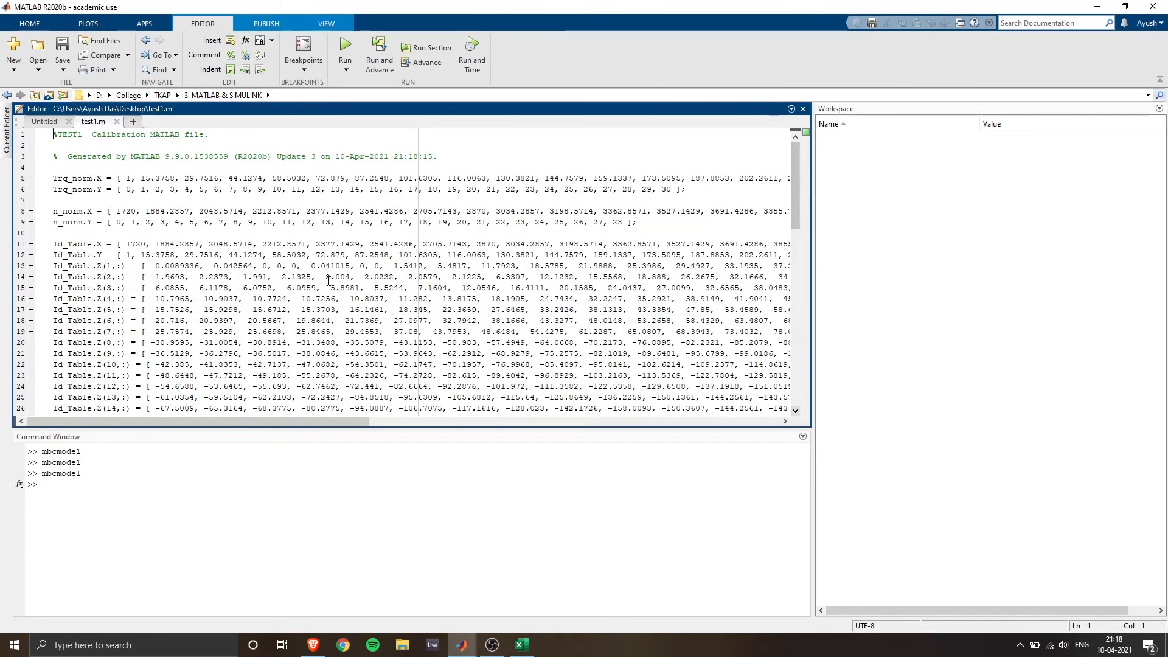